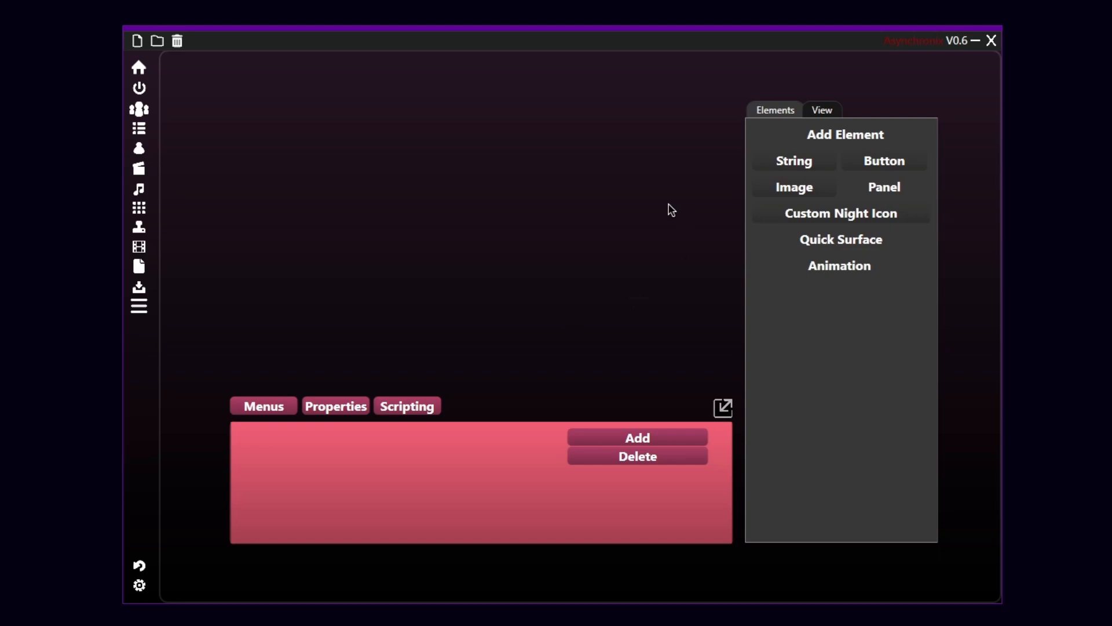
mouse_move(569, 259)
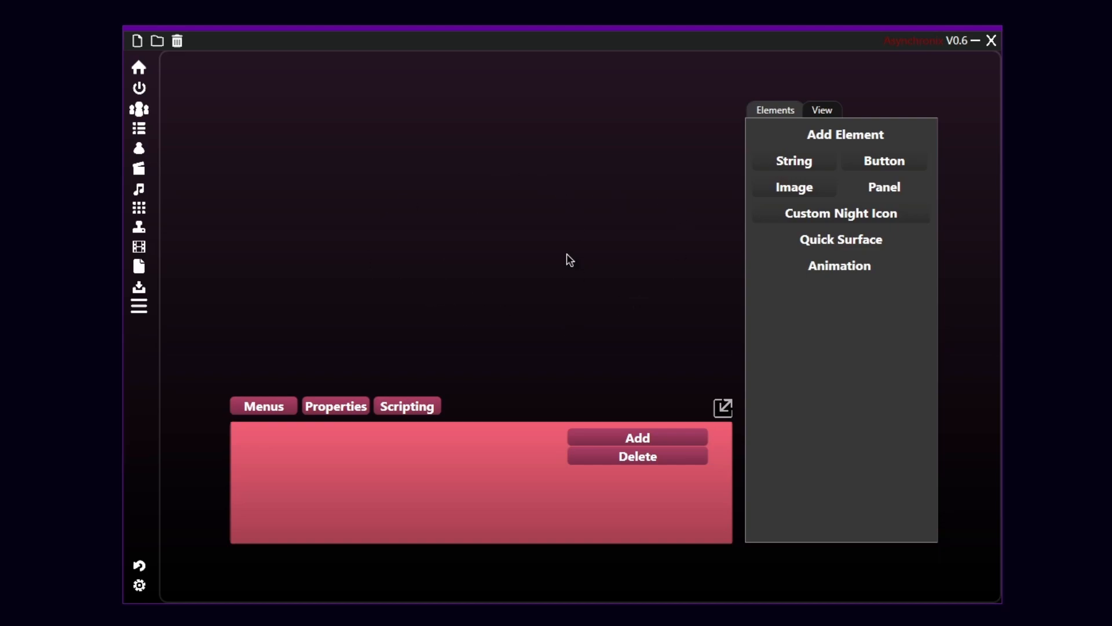
mouse_move(748, 52)
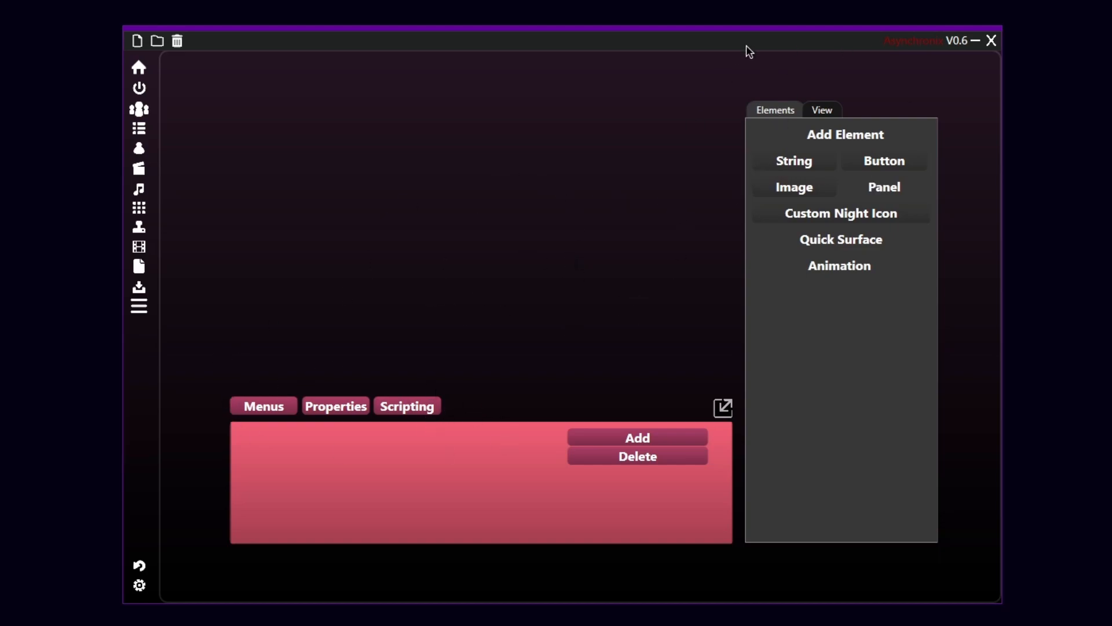
mouse_move(487, 264)
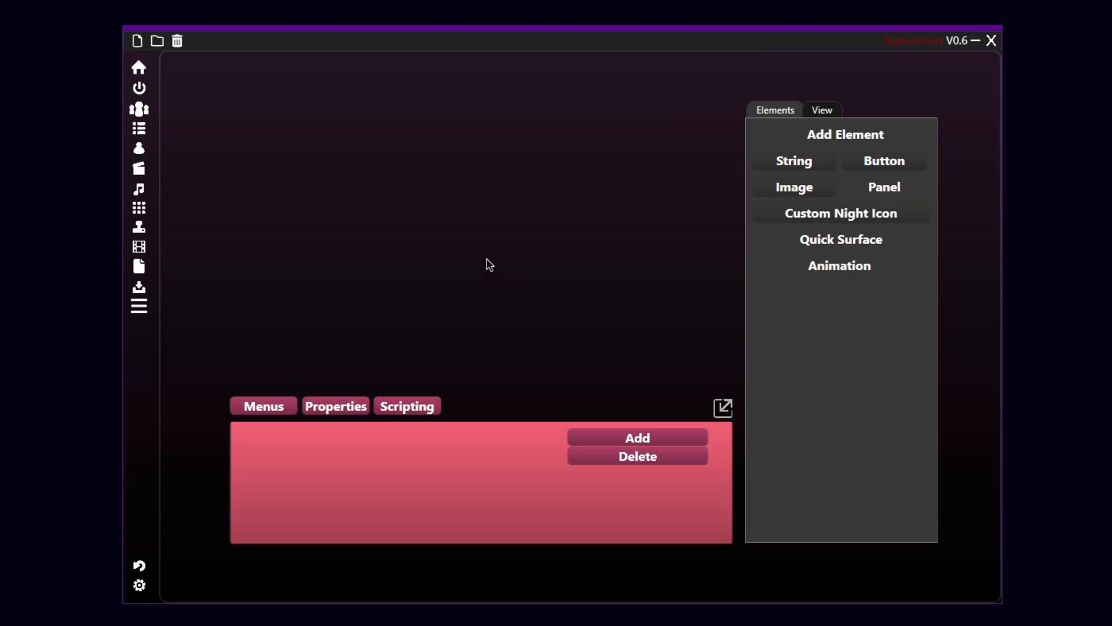
mouse_move(276, 335)
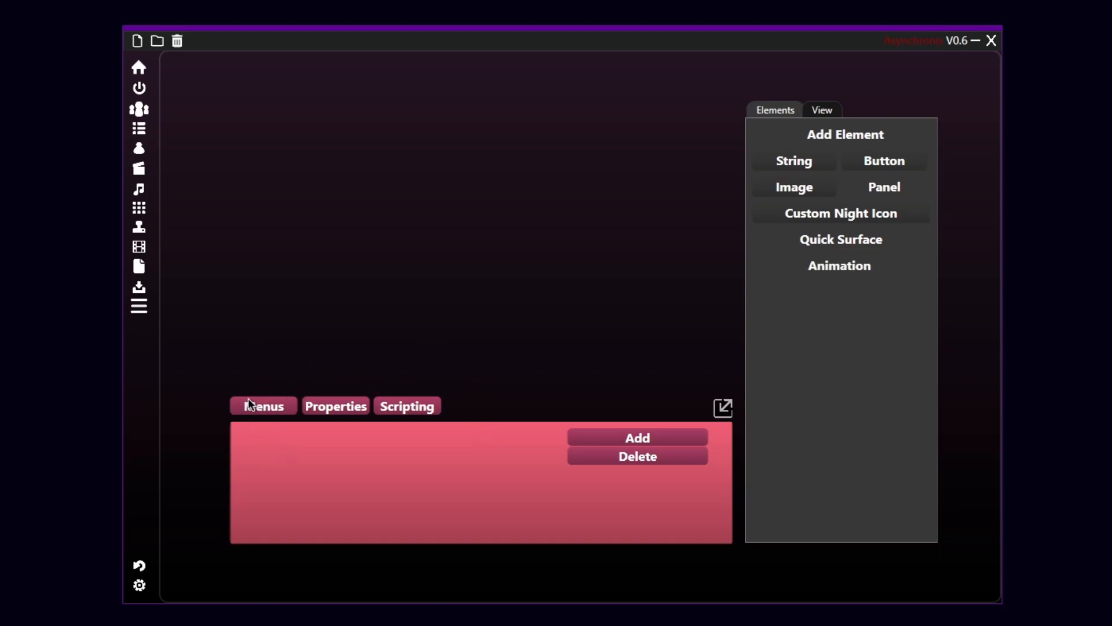
mouse_move(498, 376)
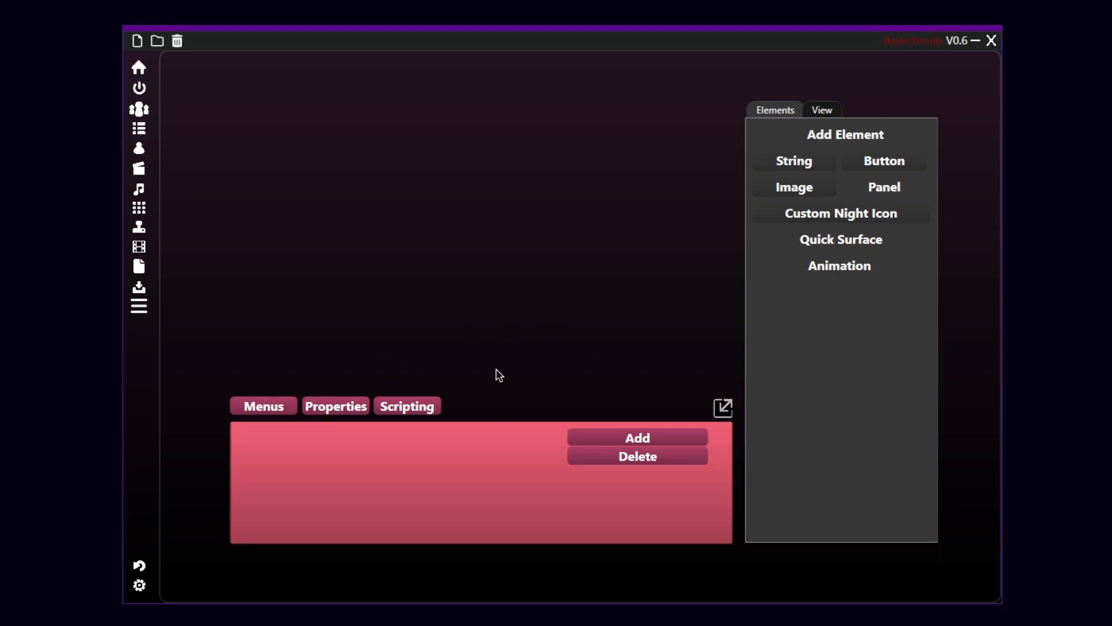
mouse_move(672, 362)
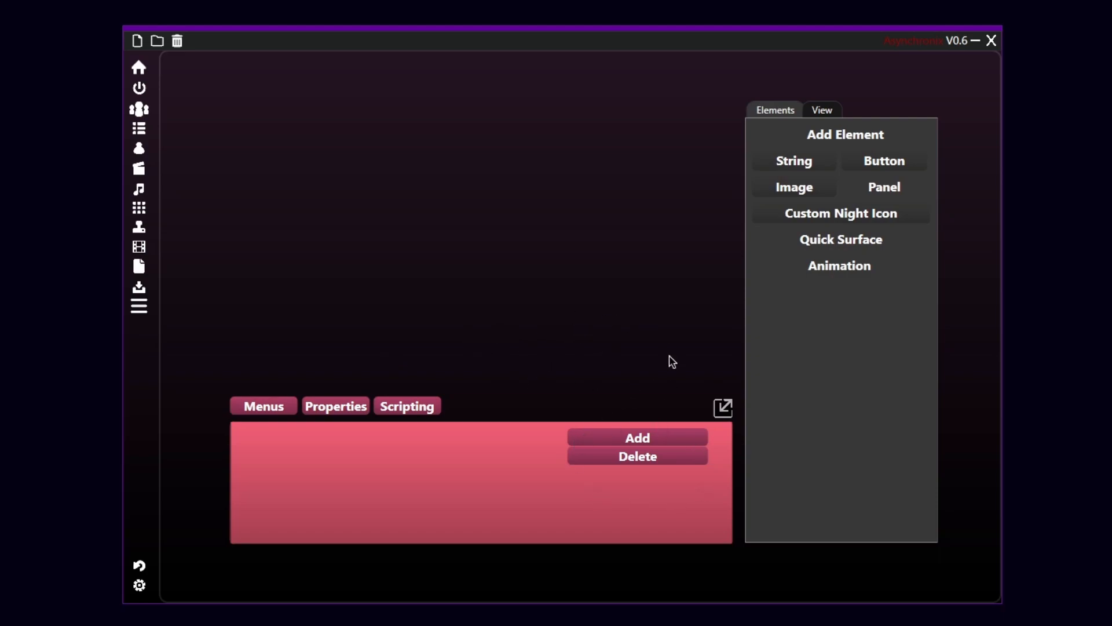
mouse_move(464, 511)
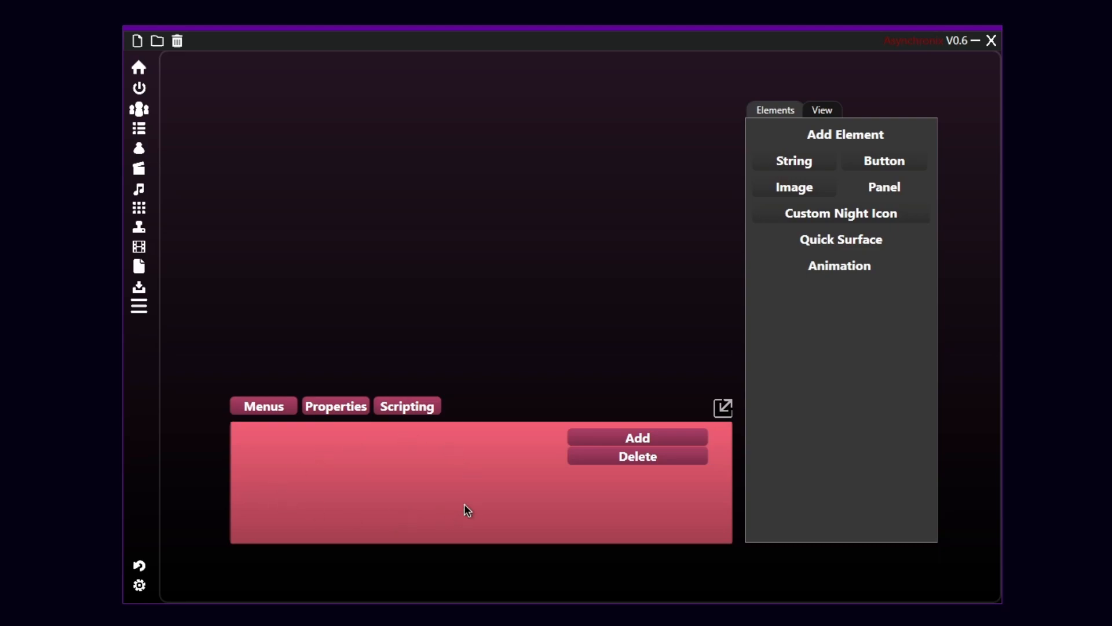
mouse_move(468, 454)
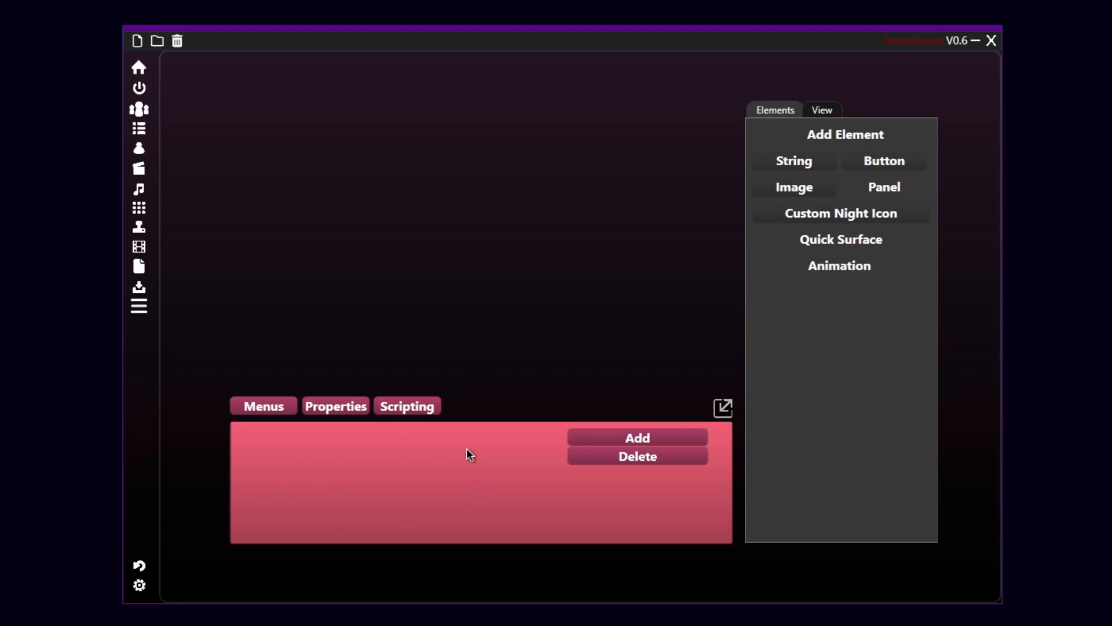
mouse_move(401, 522)
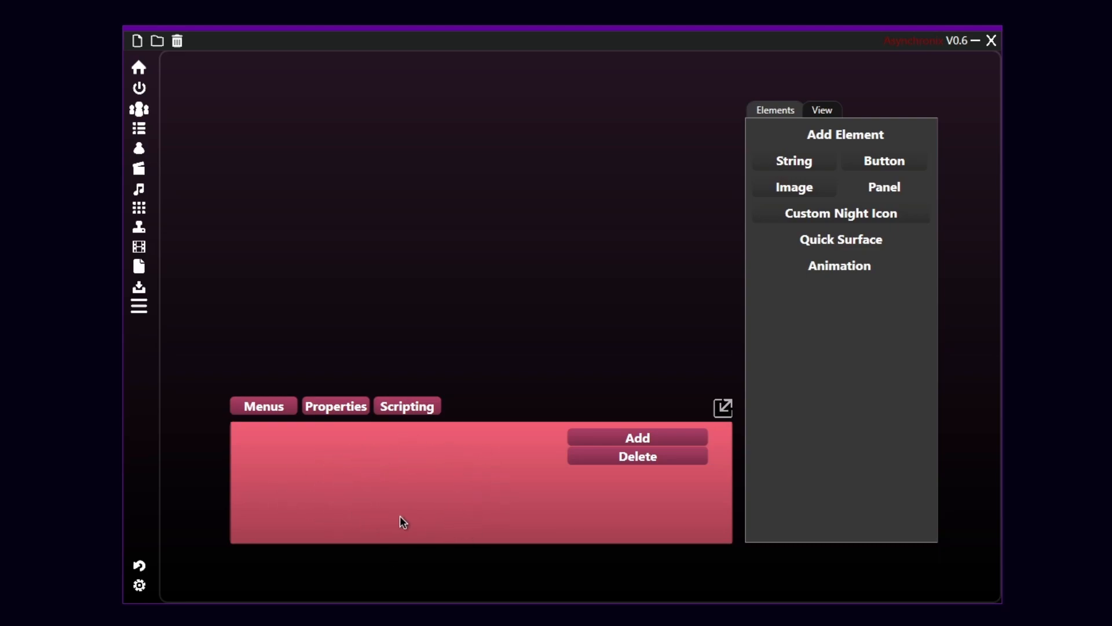
mouse_move(520, 321)
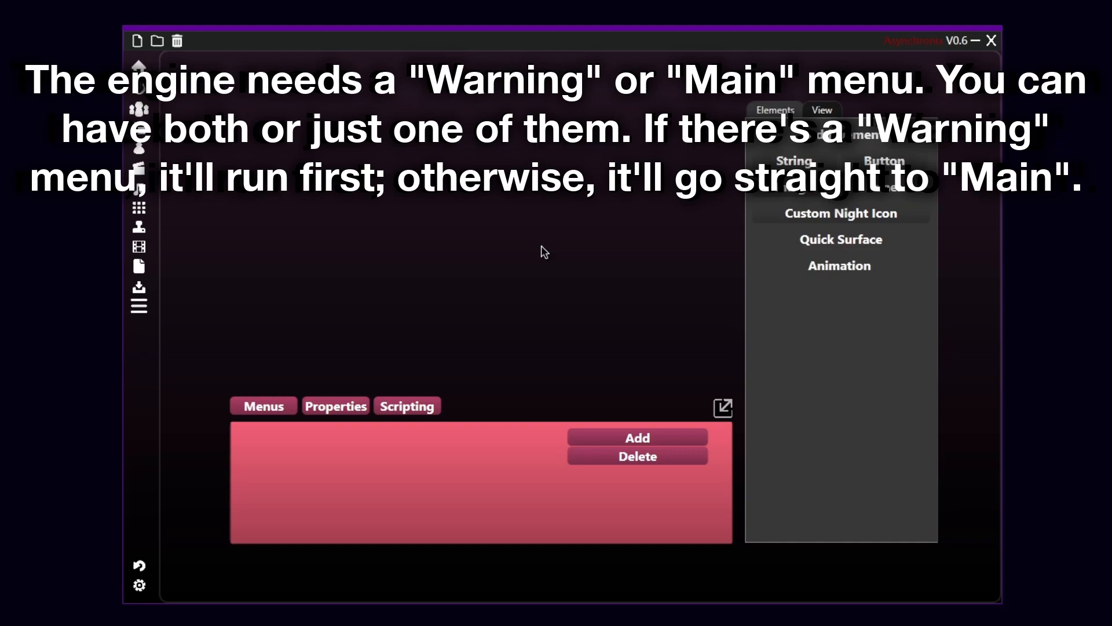
mouse_move(606, 240)
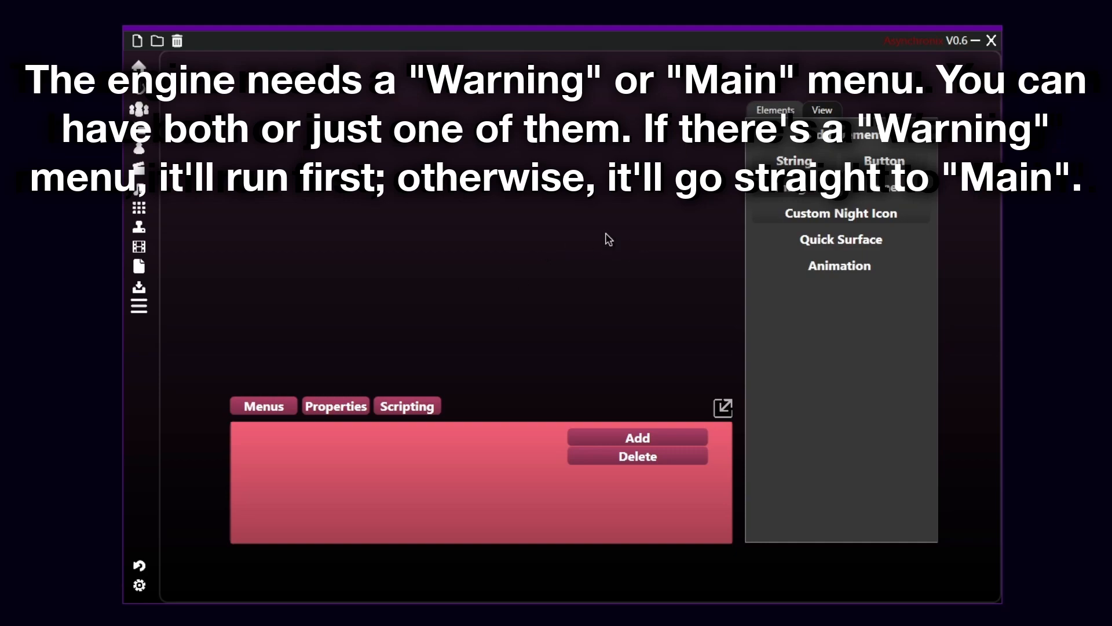
mouse_move(493, 146)
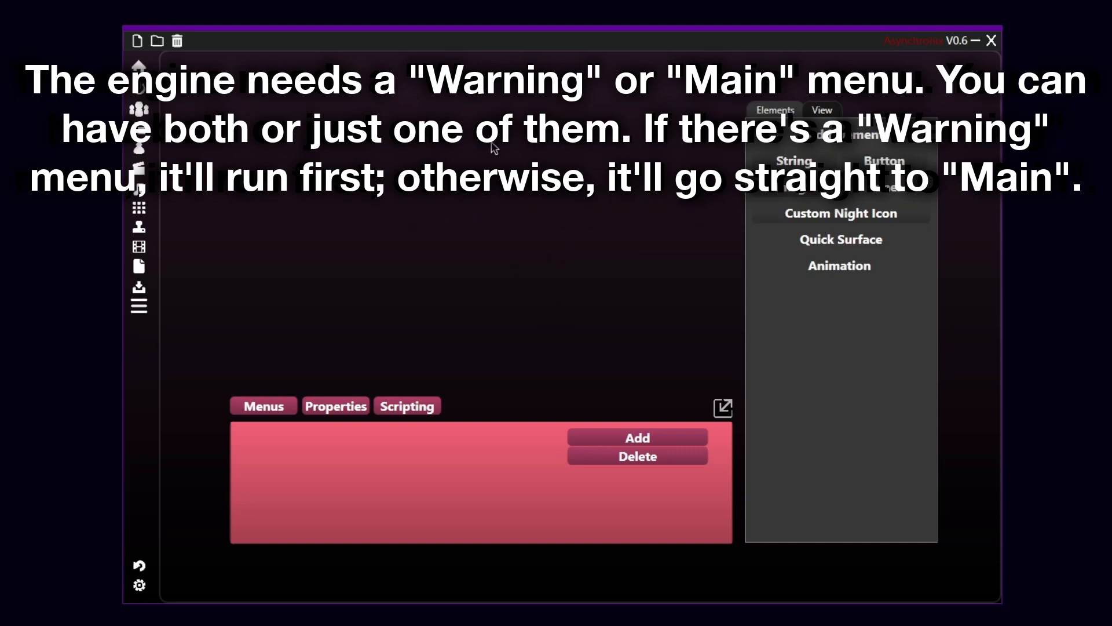
mouse_move(412, 249)
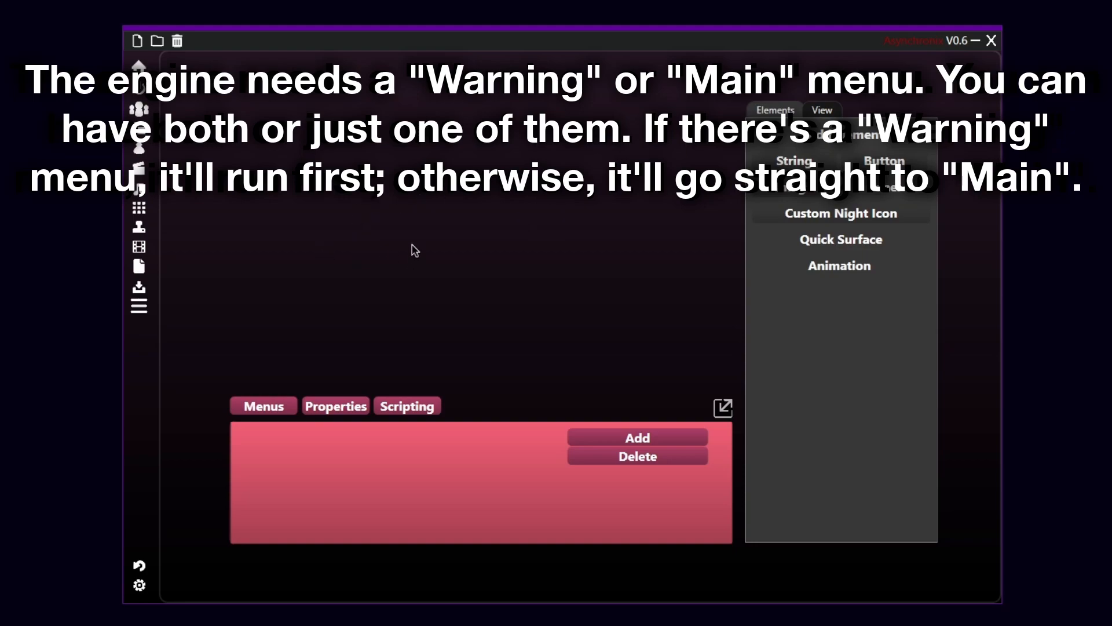
mouse_move(613, 234)
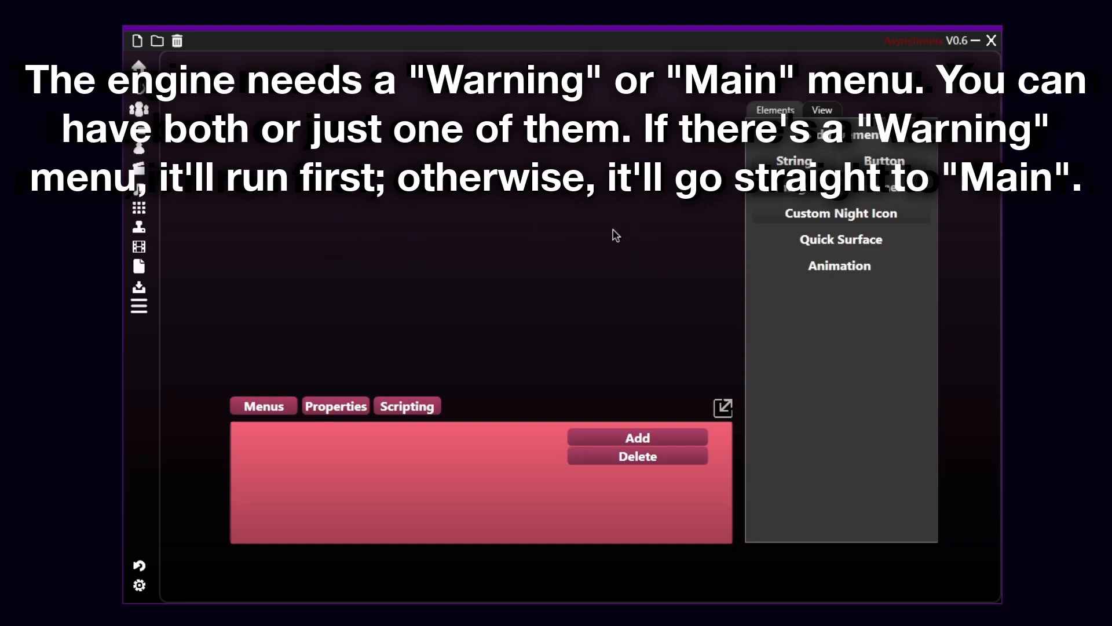
mouse_move(438, 251)
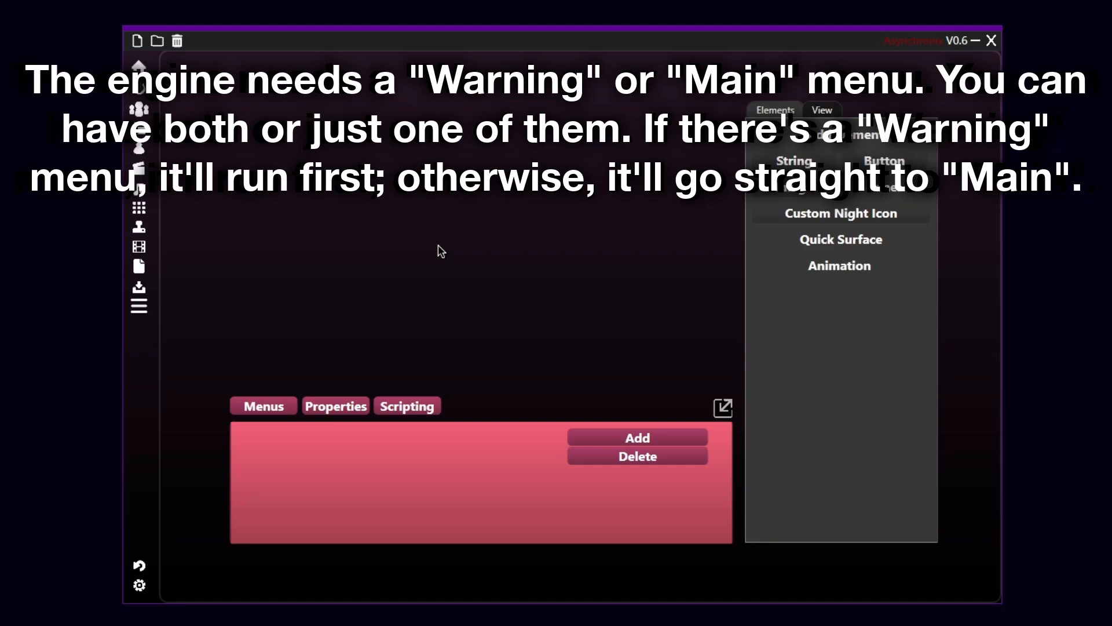
mouse_move(483, 454)
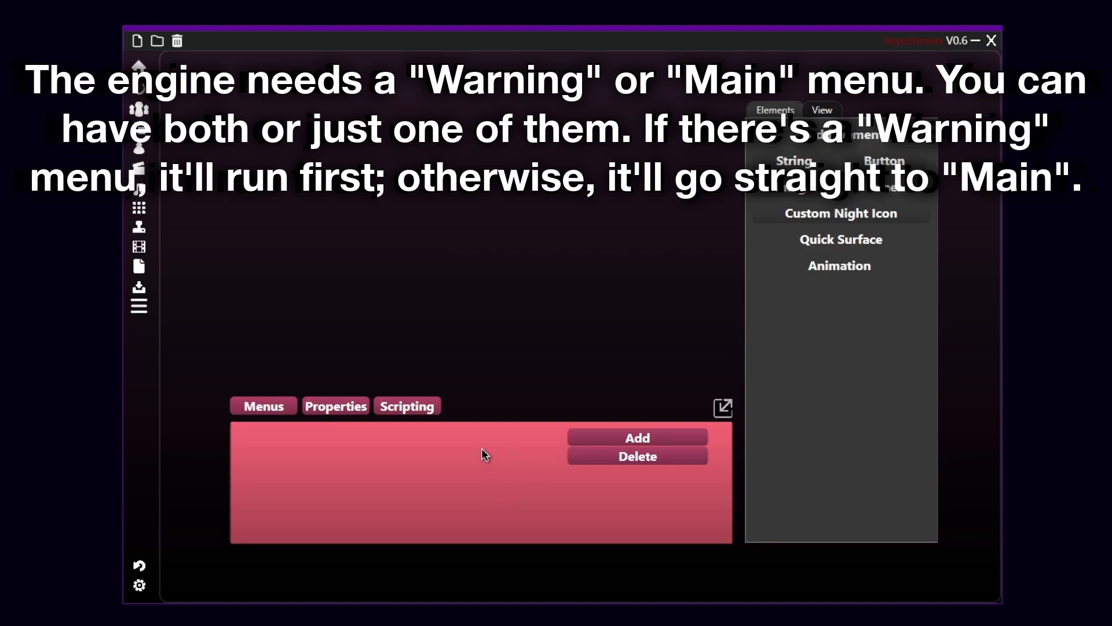
mouse_move(483, 454)
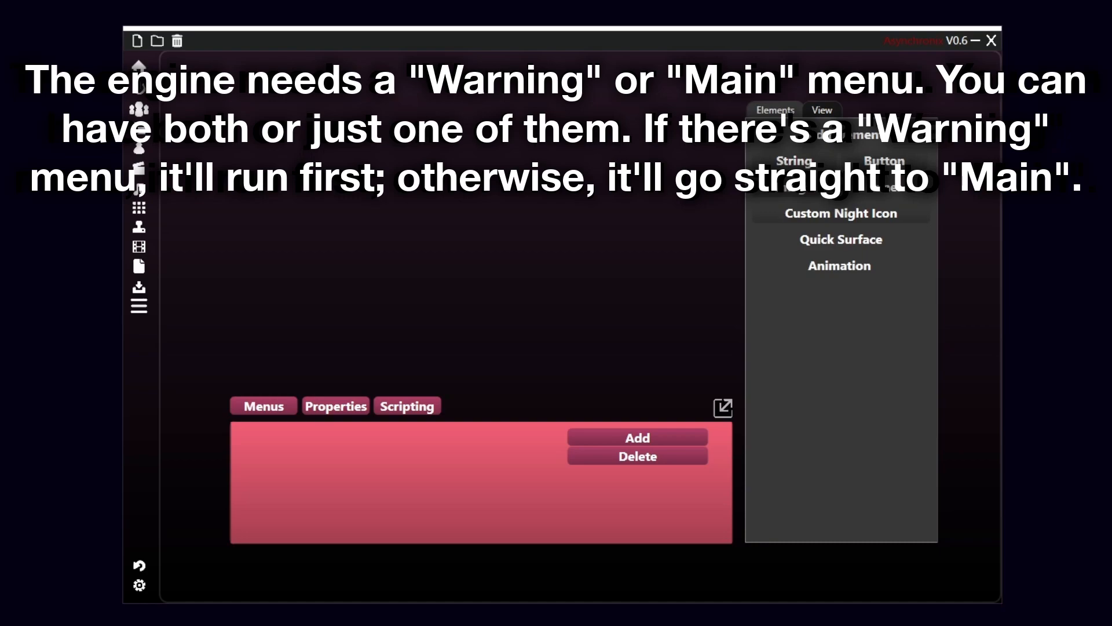
Add the Warning menu via the Menus Add dialog, then select Main and Warning in the list
click(637, 437)
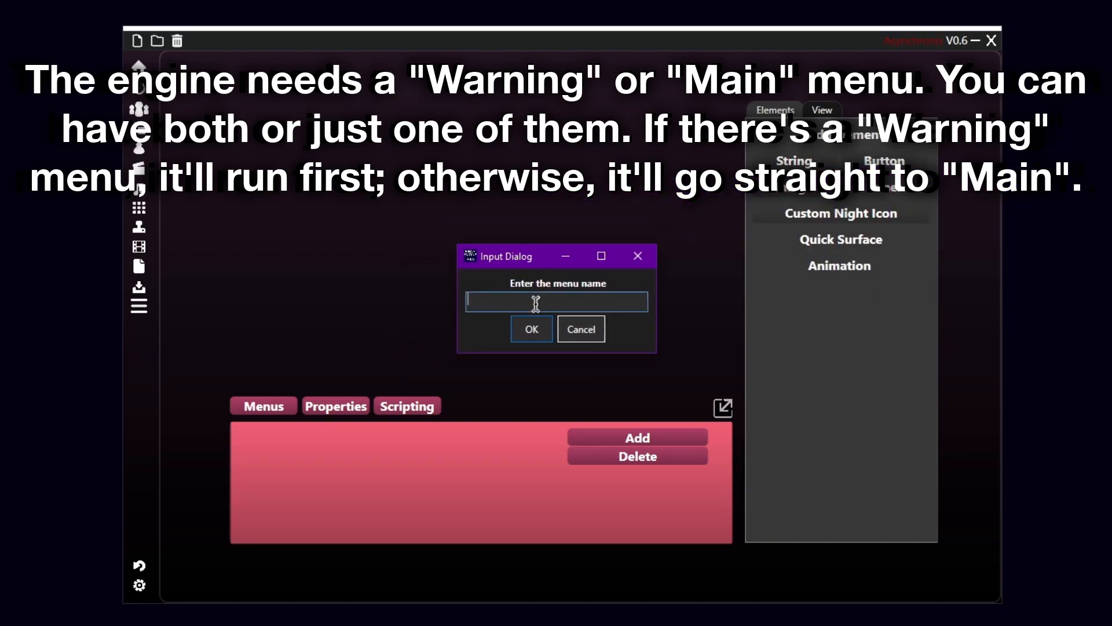
text(Wa)
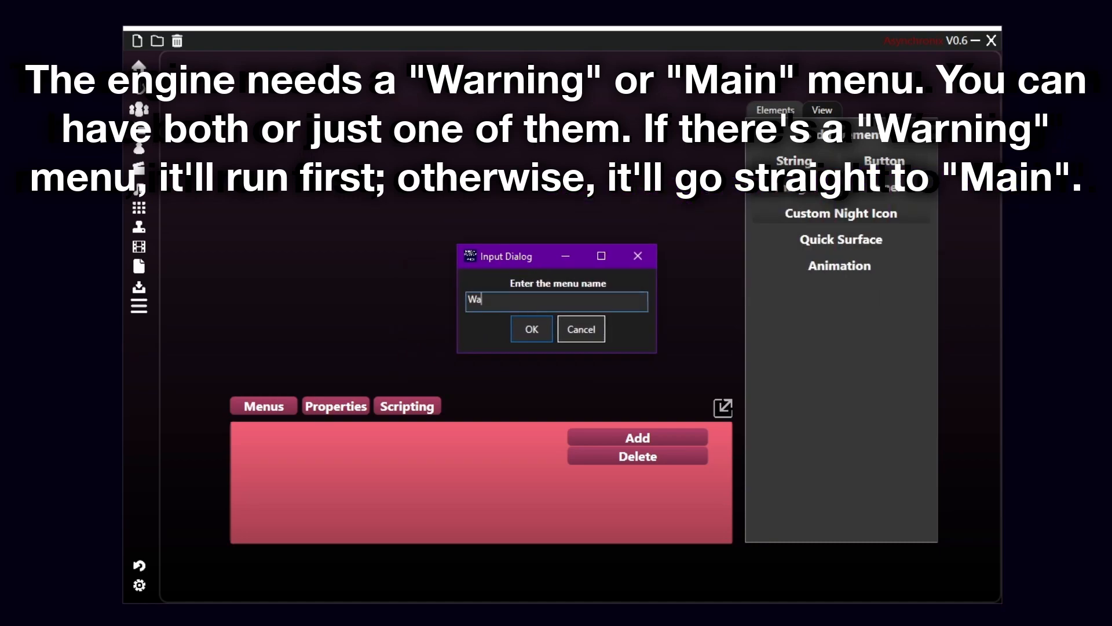
click(532, 329)
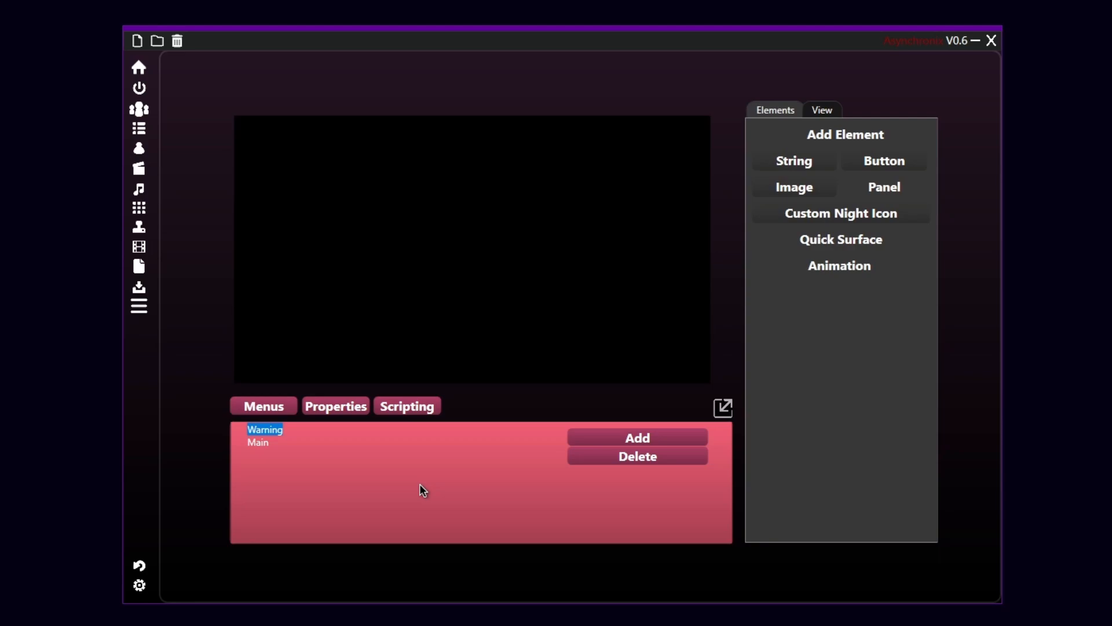
mouse_move(565, 277)
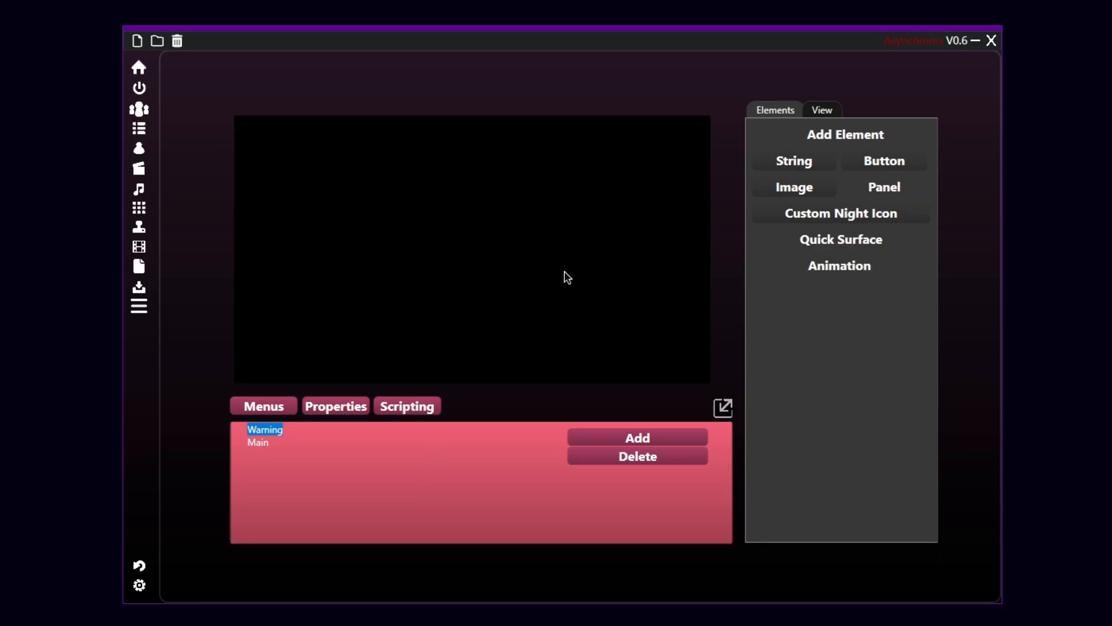
mouse_move(572, 254)
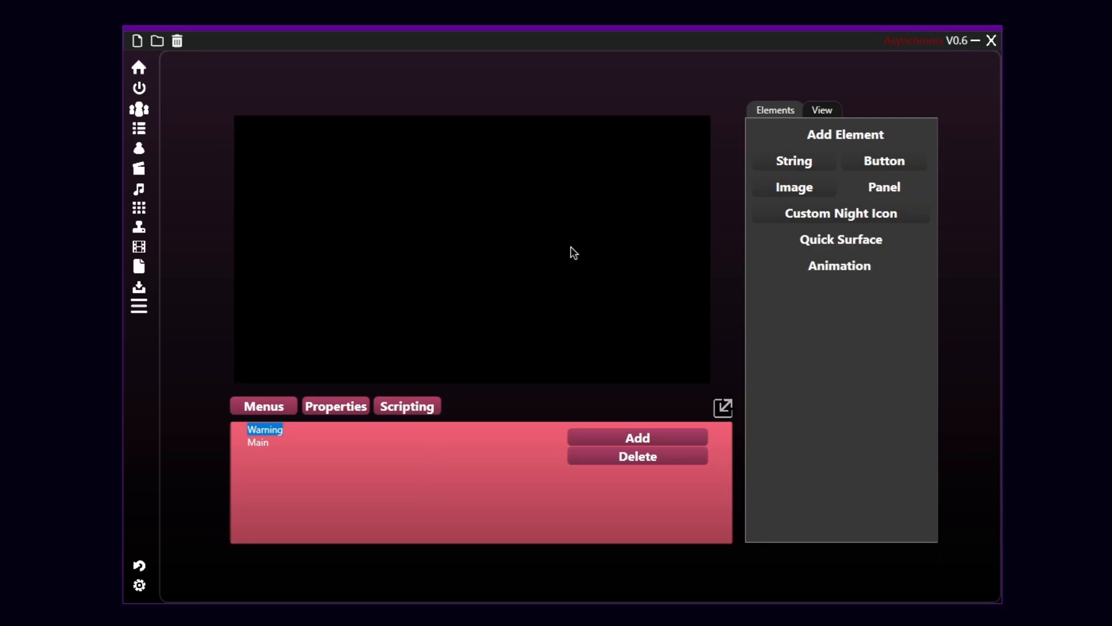
click(258, 442)
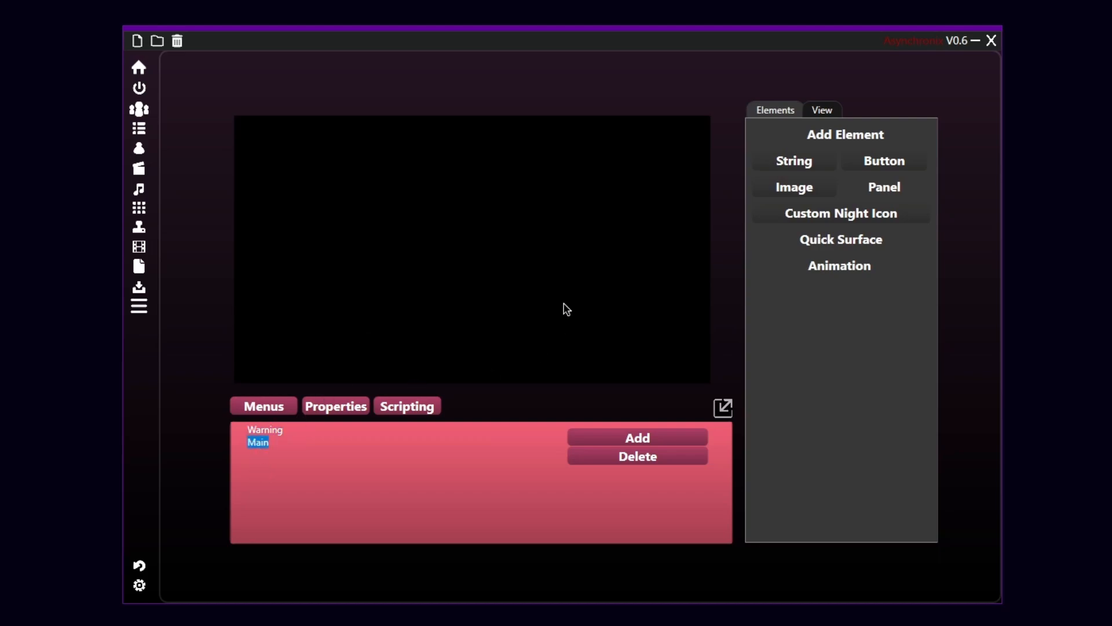
mouse_move(434, 360)
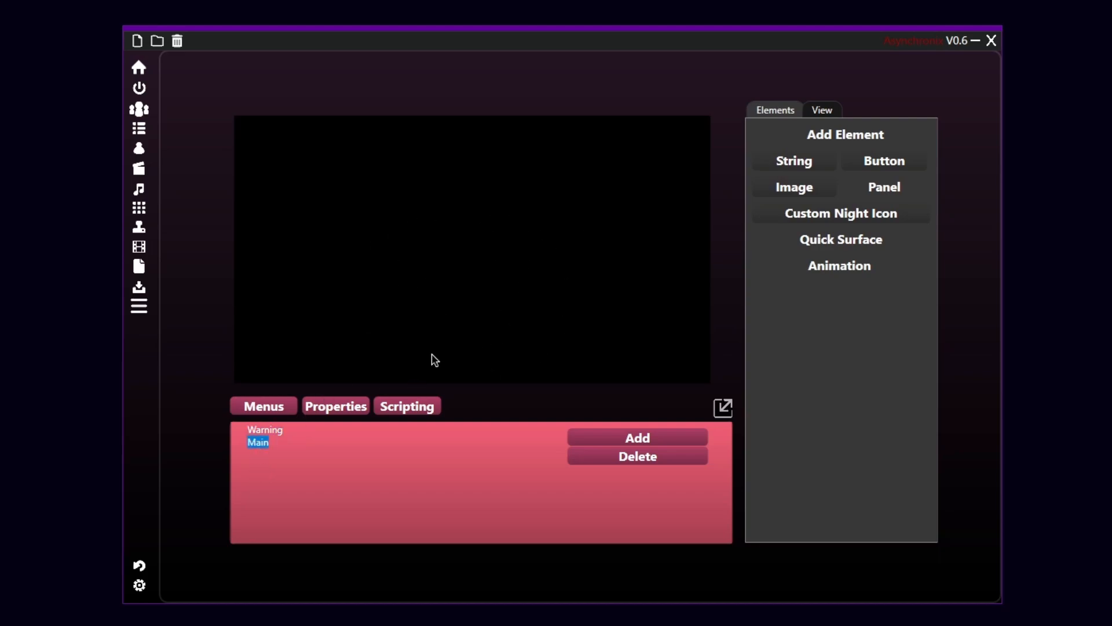
click(265, 429)
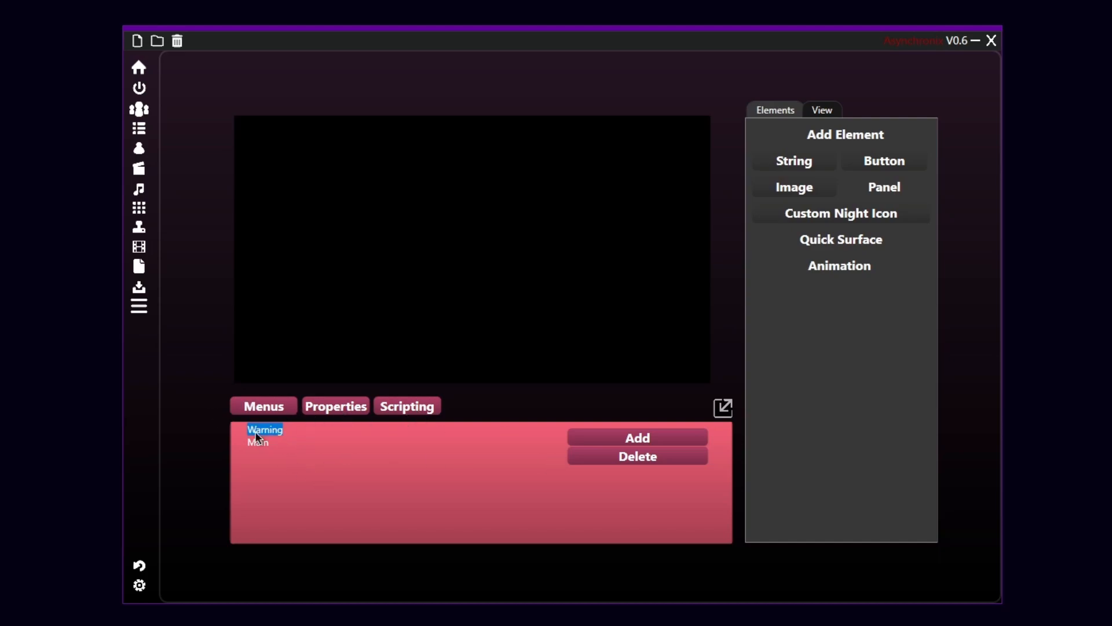
mouse_move(354, 401)
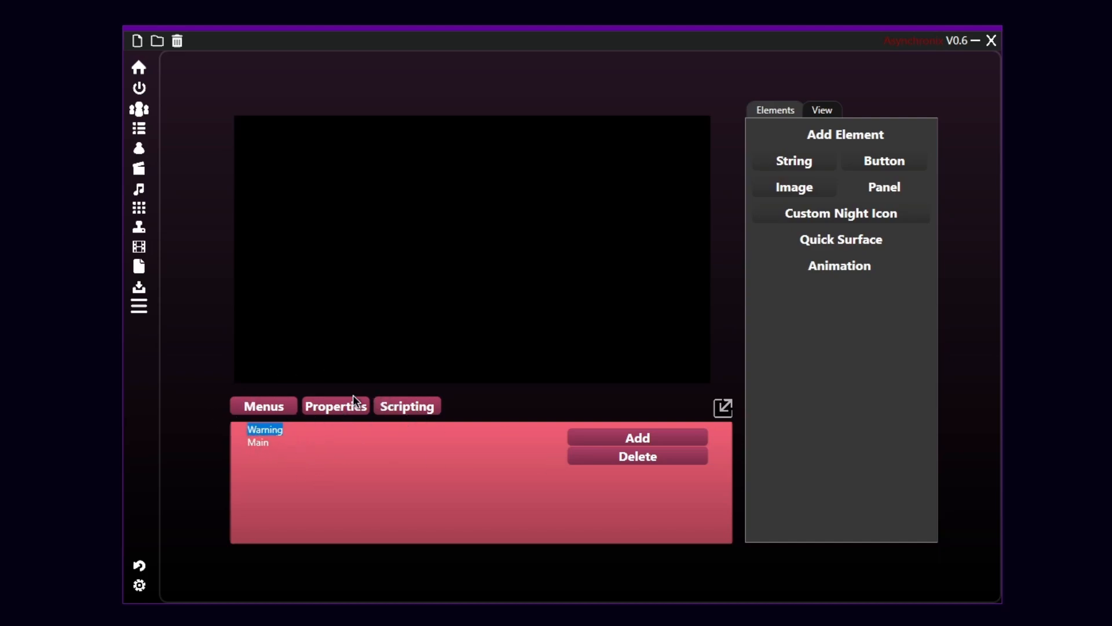
Show the Warning menu's Properties with background image, audio and static effect settings
click(336, 405)
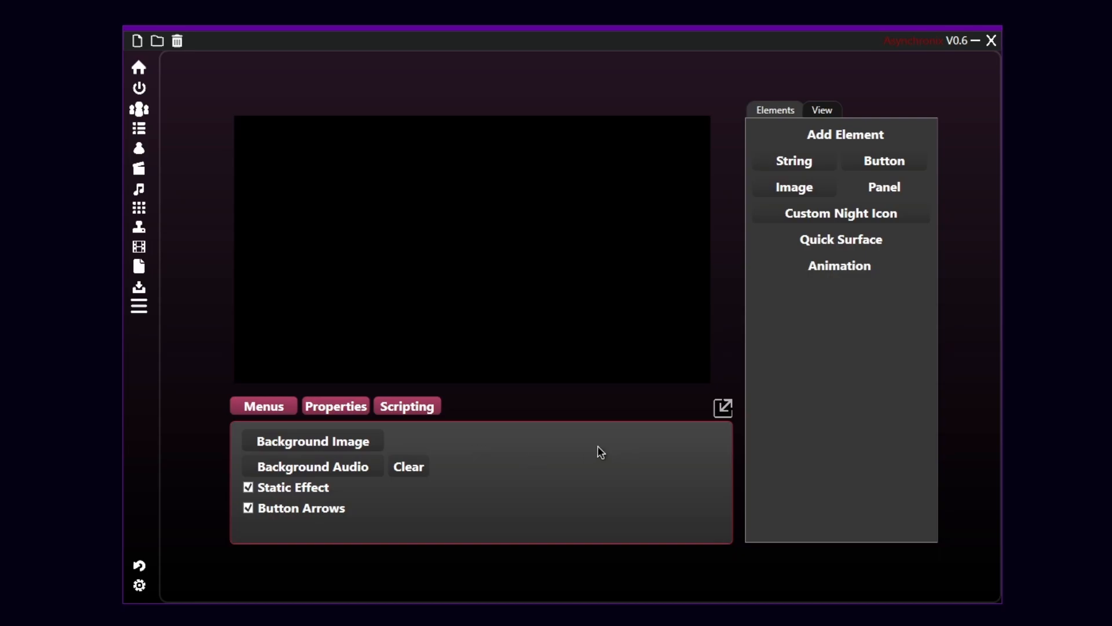
mouse_move(387, 468)
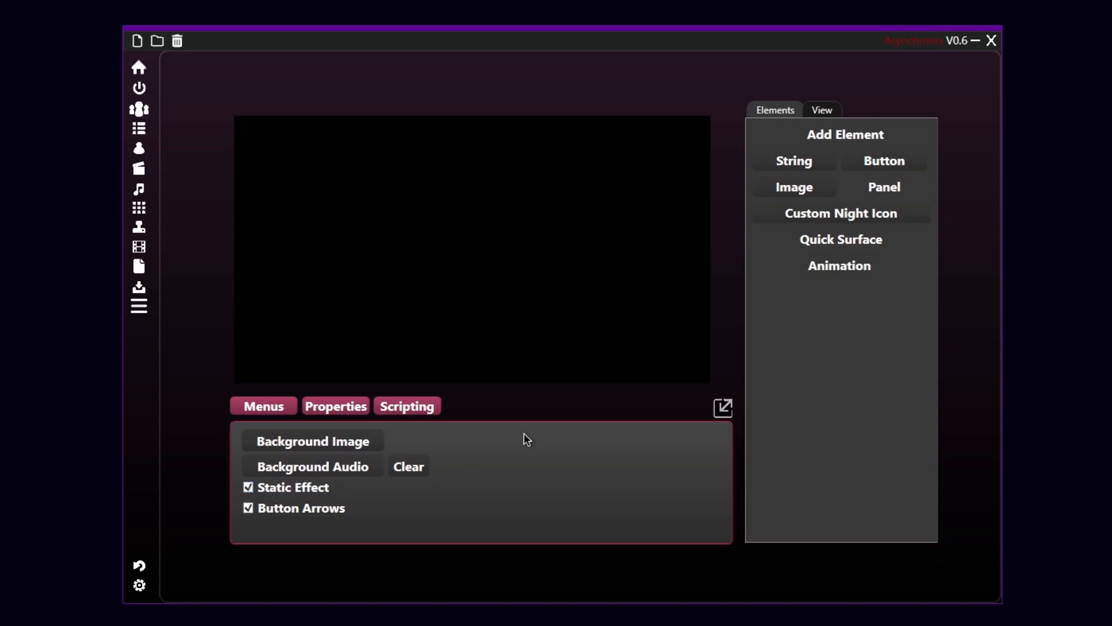
mouse_move(411, 184)
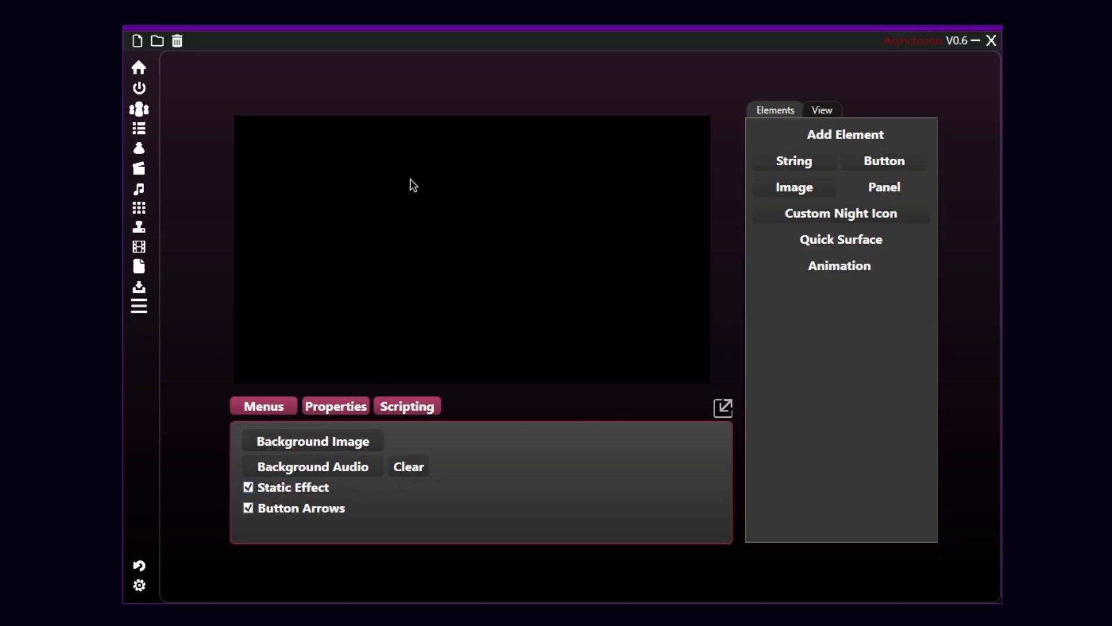
mouse_move(285, 535)
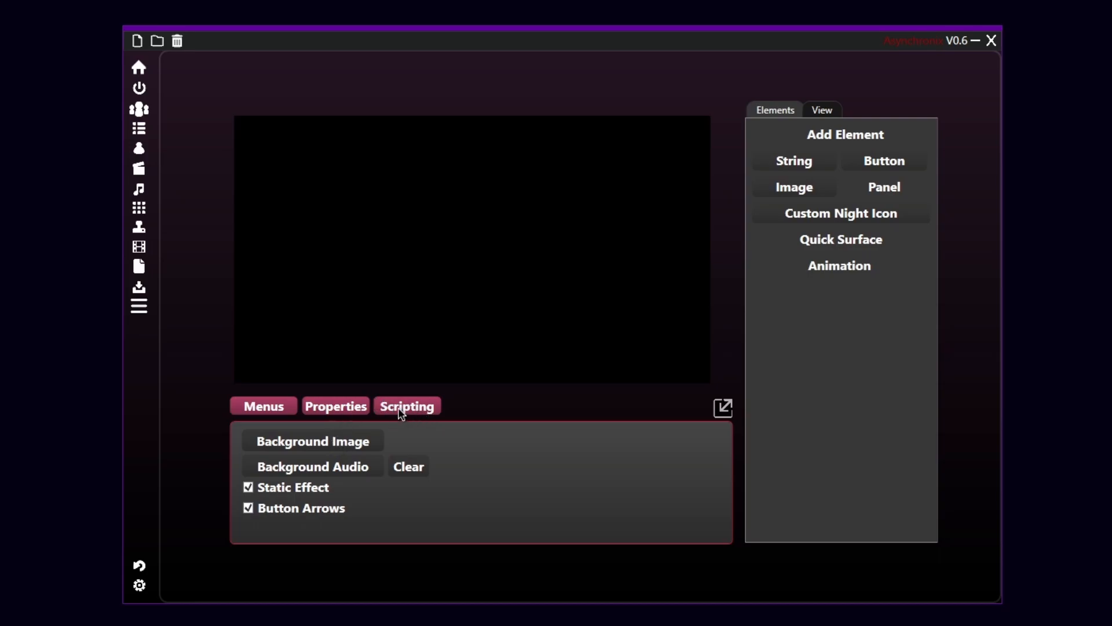
View Warning's empty Scripting event list, then select Main in the Menus list
click(407, 405)
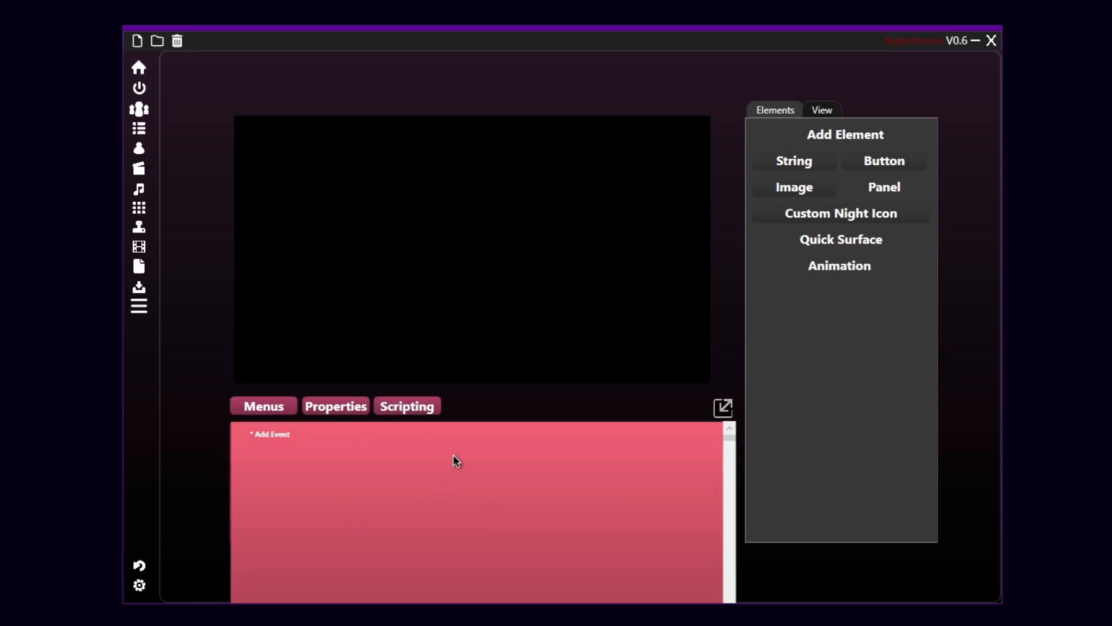
mouse_move(521, 500)
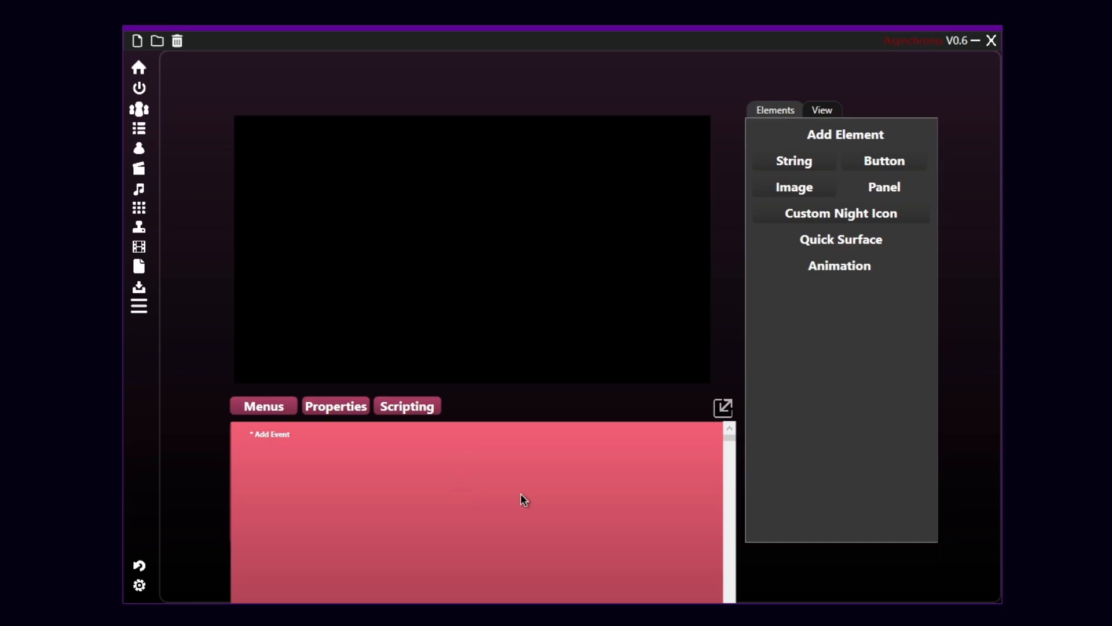
mouse_move(407, 515)
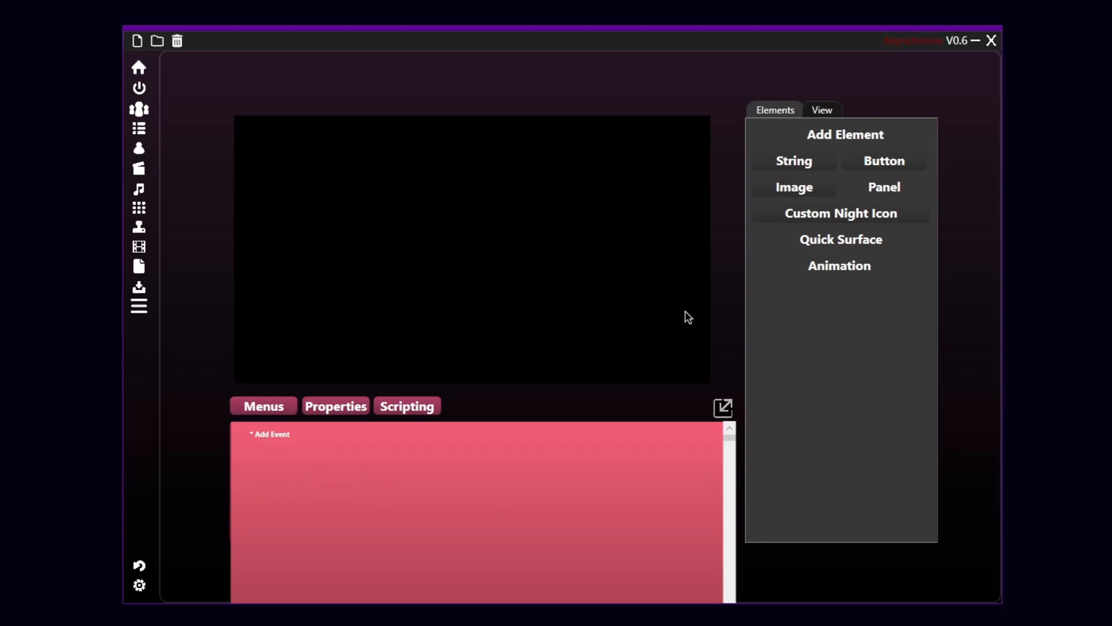
mouse_move(540, 283)
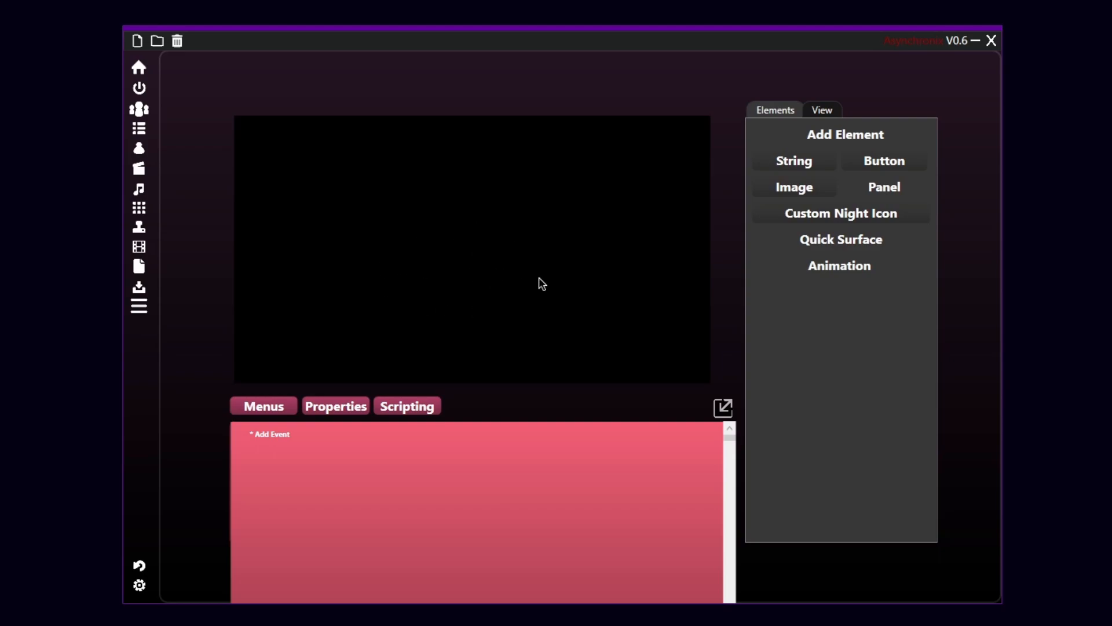
mouse_move(397, 497)
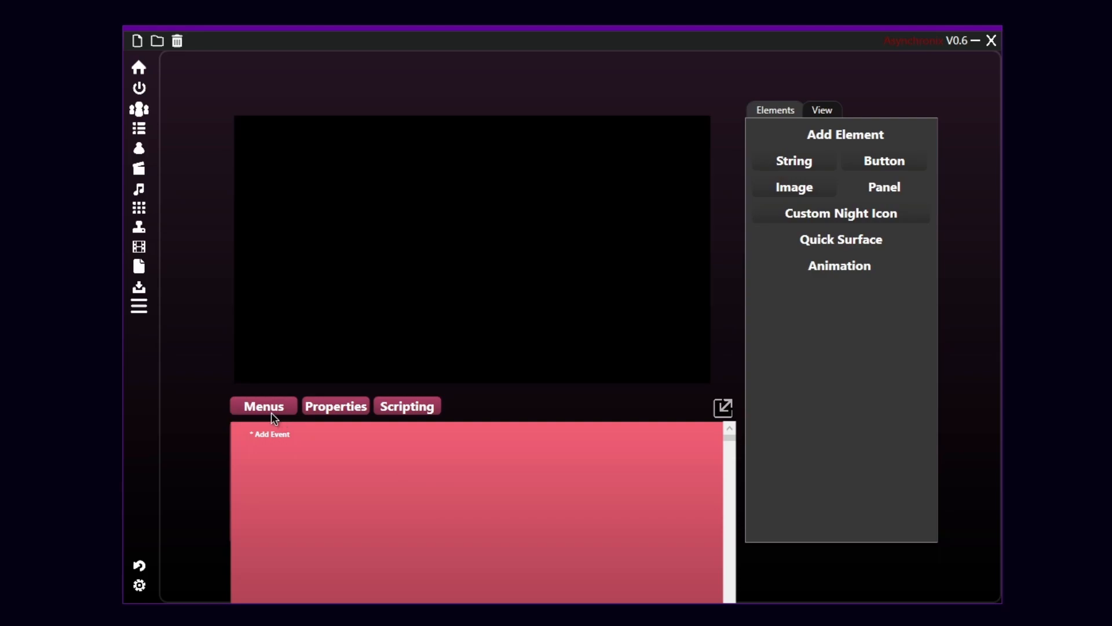
click(270, 434)
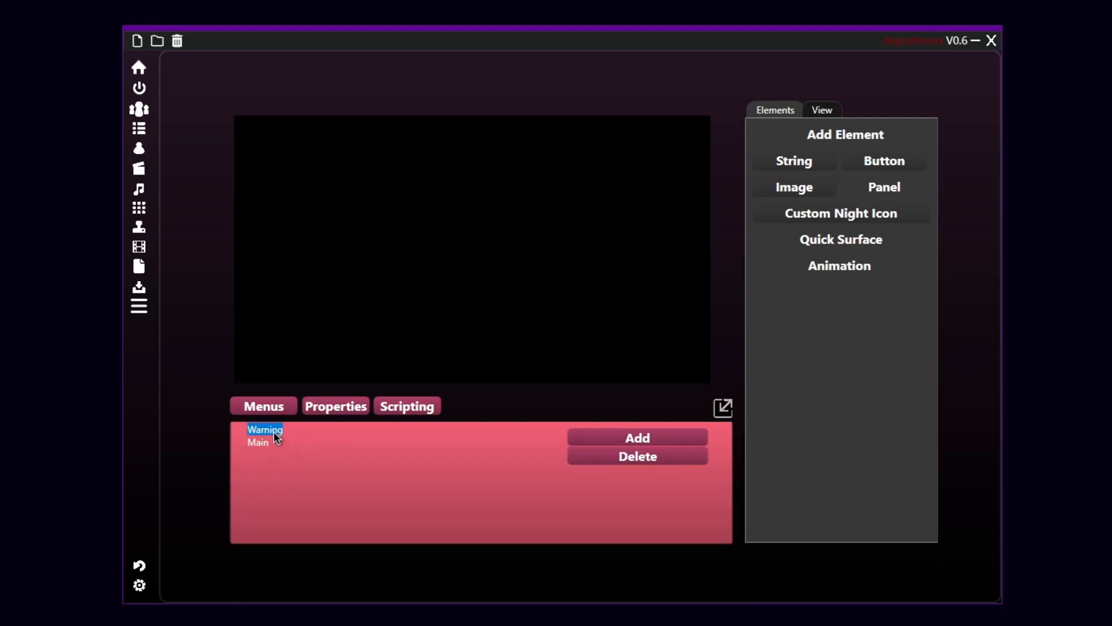
click(257, 442)
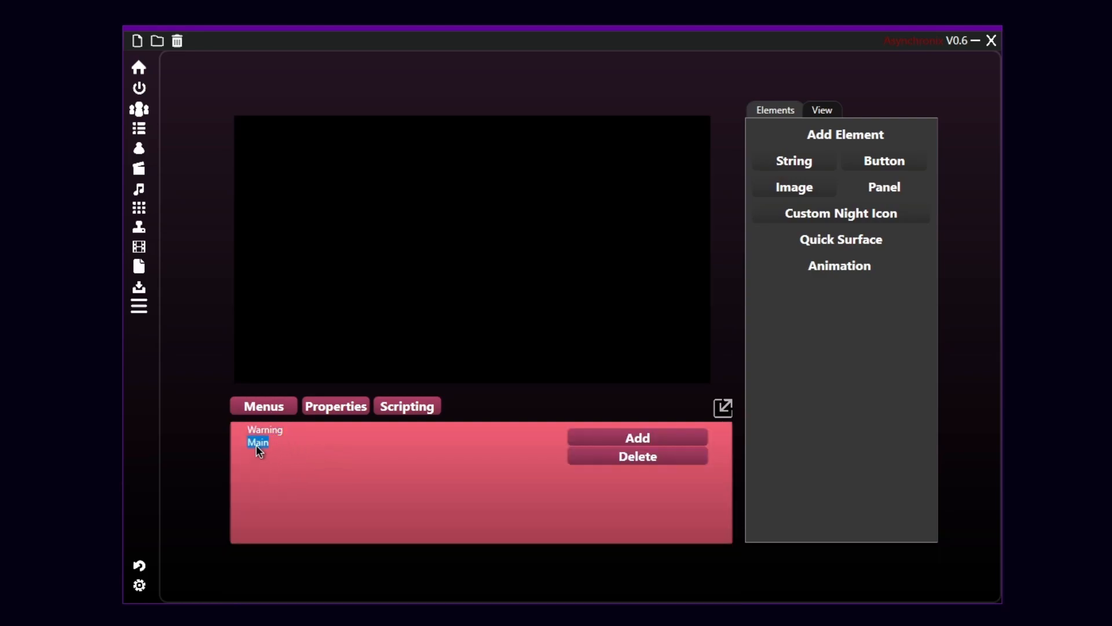
mouse_move(470, 450)
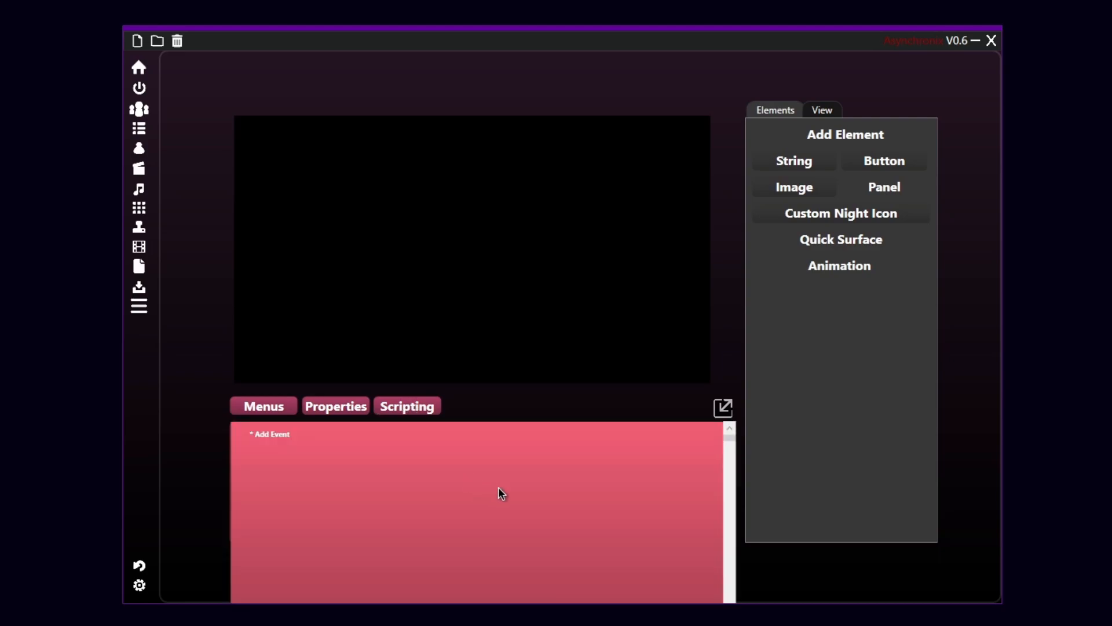
mouse_move(413, 489)
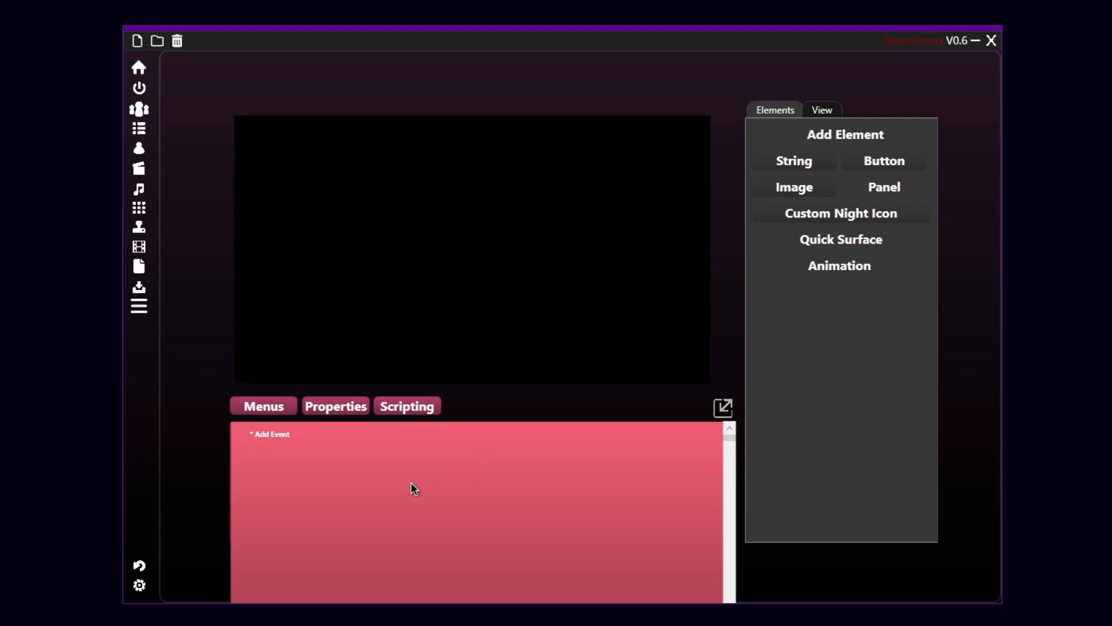
mouse_move(599, 235)
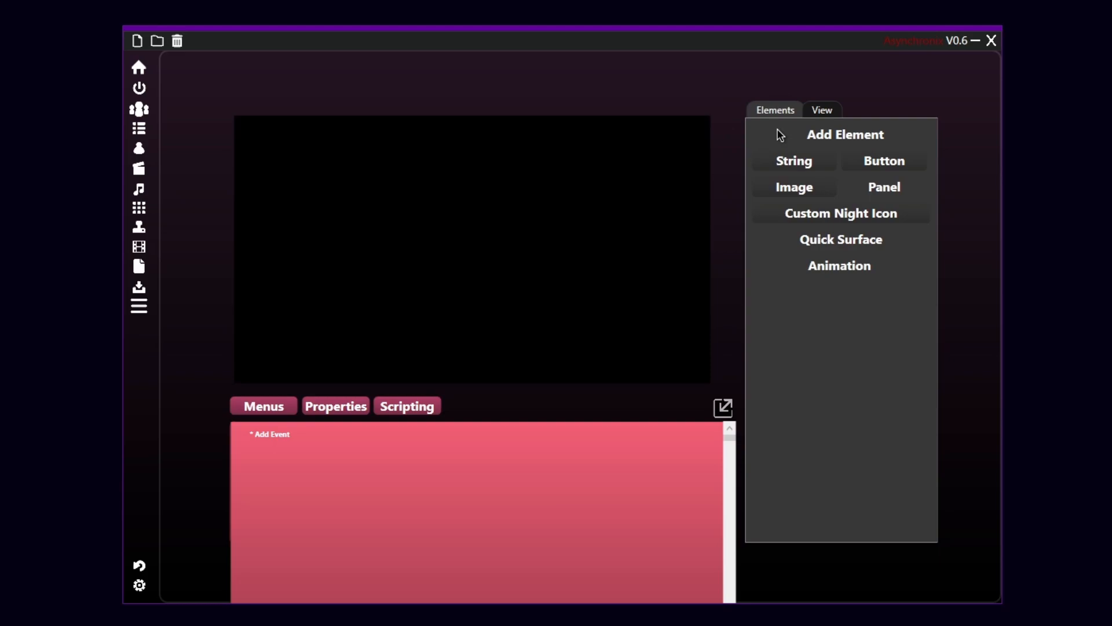
mouse_move(788, 146)
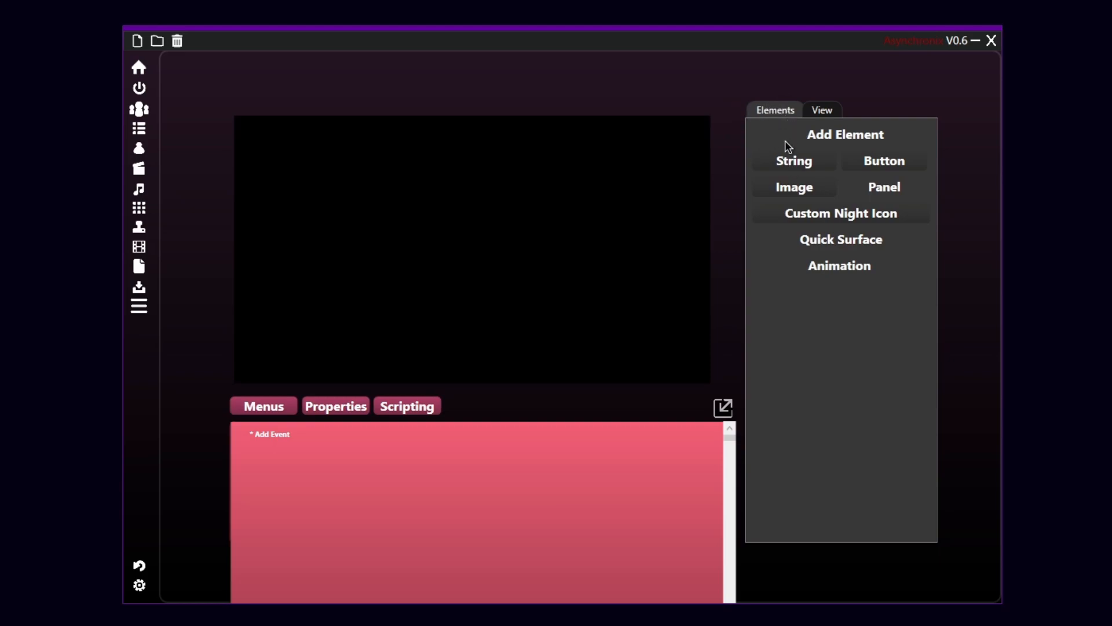
mouse_move(782, 170)
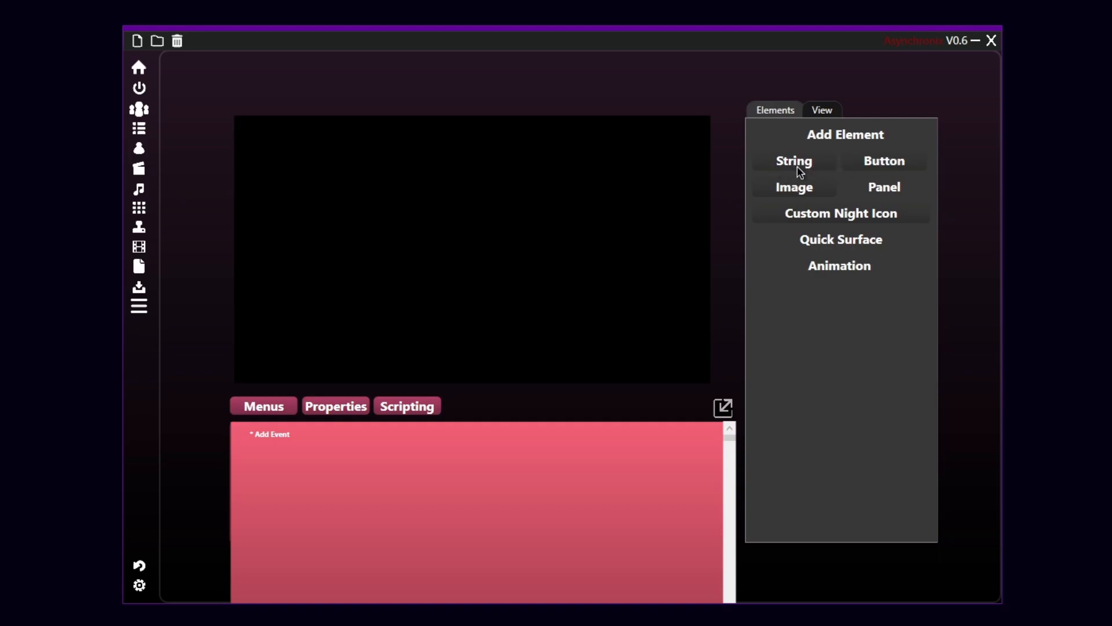
mouse_move(810, 262)
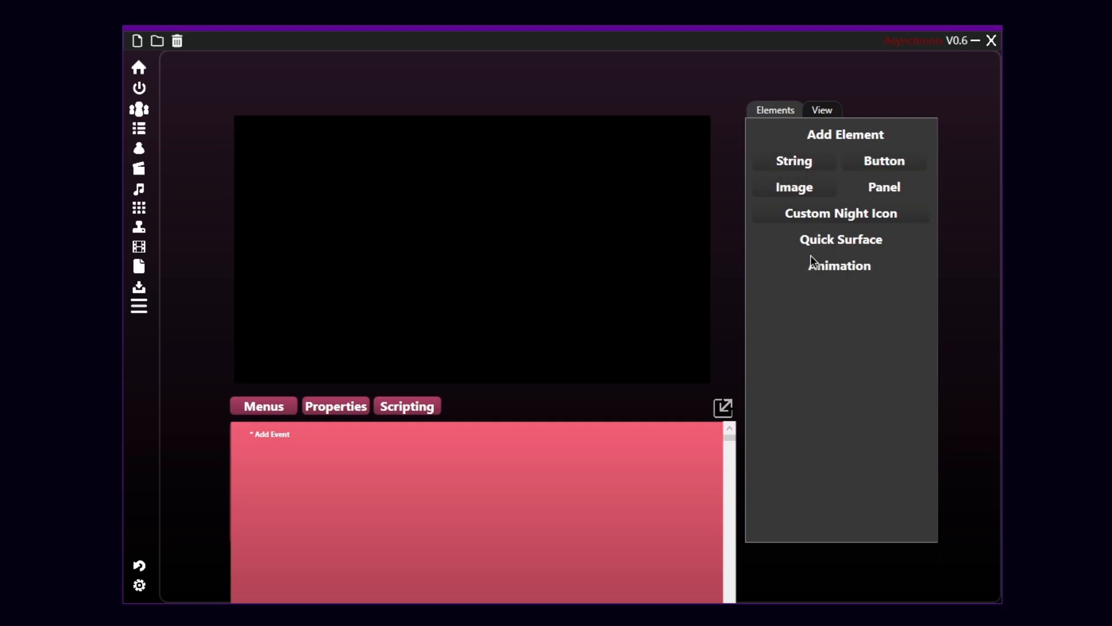
Show the View options for locking selection and hiding hidden elements
click(823, 110)
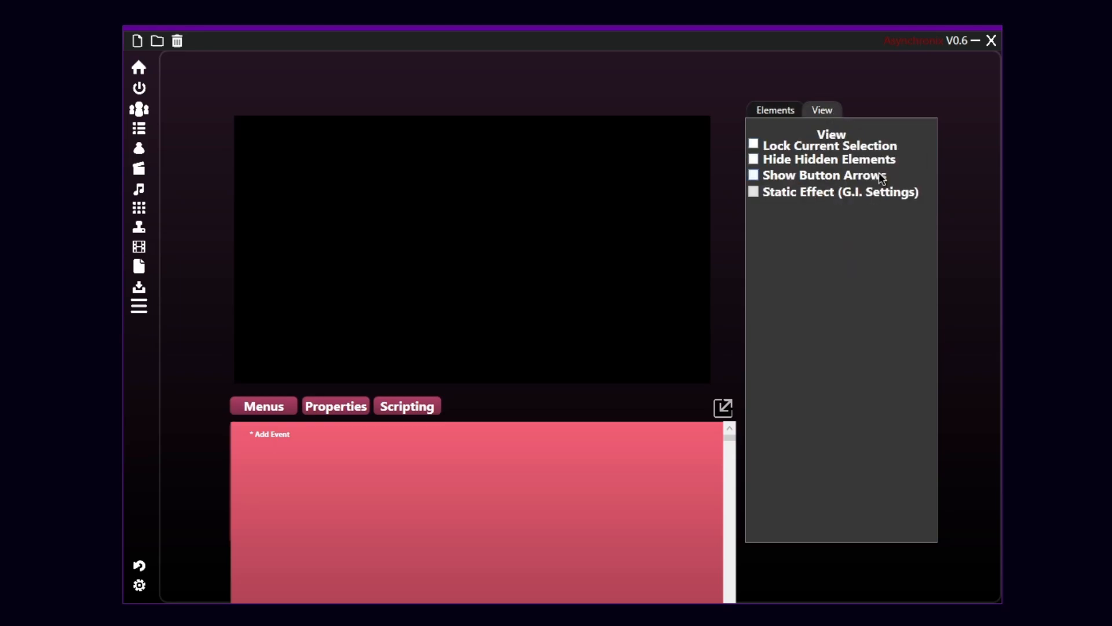
mouse_move(621, 316)
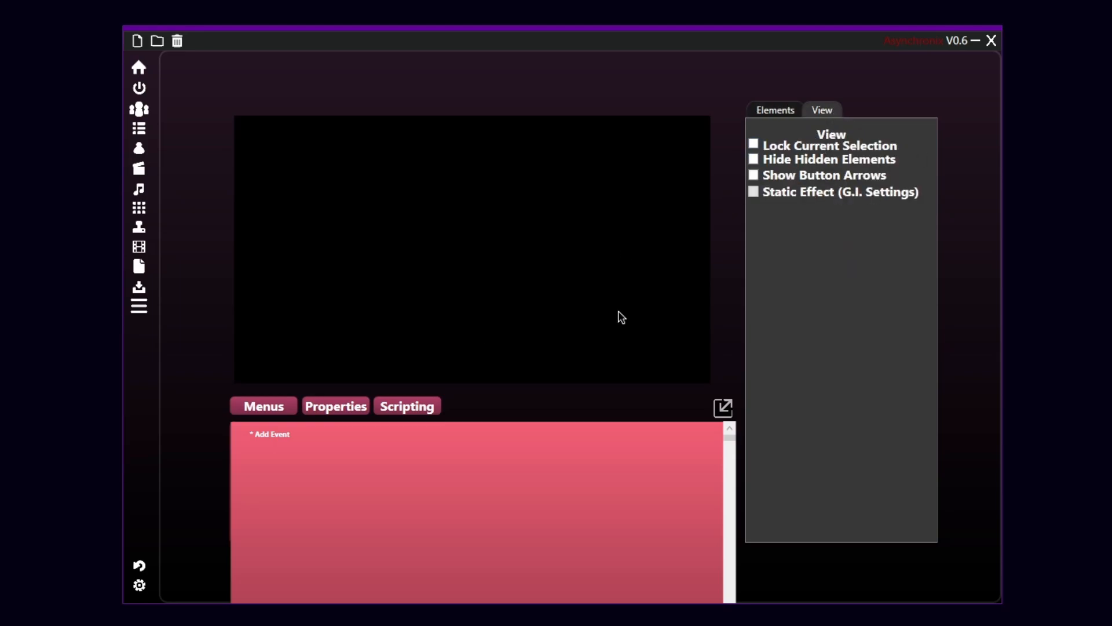
mouse_move(787, 238)
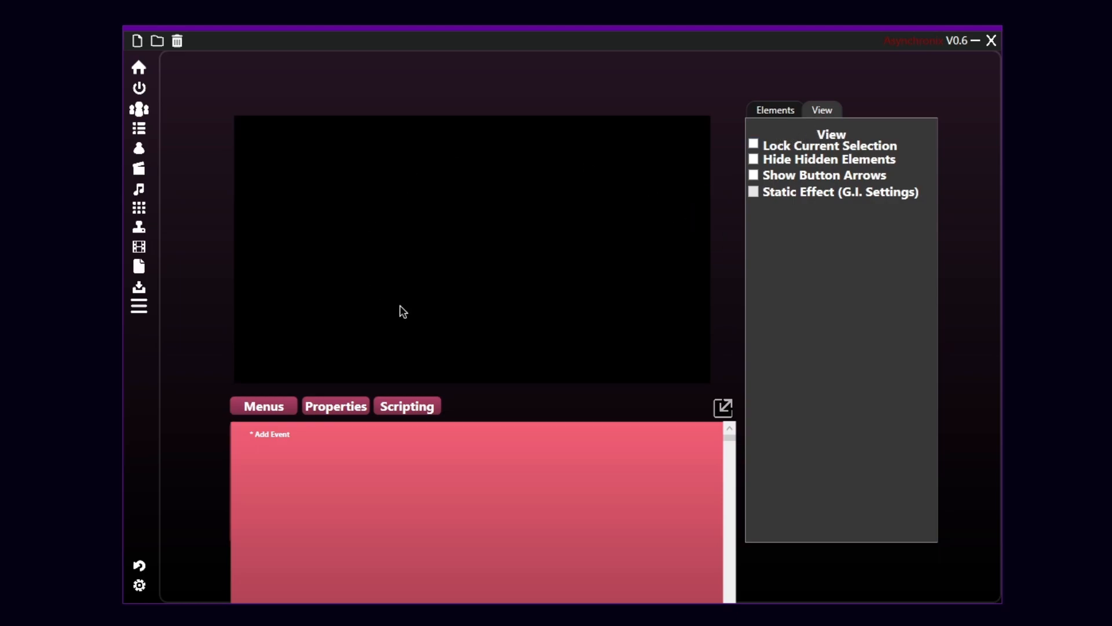
mouse_move(638, 278)
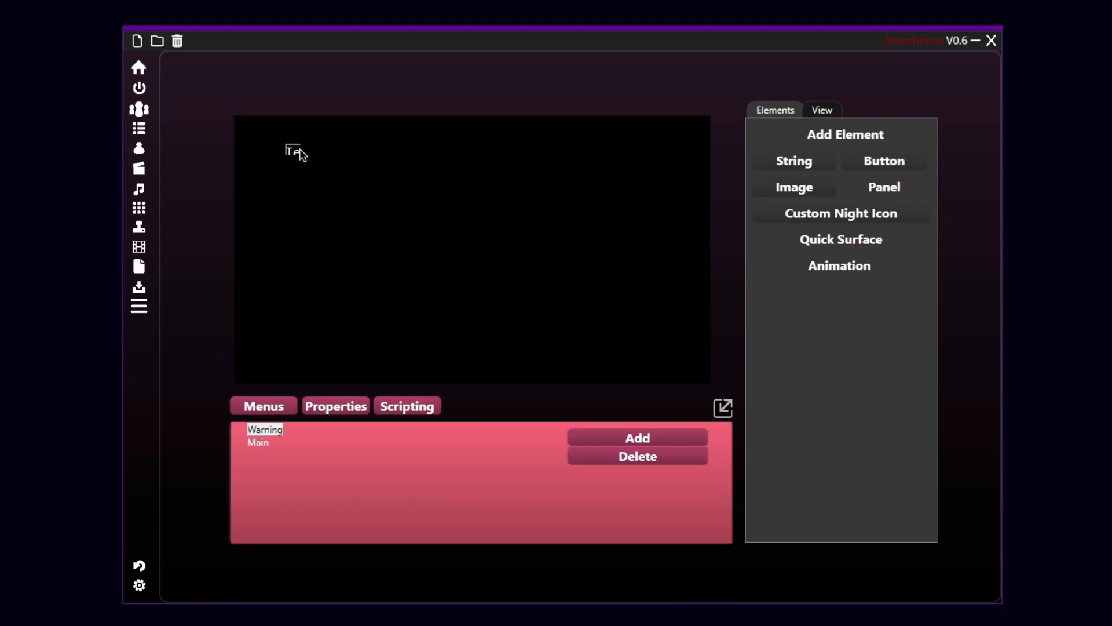
Drag a String element to the canvas centre and set its Text to 'Warning Menu!'
drag(290, 150, 659, 157)
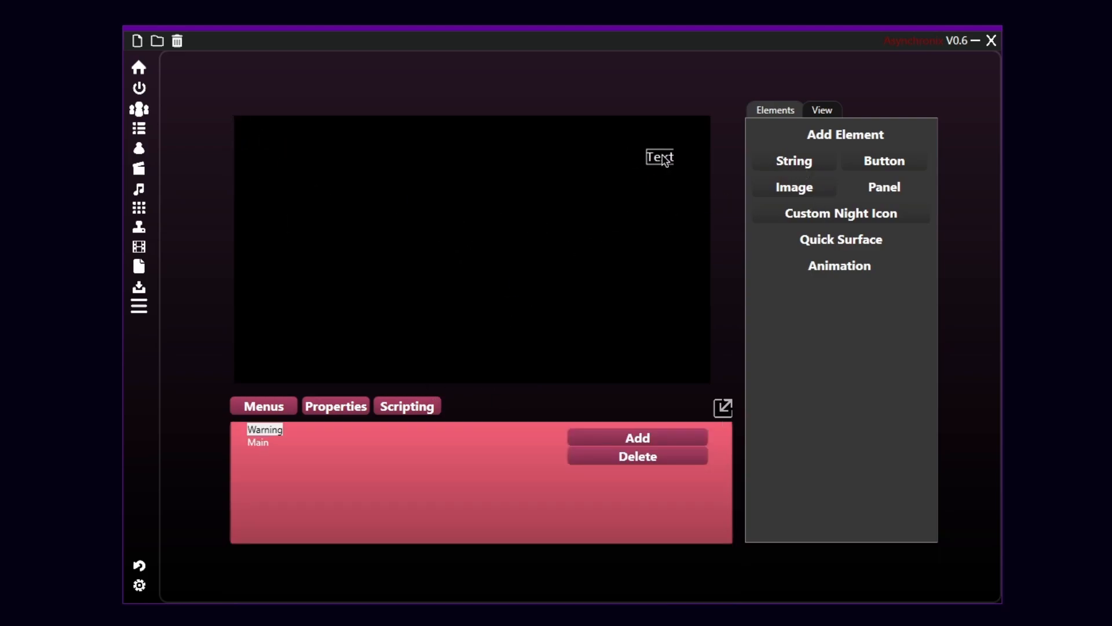
drag(659, 157, 449, 279)
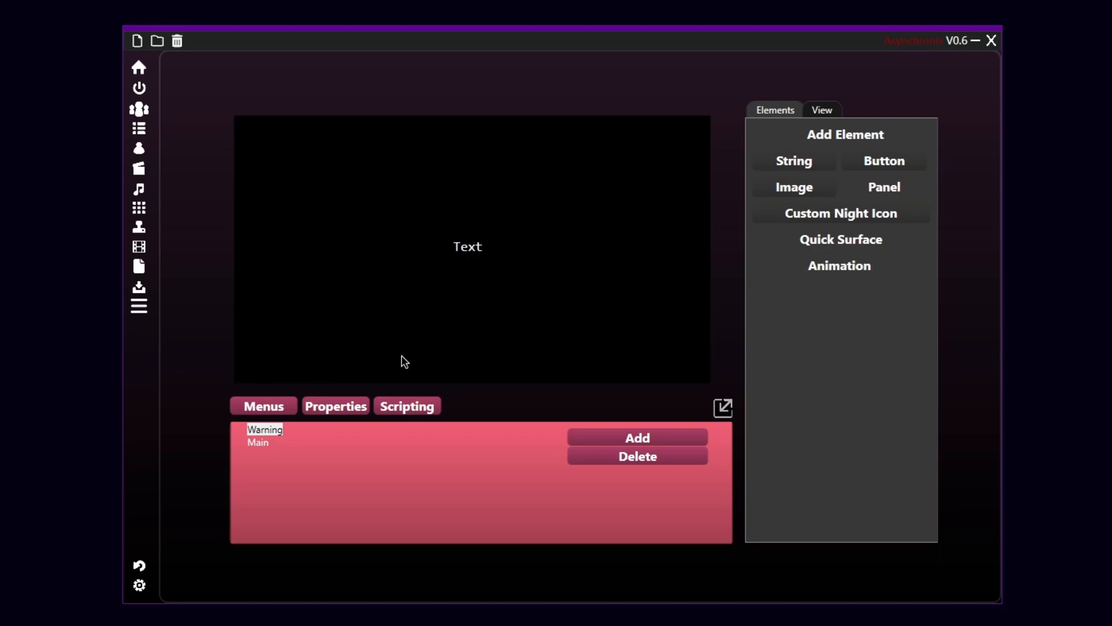
click(335, 406)
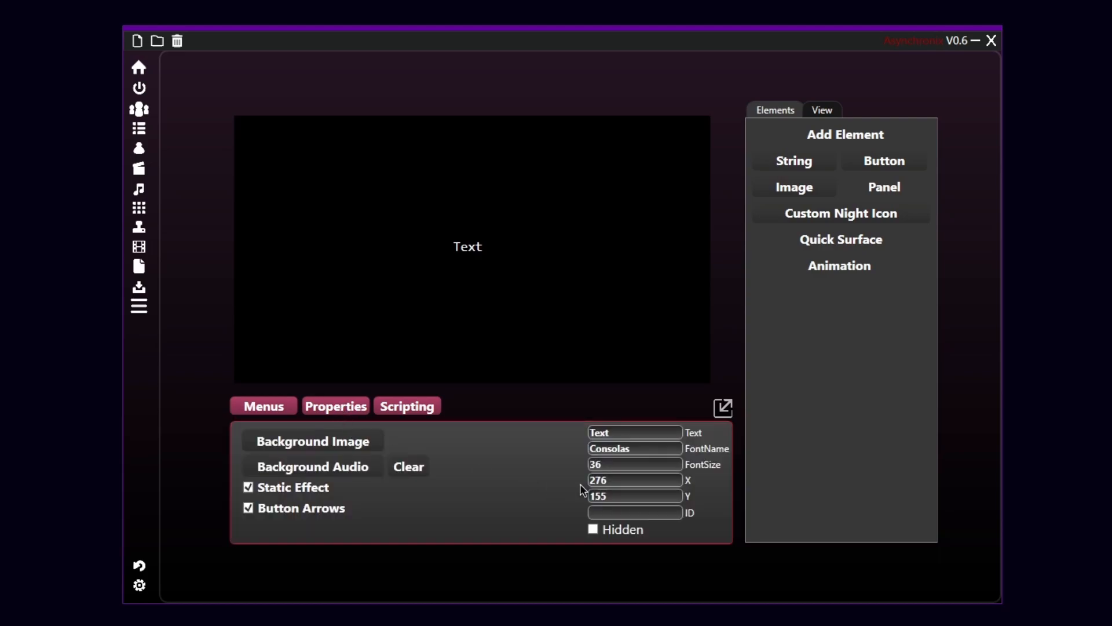
mouse_move(630, 370)
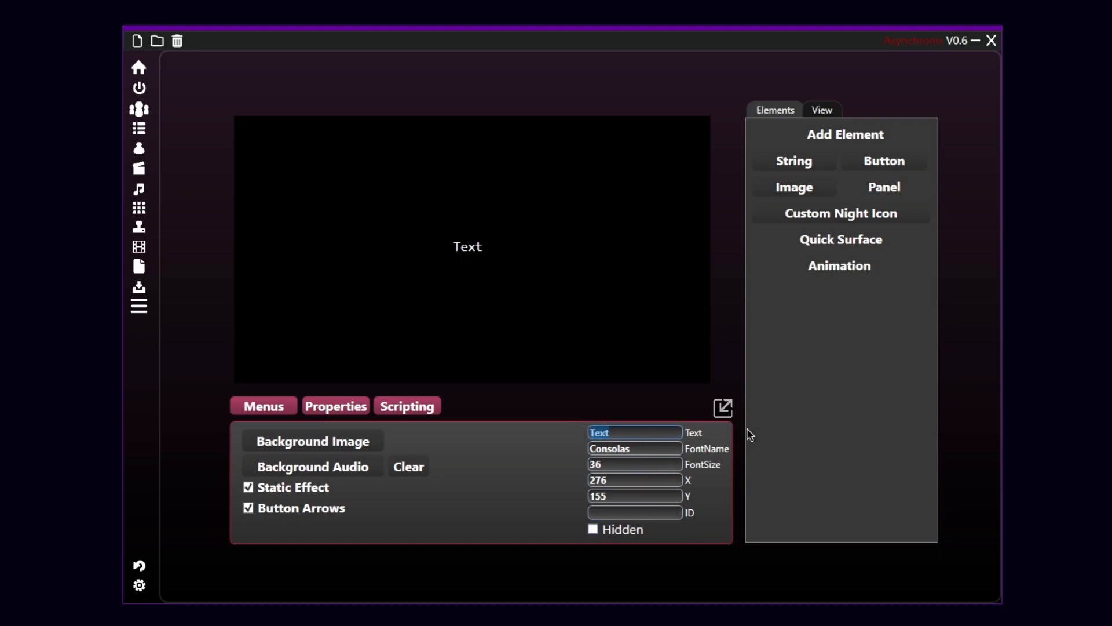
text(Warning Menu!)
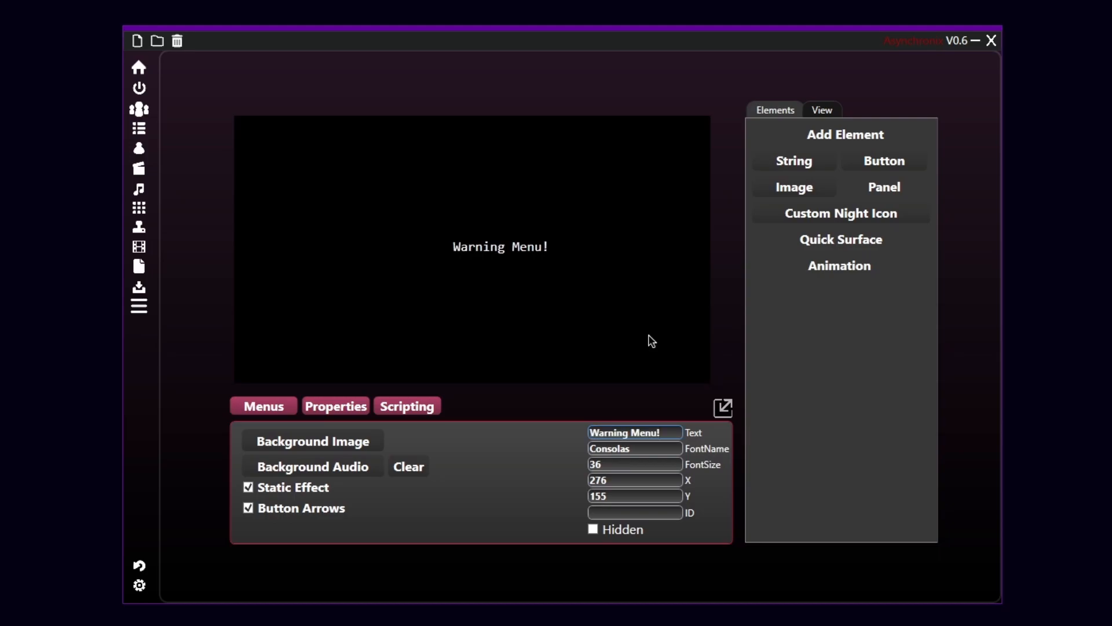
mouse_move(598, 374)
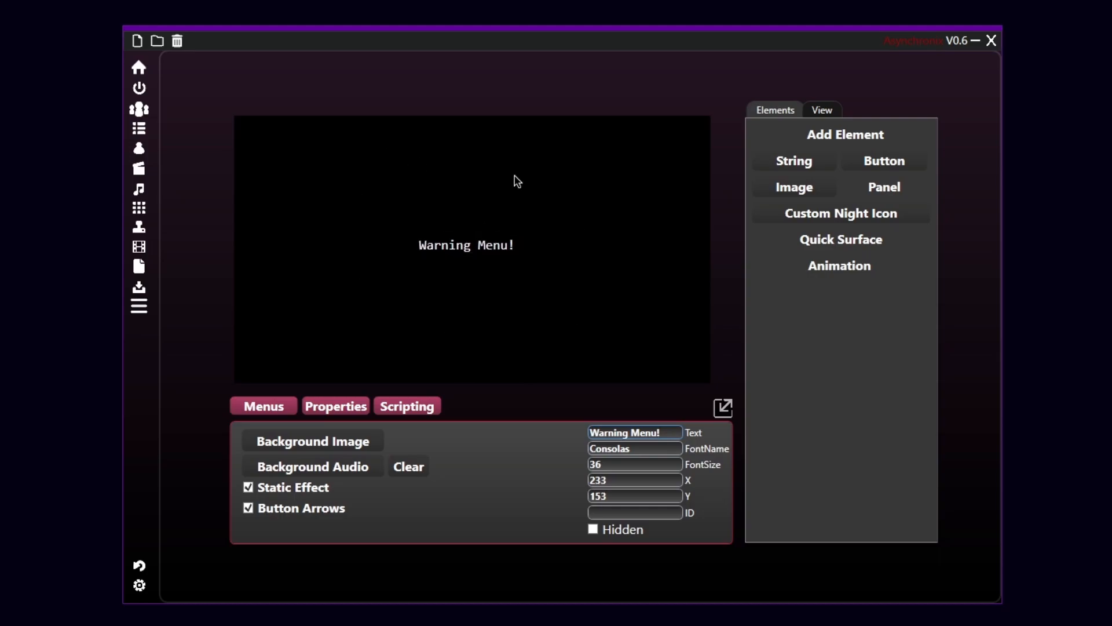
mouse_move(558, 165)
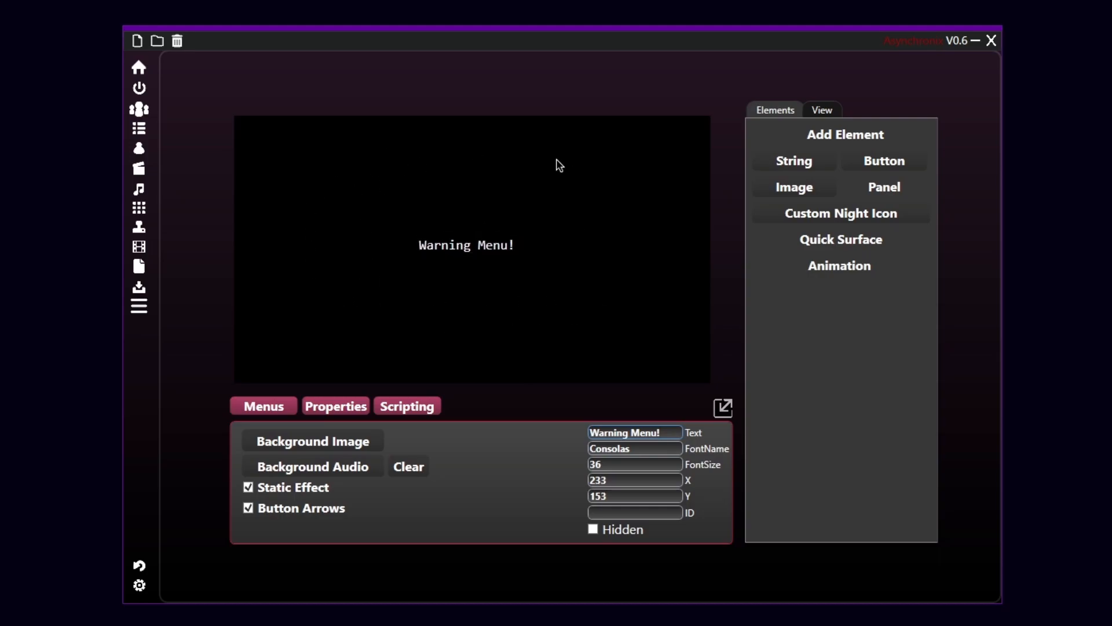
Move the 'Warning Menu!' text to sit just above the centre of the screen
click(470, 250)
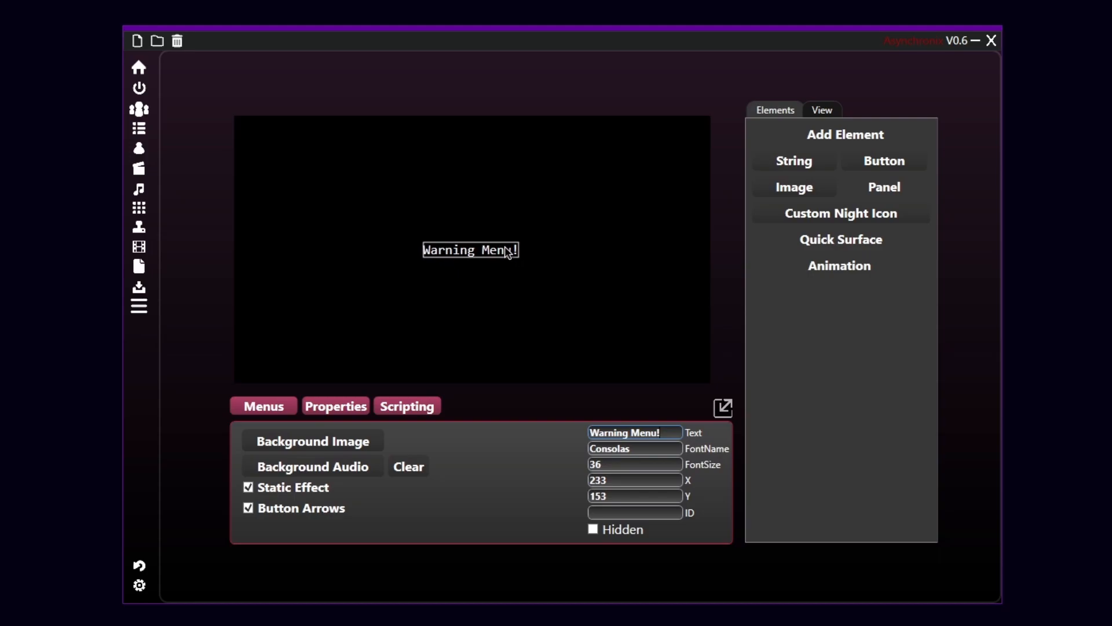
drag(470, 249, 486, 208)
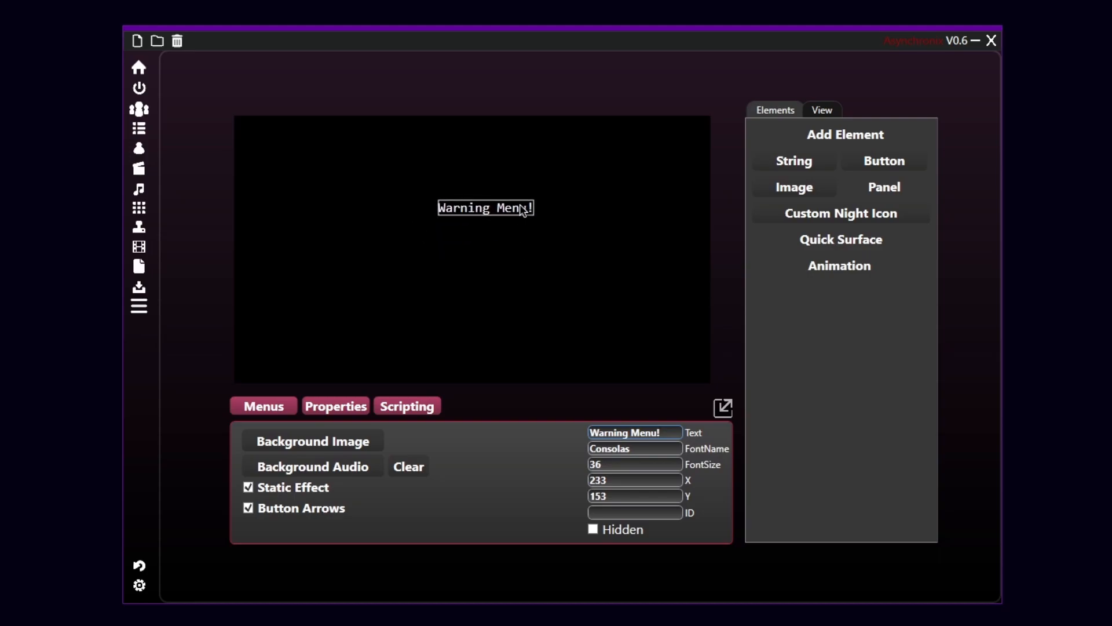
drag(486, 207, 474, 228)
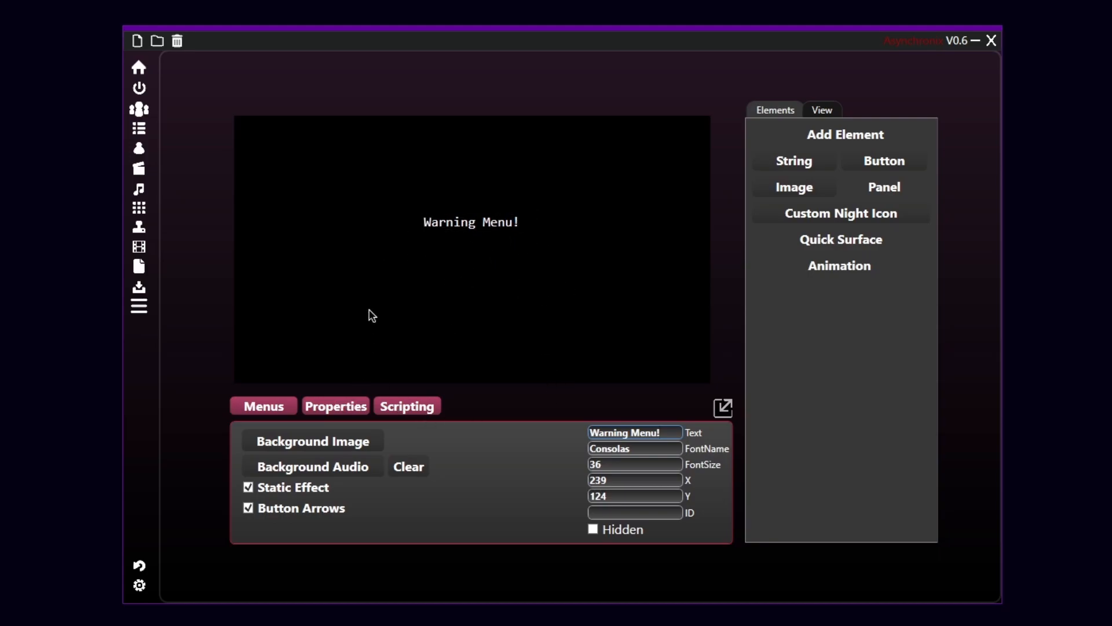
mouse_move(296, 427)
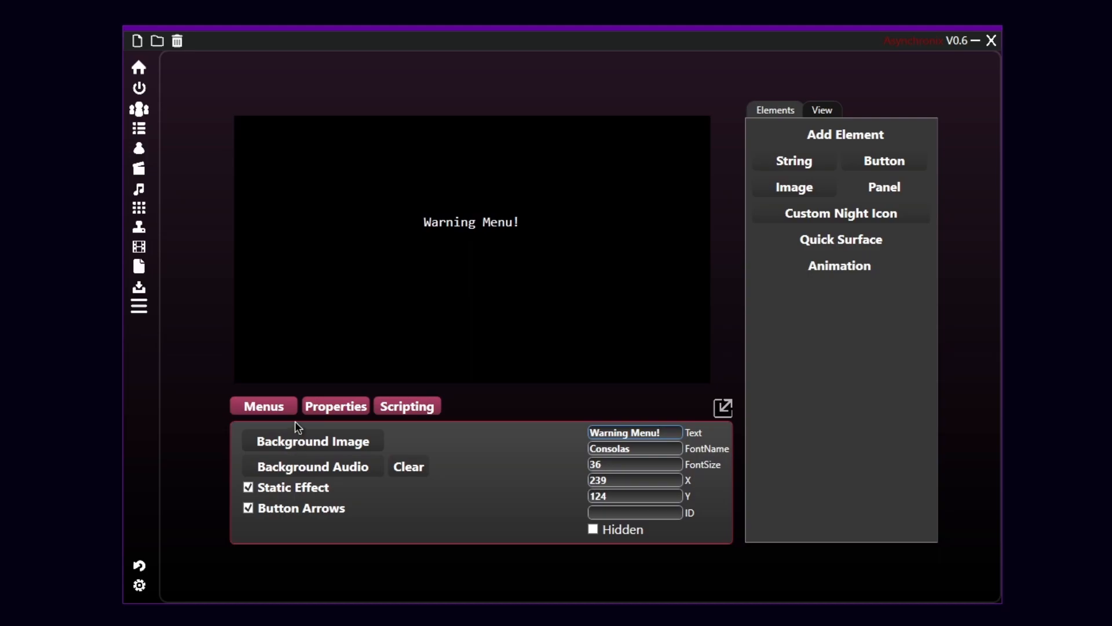
Select Main and add a String element reading 'Five Nights at Example' as the title
click(263, 405)
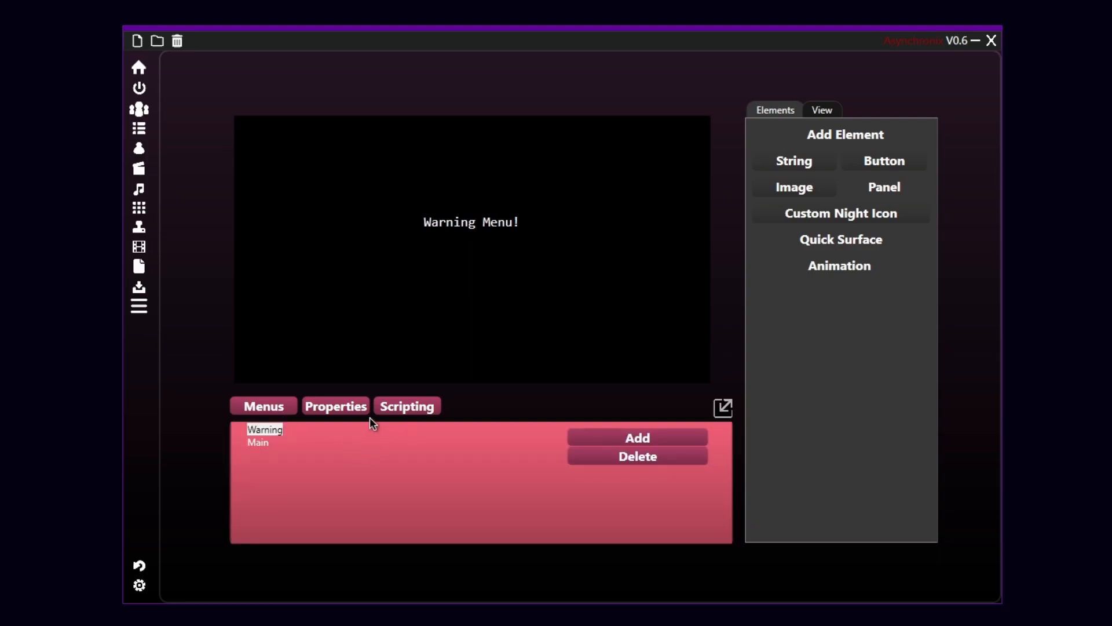
click(257, 442)
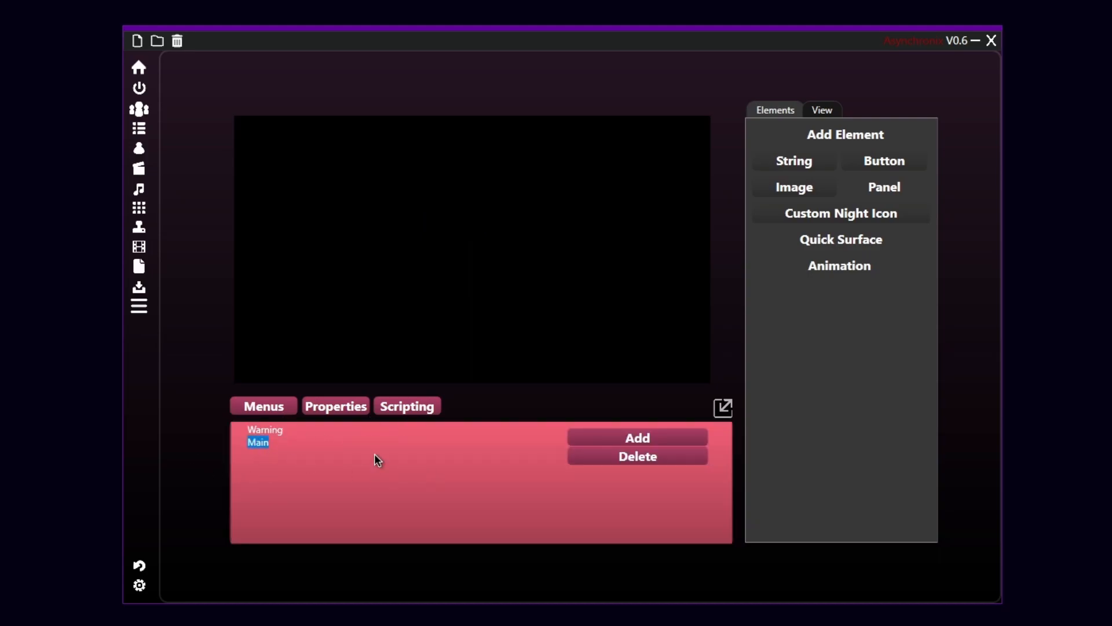
mouse_move(779, 156)
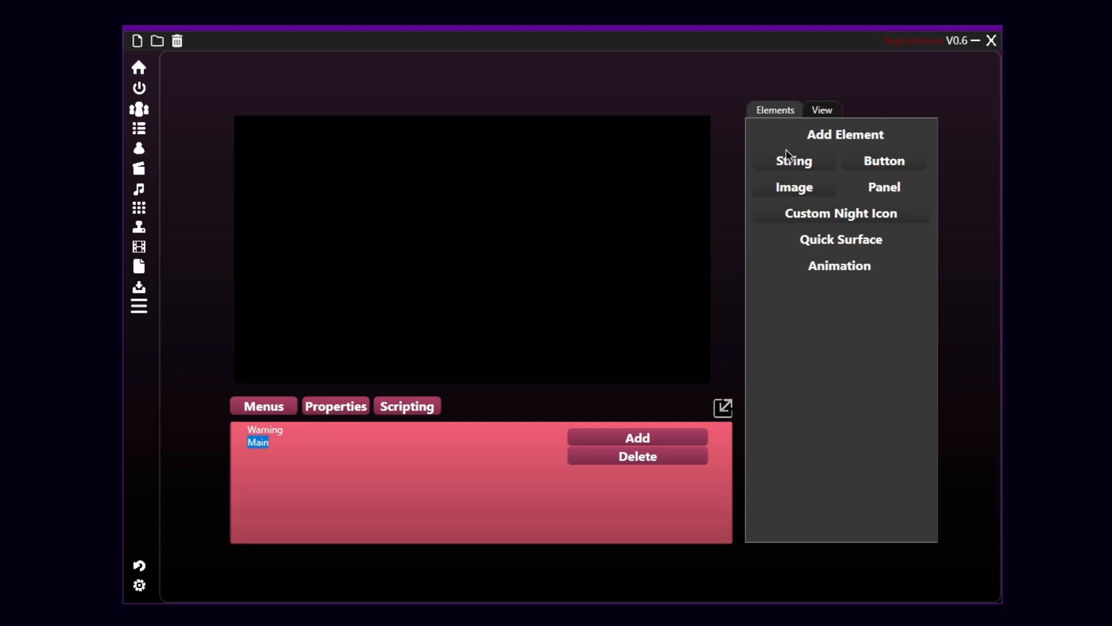
click(794, 161)
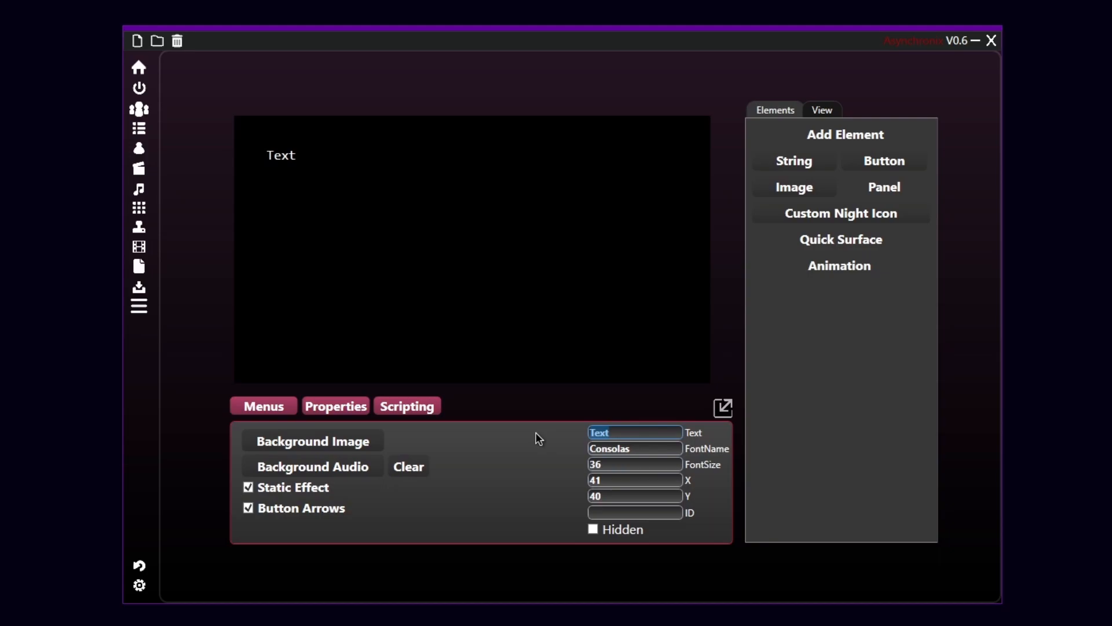
text(Five Nights at)
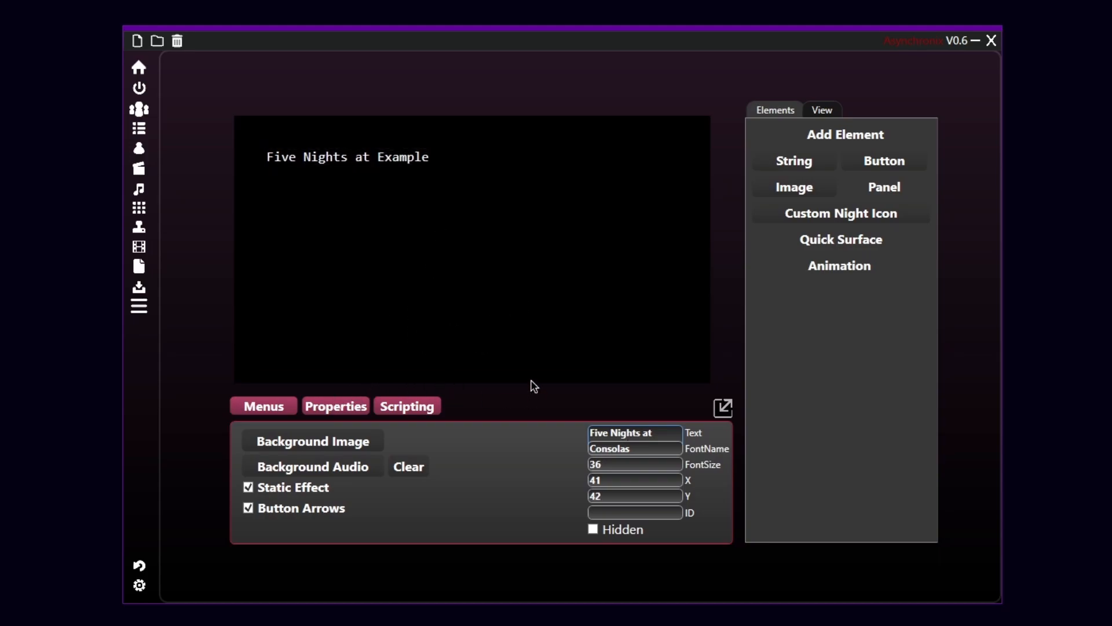
mouse_move(650, 327)
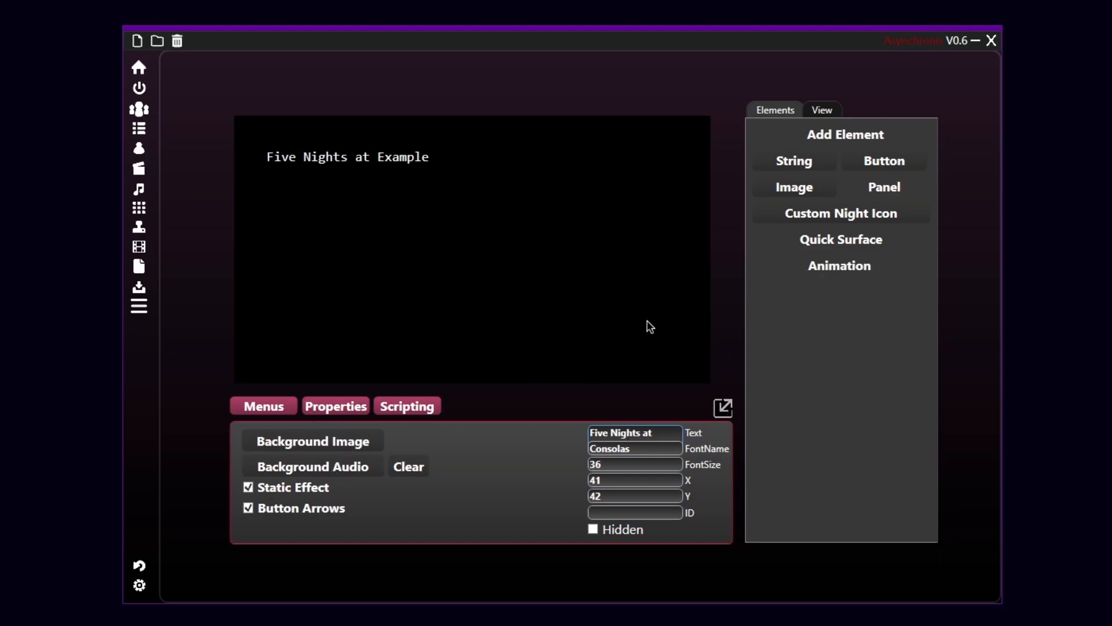
Add two Button elements labelled 'New game' and 'Continue' beneath the title
click(884, 161)
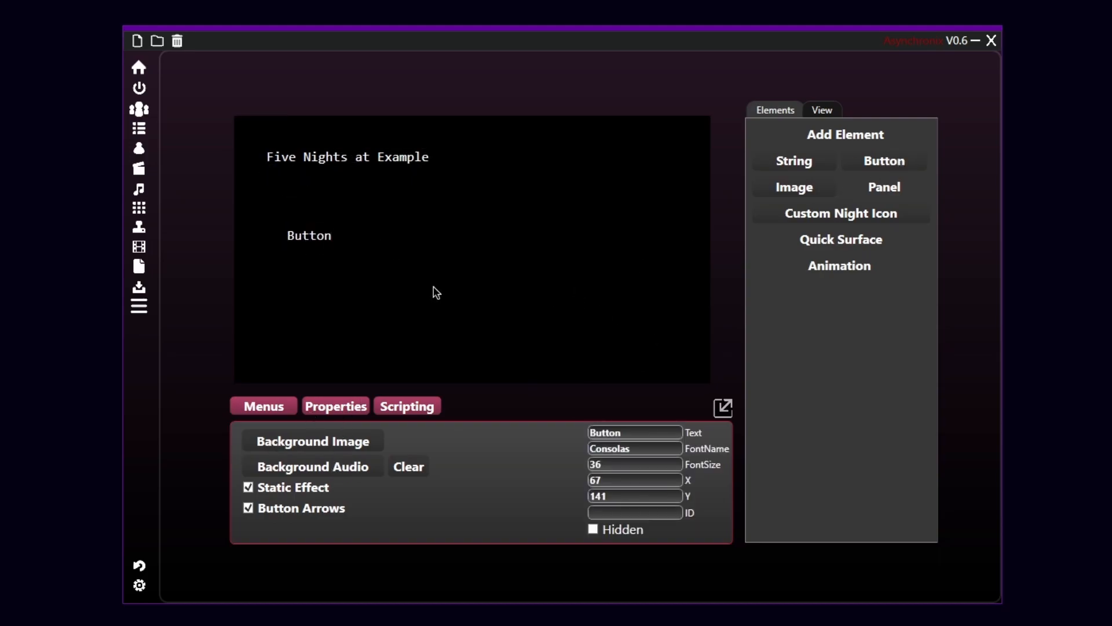
click(634, 432)
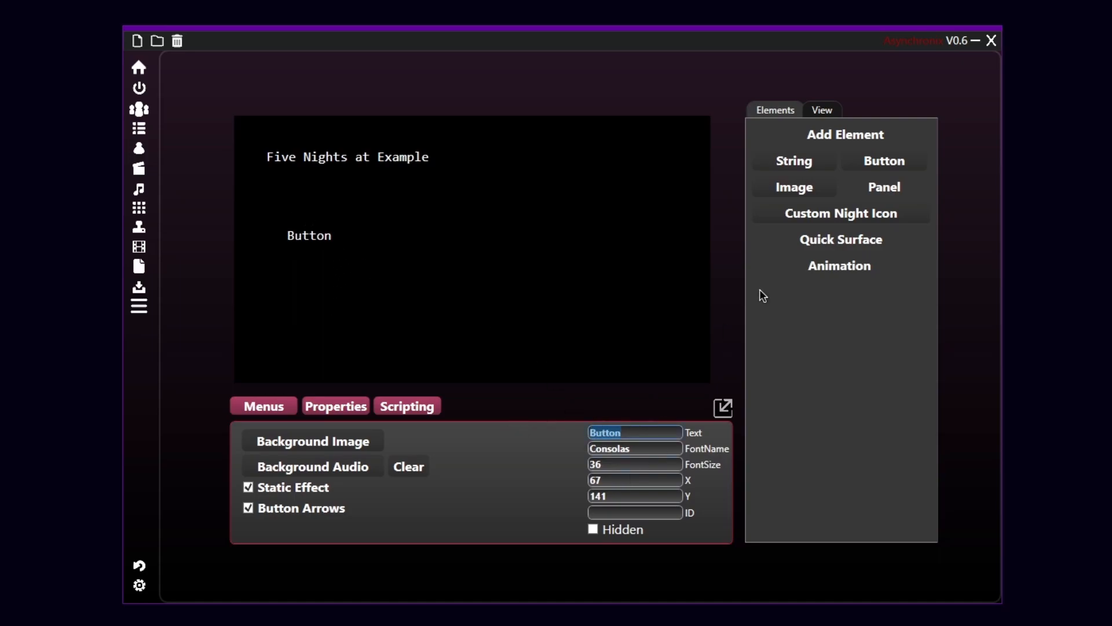
text(New)
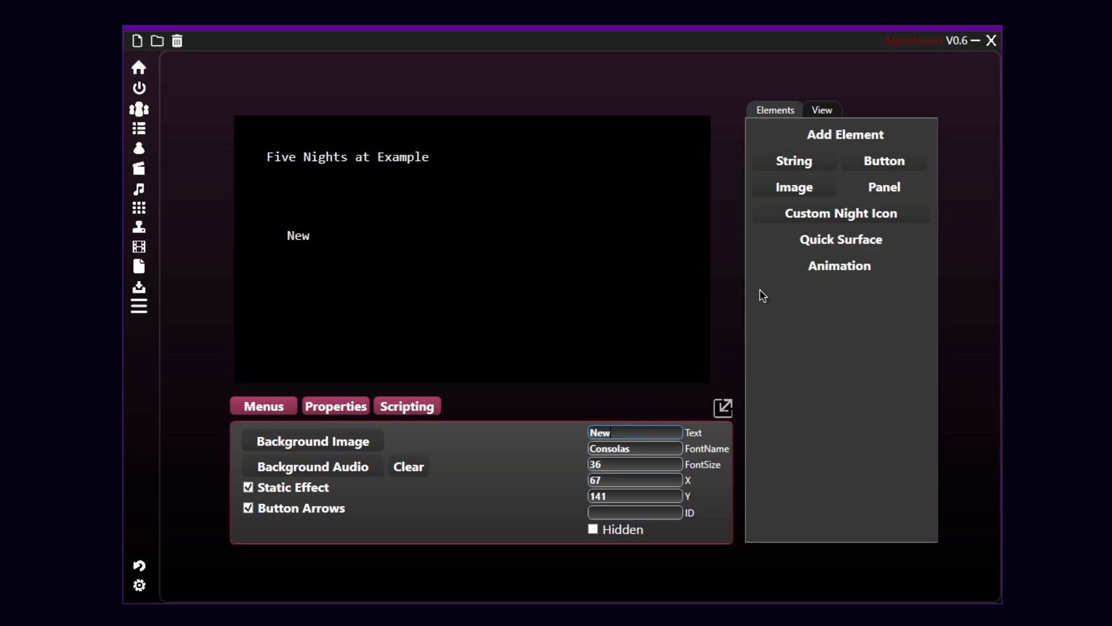
text(game)
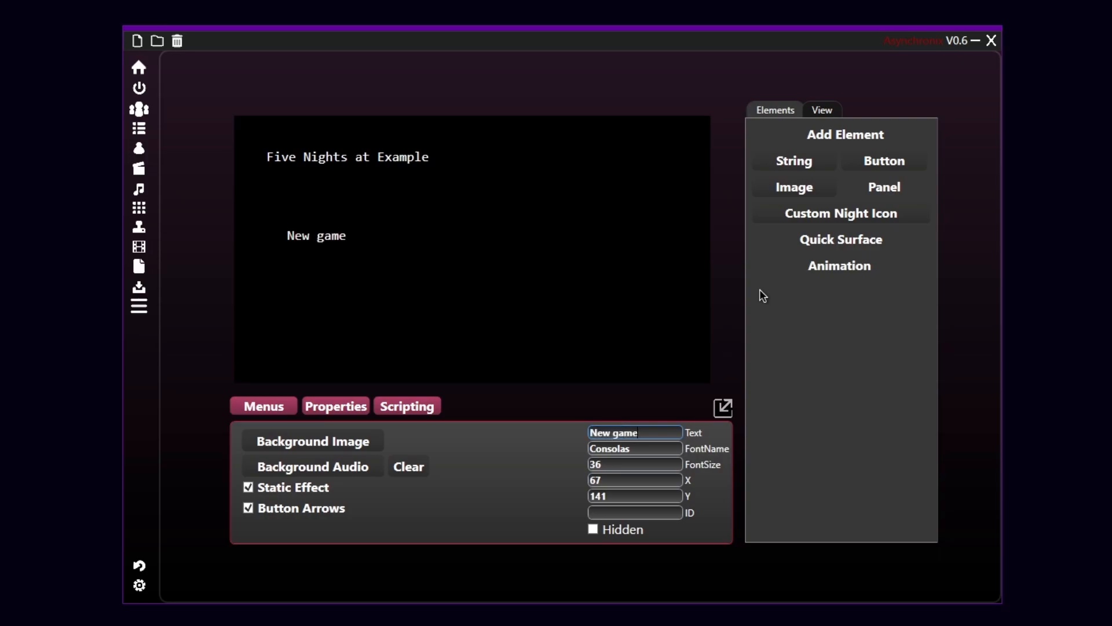
click(884, 161)
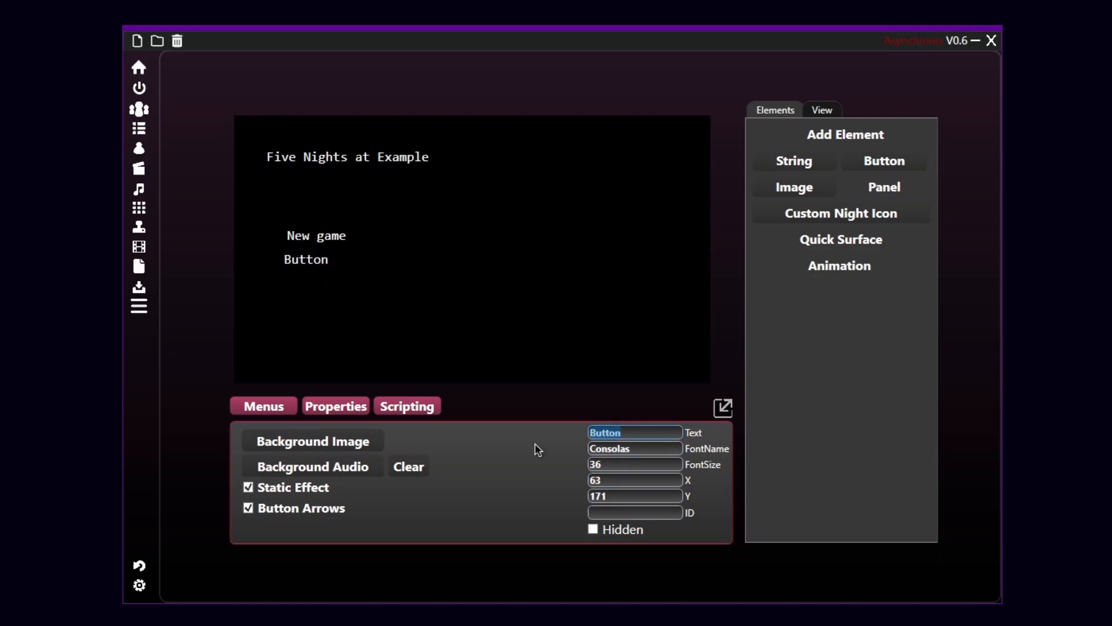
text(Continue)
click(635, 481)
text(67)
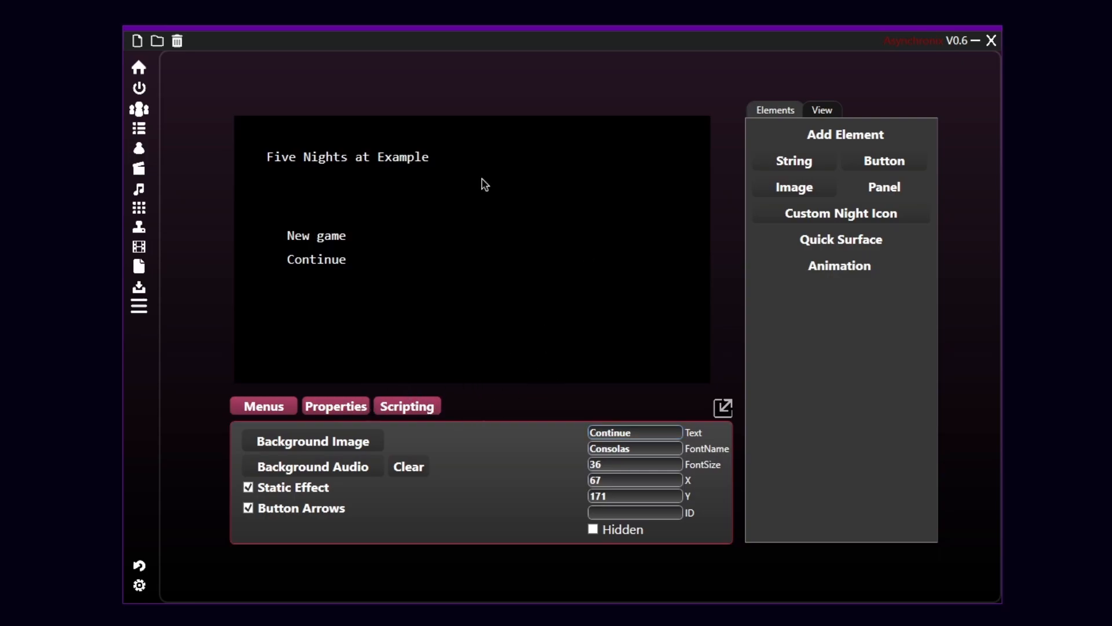
mouse_move(505, 337)
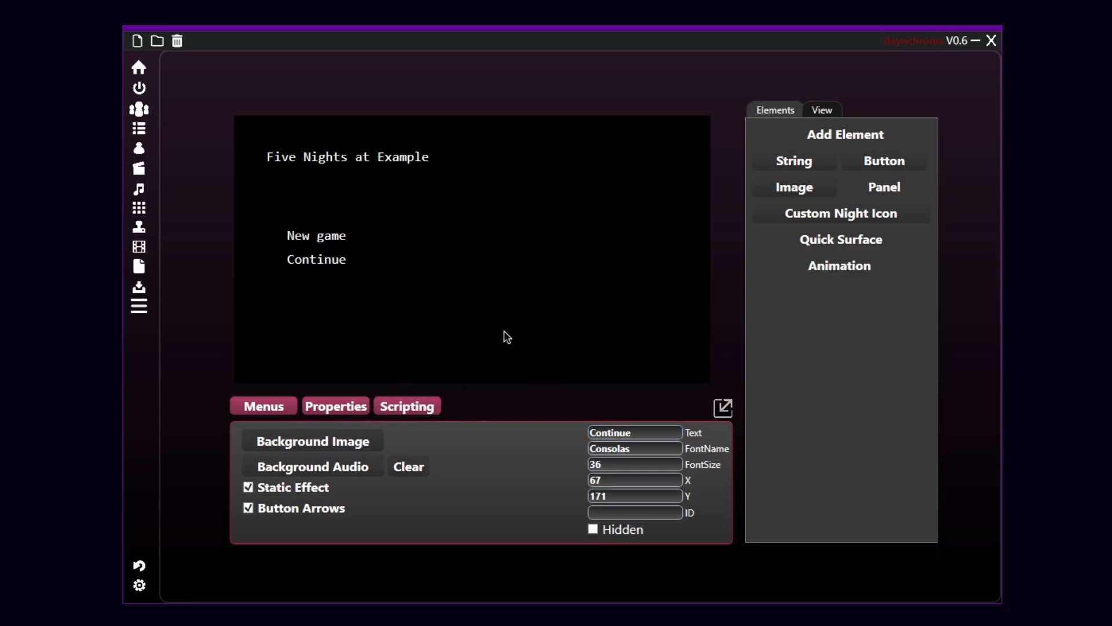
mouse_move(548, 272)
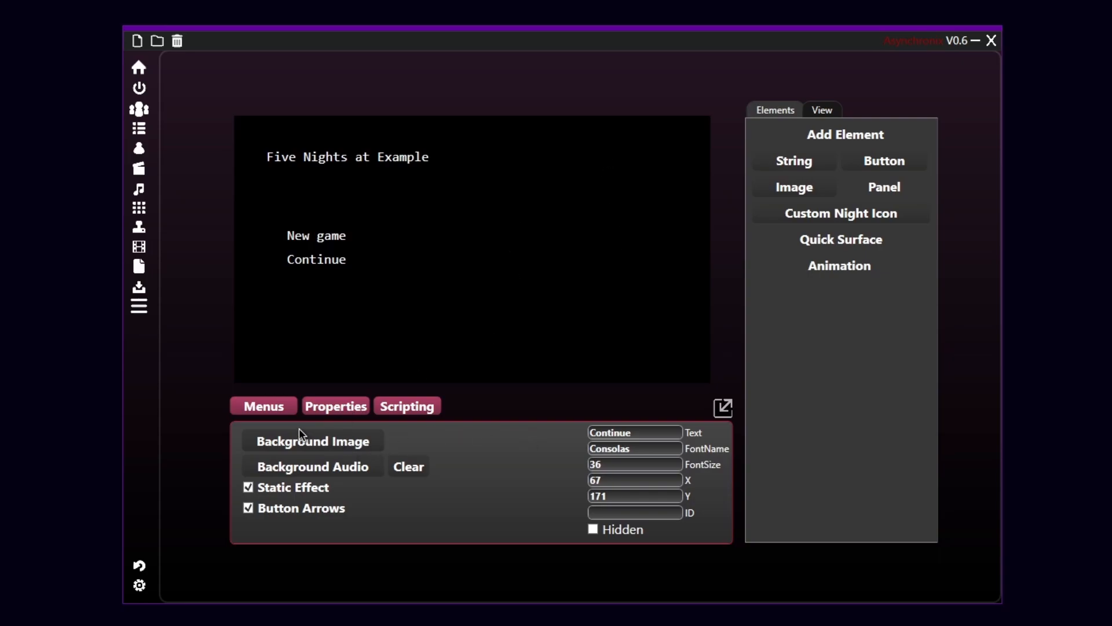
mouse_move(259, 449)
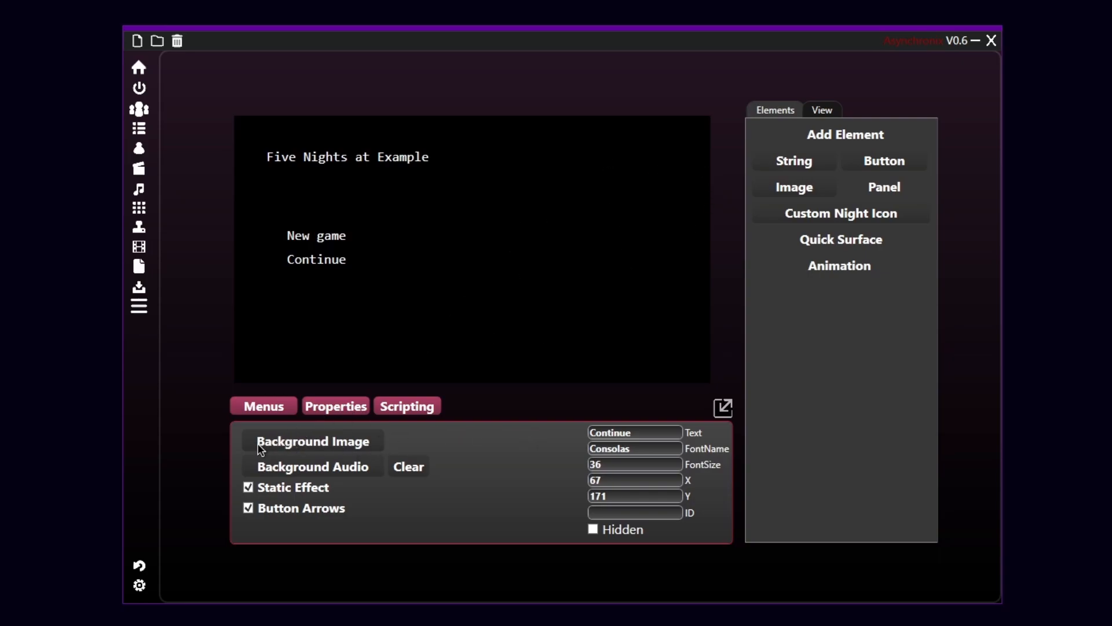
Set the Freddy image from the sprites folder as the Main menu's Background Image
click(312, 441)
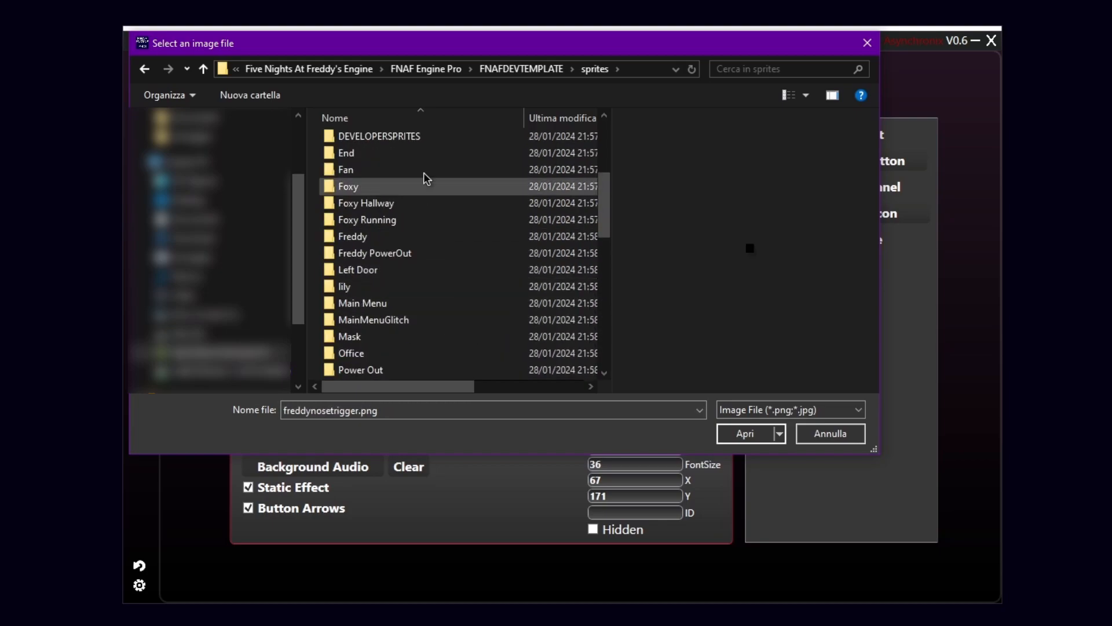
double_click(362, 303)
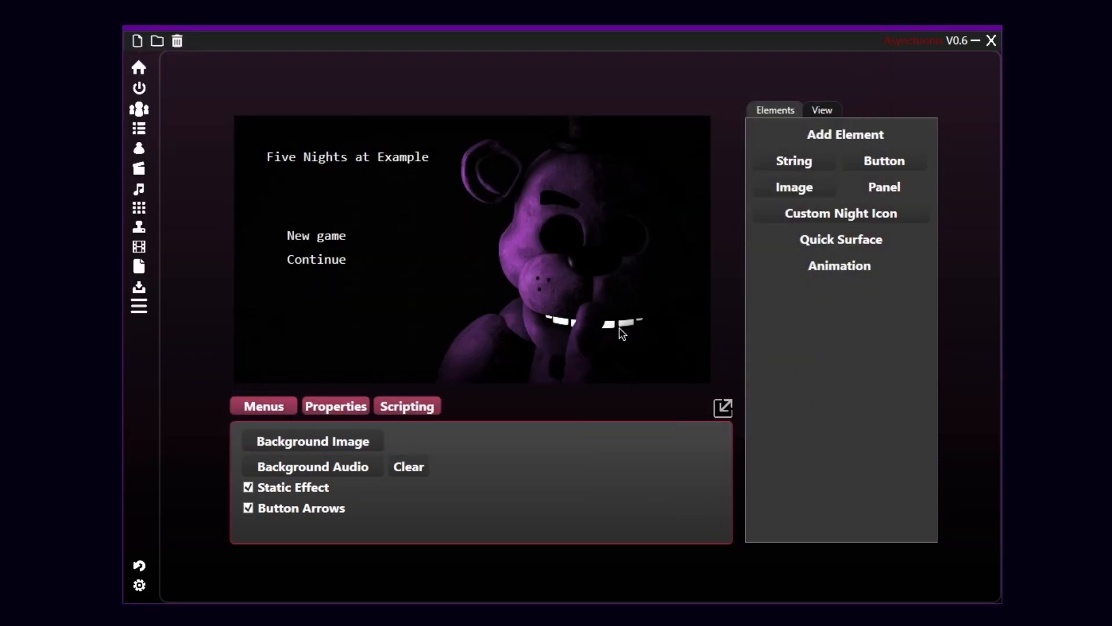
mouse_move(598, 235)
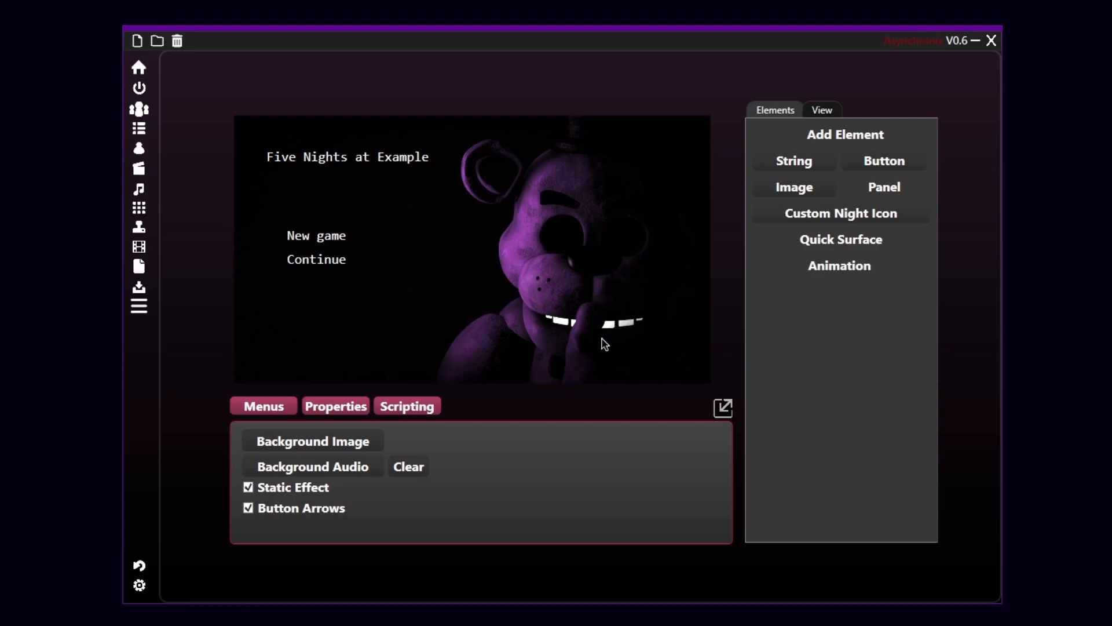
mouse_move(485, 340)
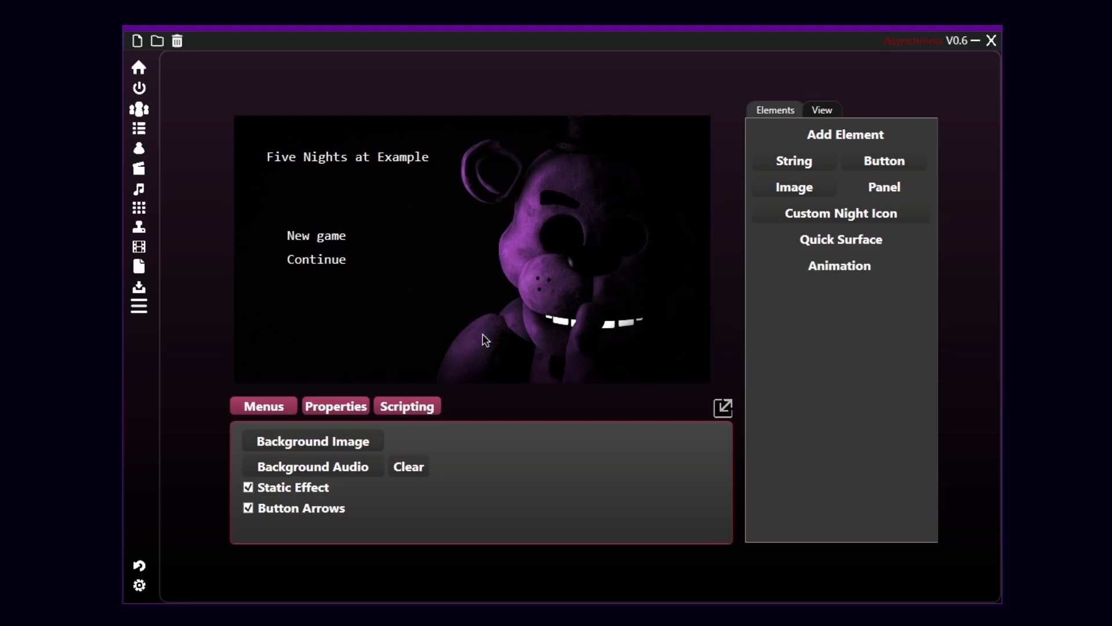
mouse_move(546, 405)
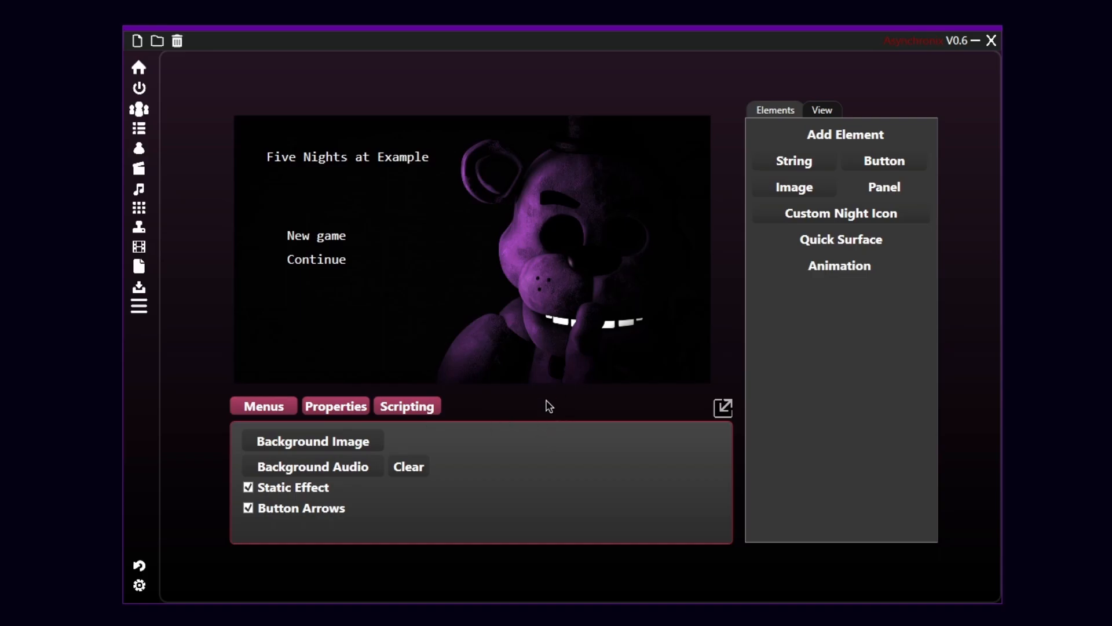
mouse_move(549, 368)
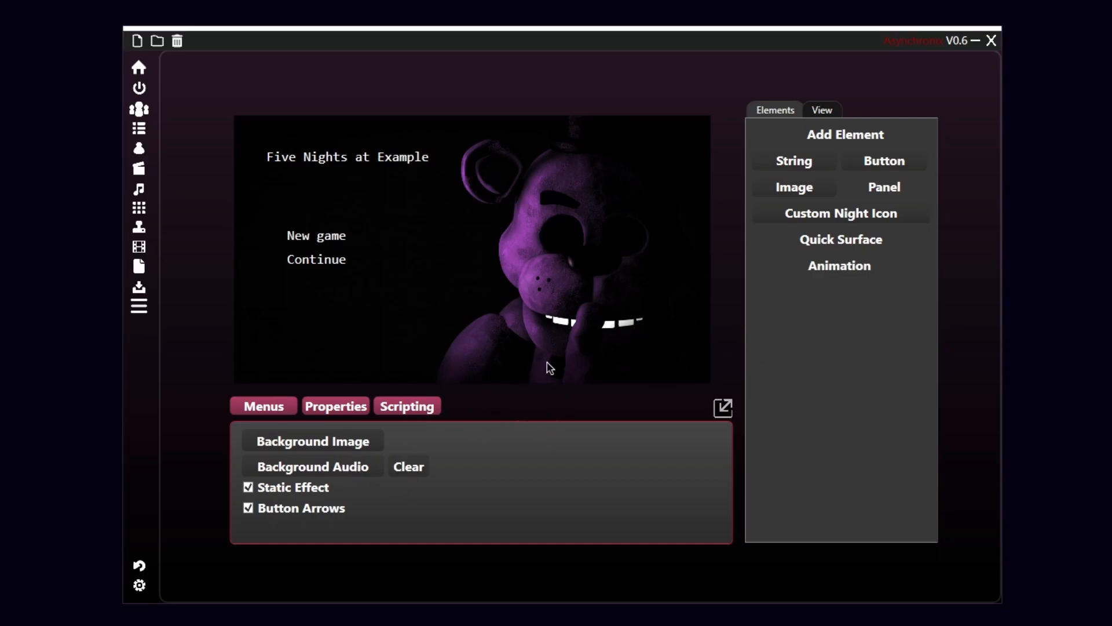
Choose a Background Audio file for Main from the template's sounds folder
click(313, 466)
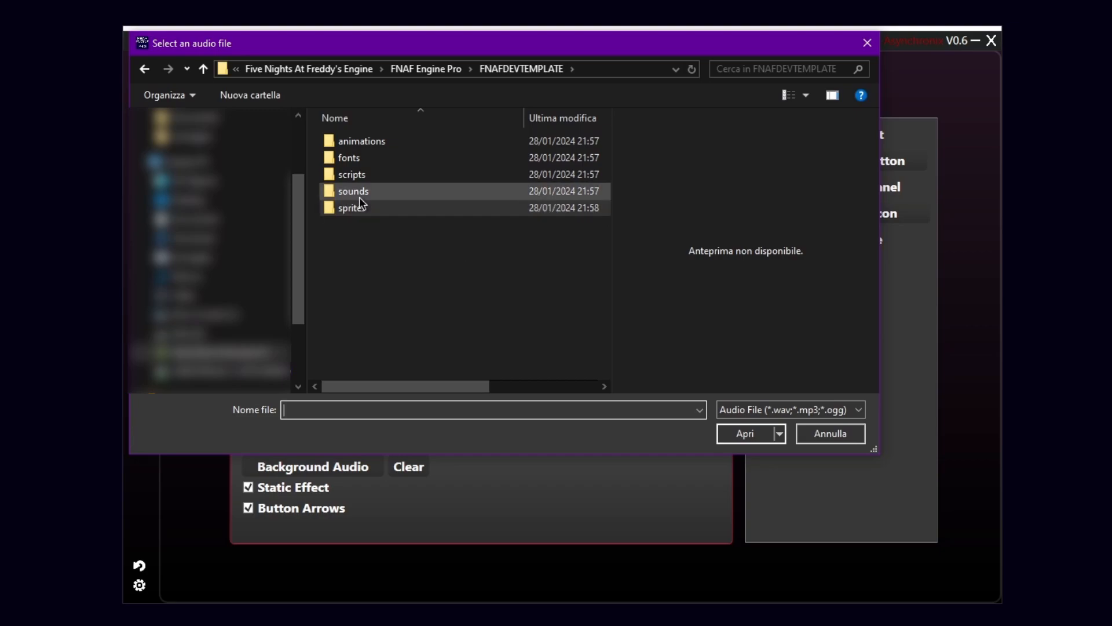
mouse_move(379, 191)
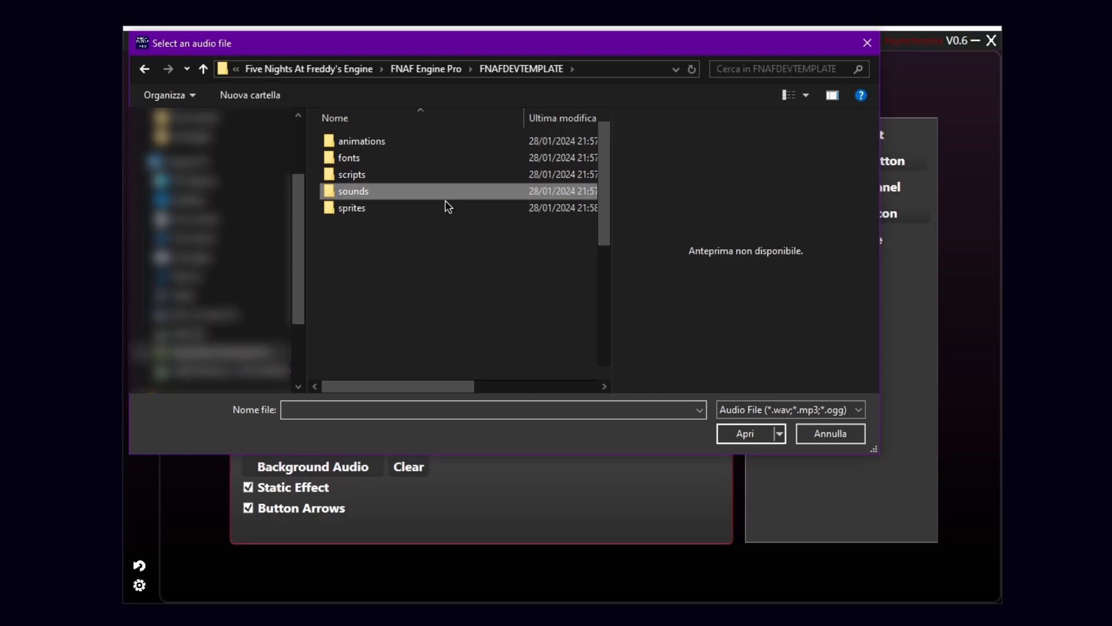
double_click(353, 191)
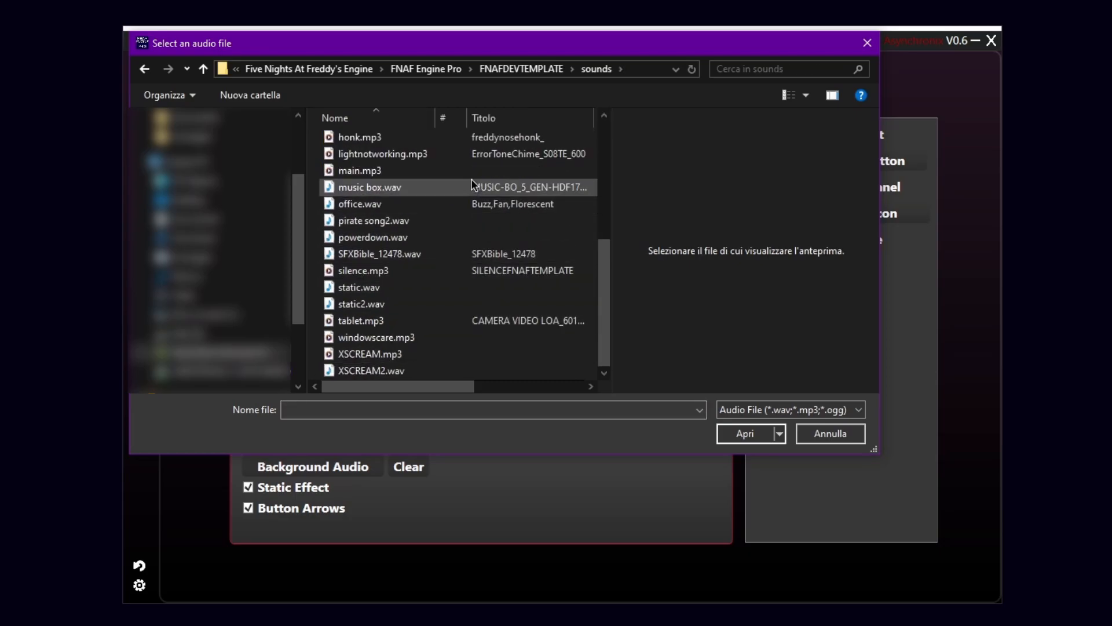
click(368, 187)
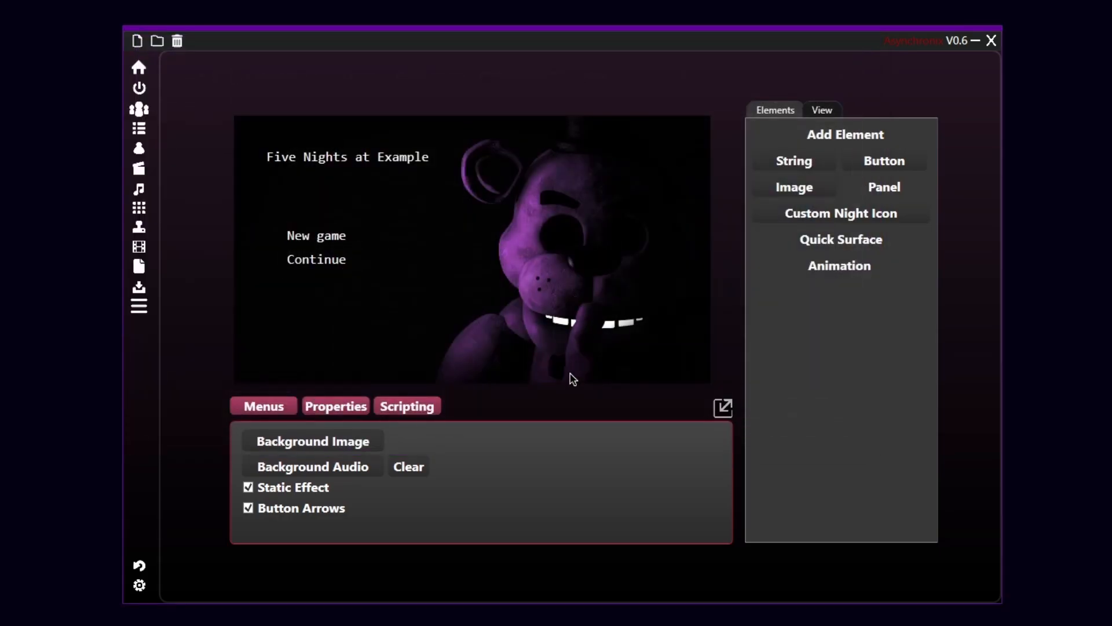
mouse_move(496, 294)
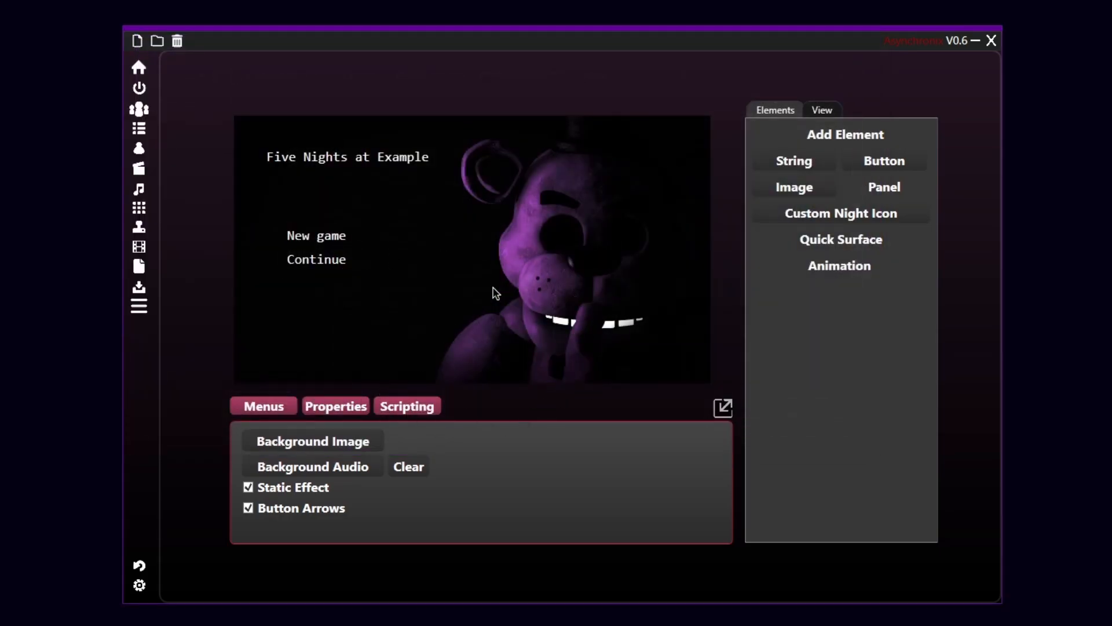
mouse_move(628, 262)
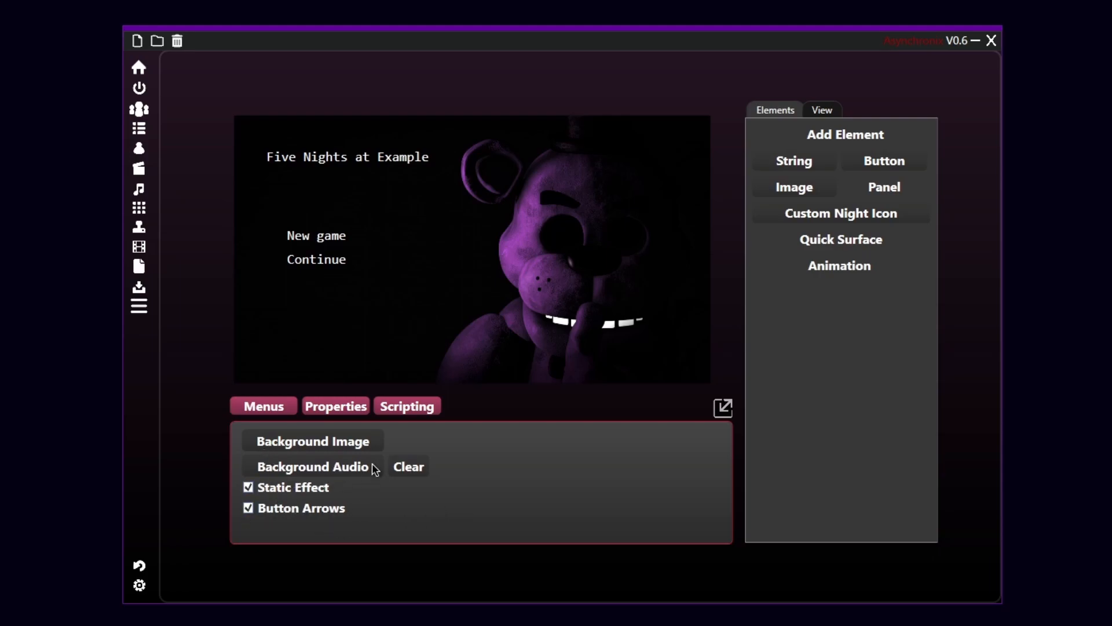
mouse_move(472, 242)
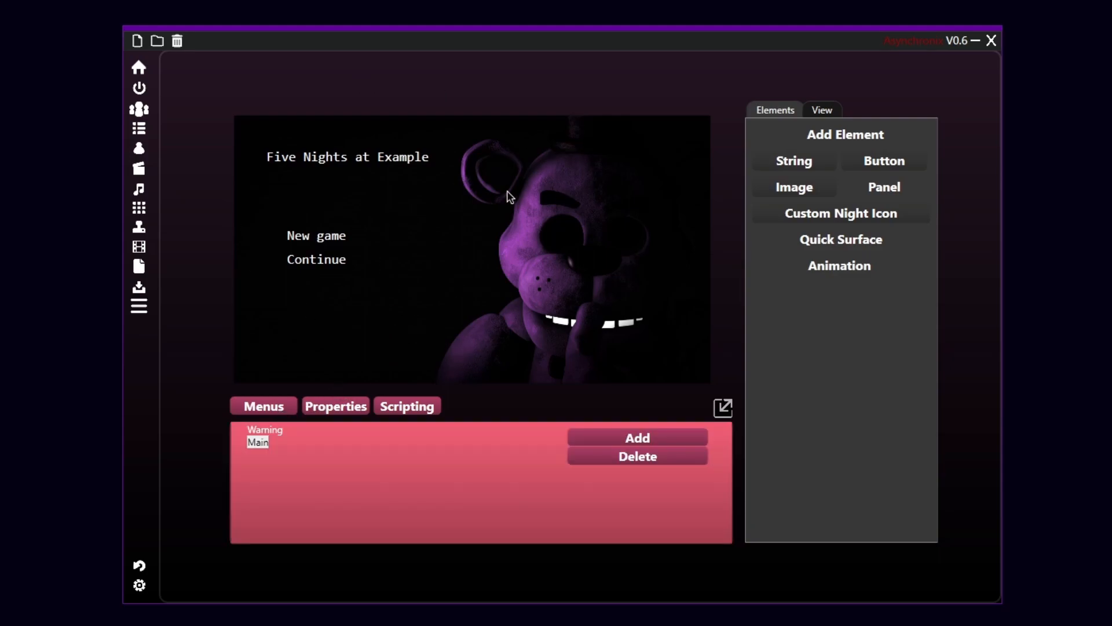
mouse_move(282, 443)
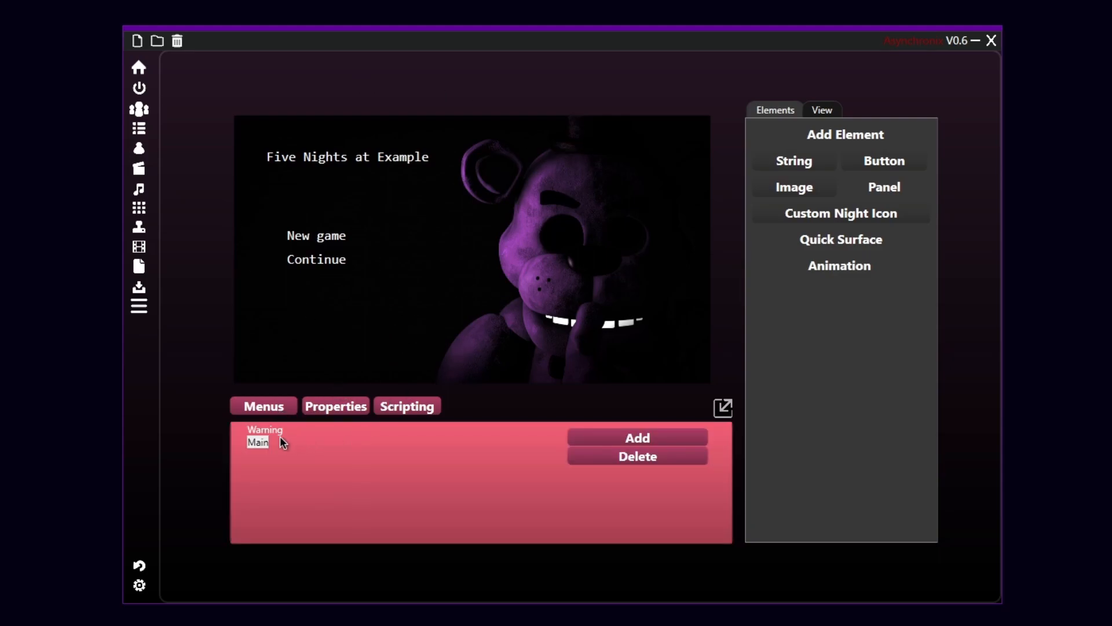
Select Warning in the menu list to reopen its 'Warning Menu!' canvas
click(264, 429)
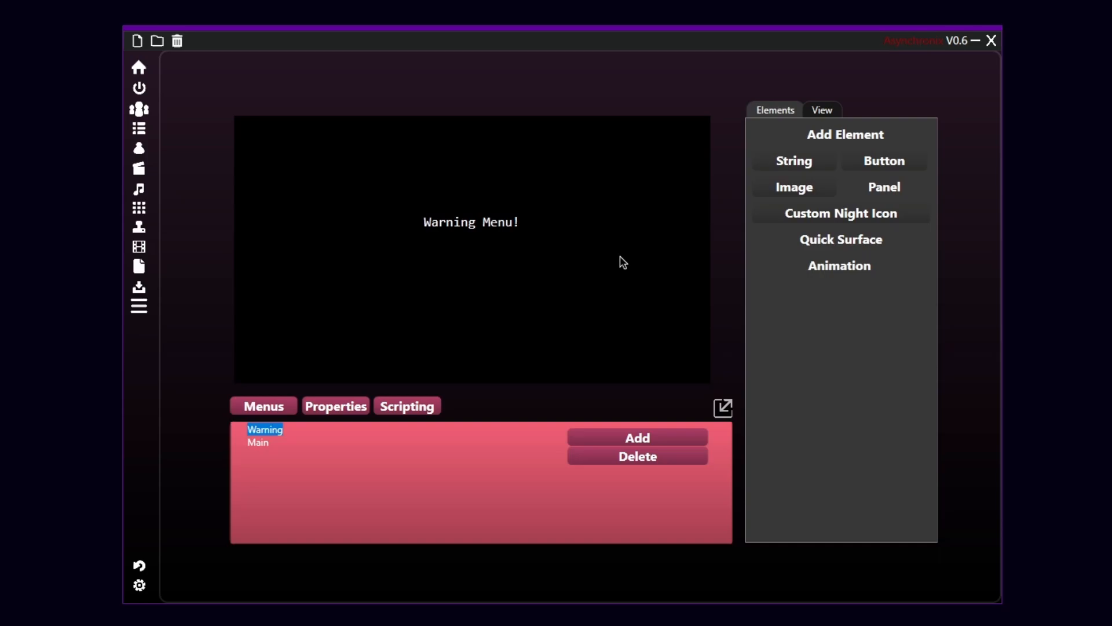
mouse_move(446, 299)
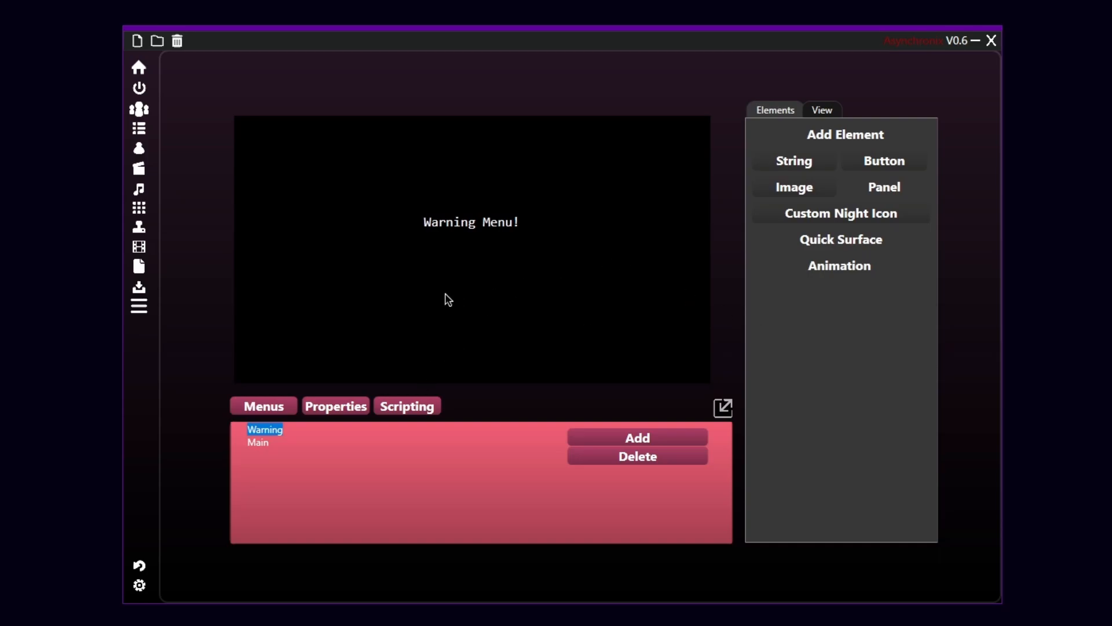
mouse_move(386, 332)
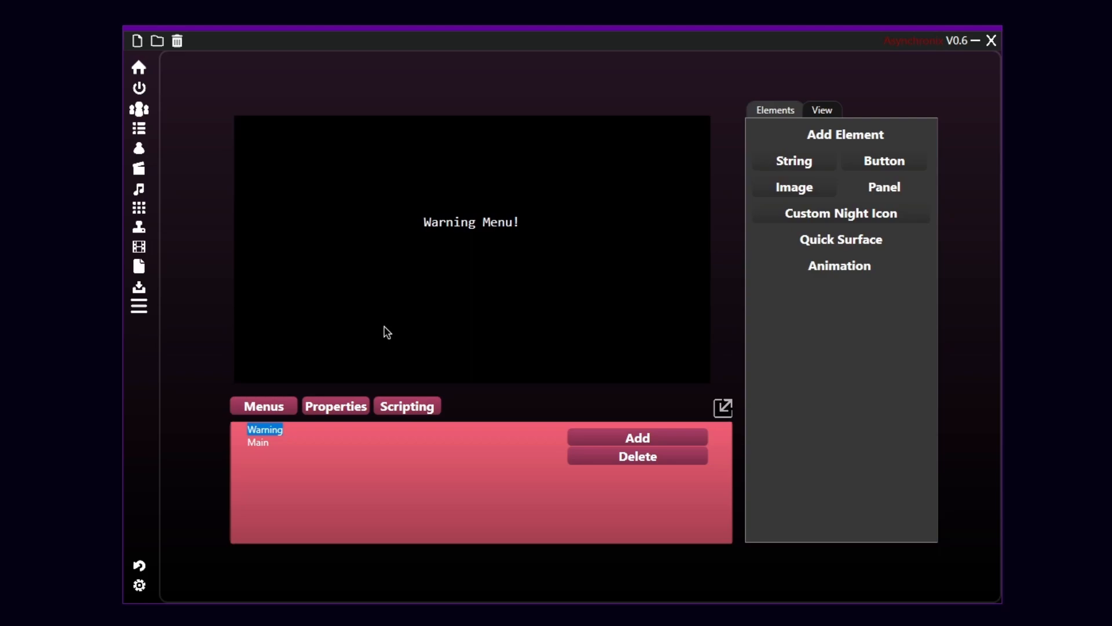
Return to the Warning menu and show its empty event script
click(258, 442)
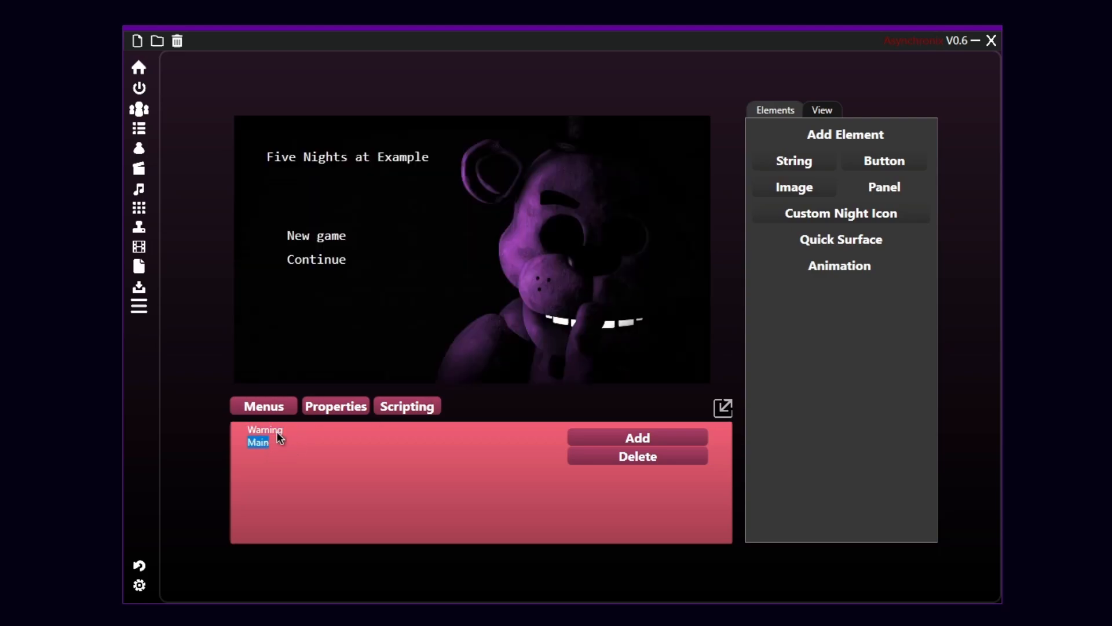
click(265, 429)
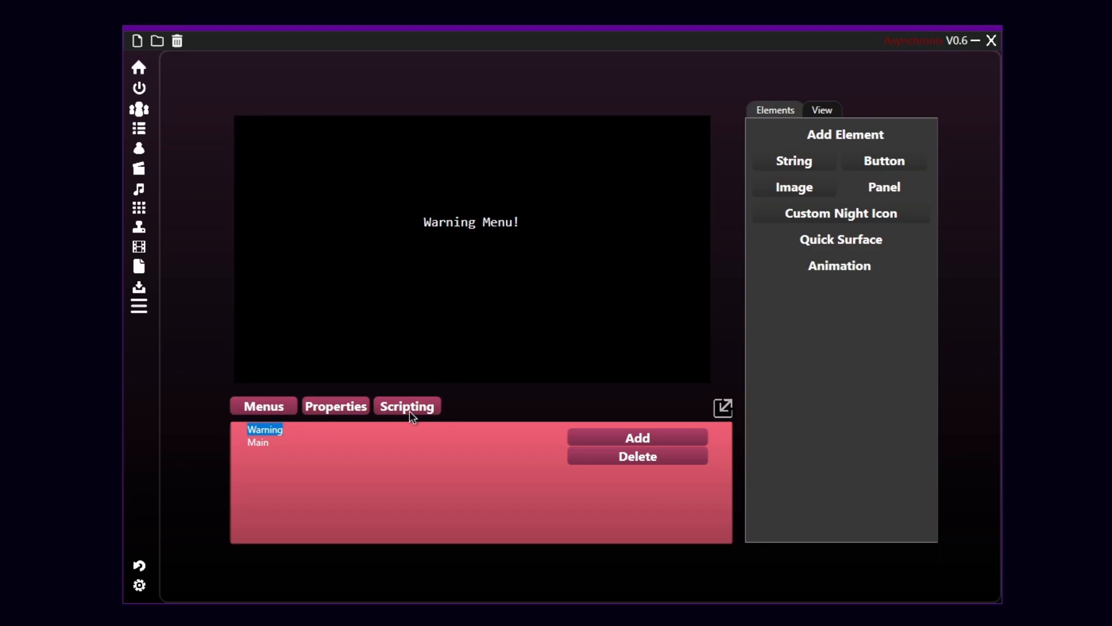
click(407, 406)
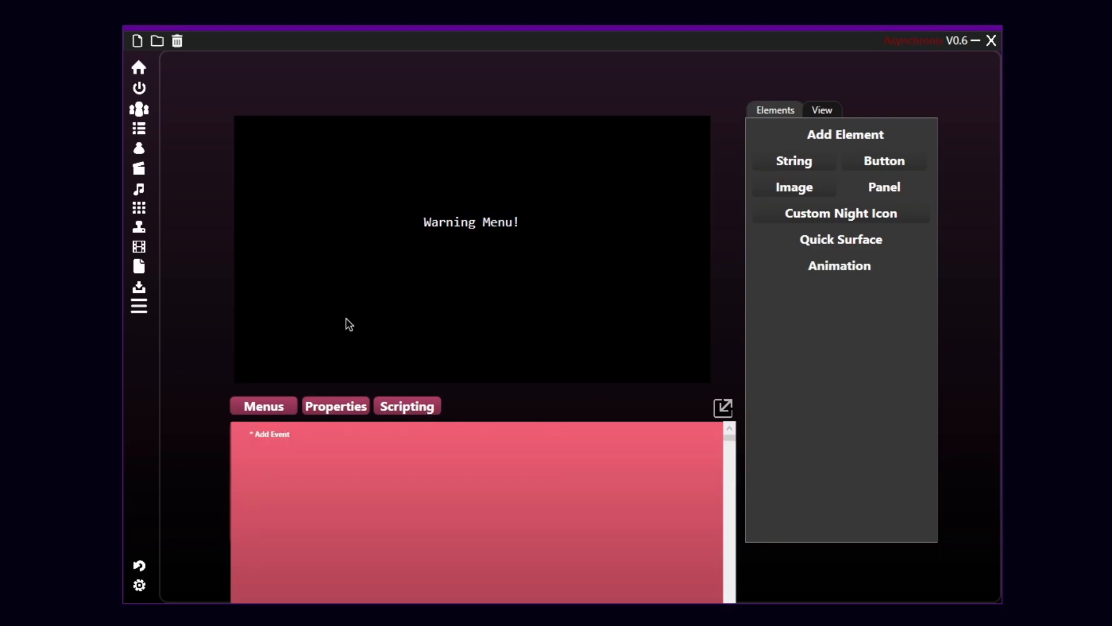
mouse_move(580, 182)
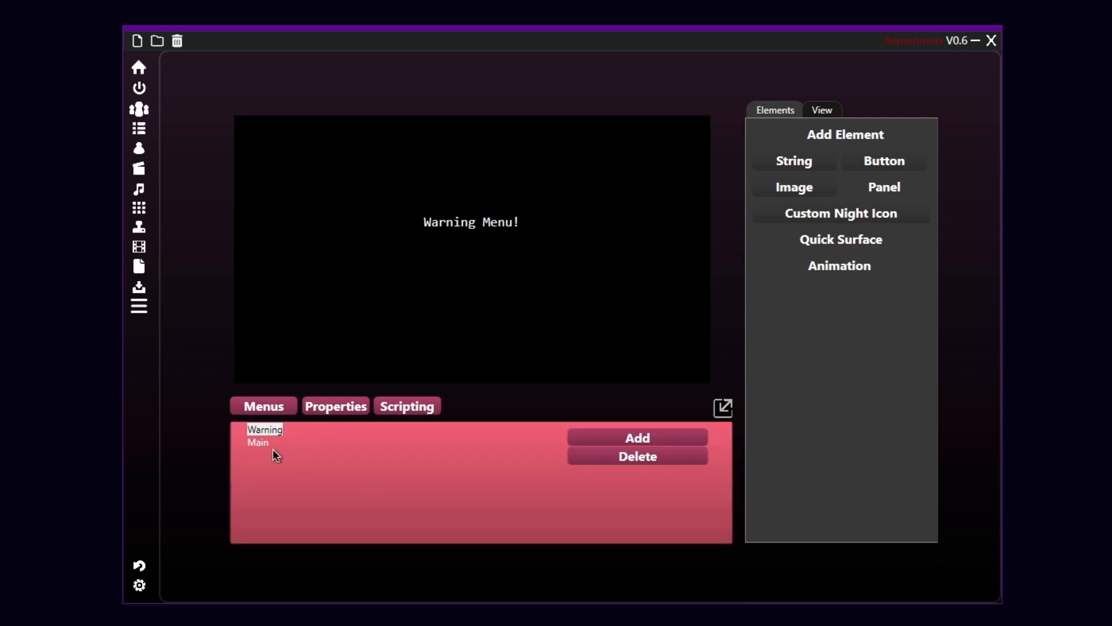
mouse_move(350, 466)
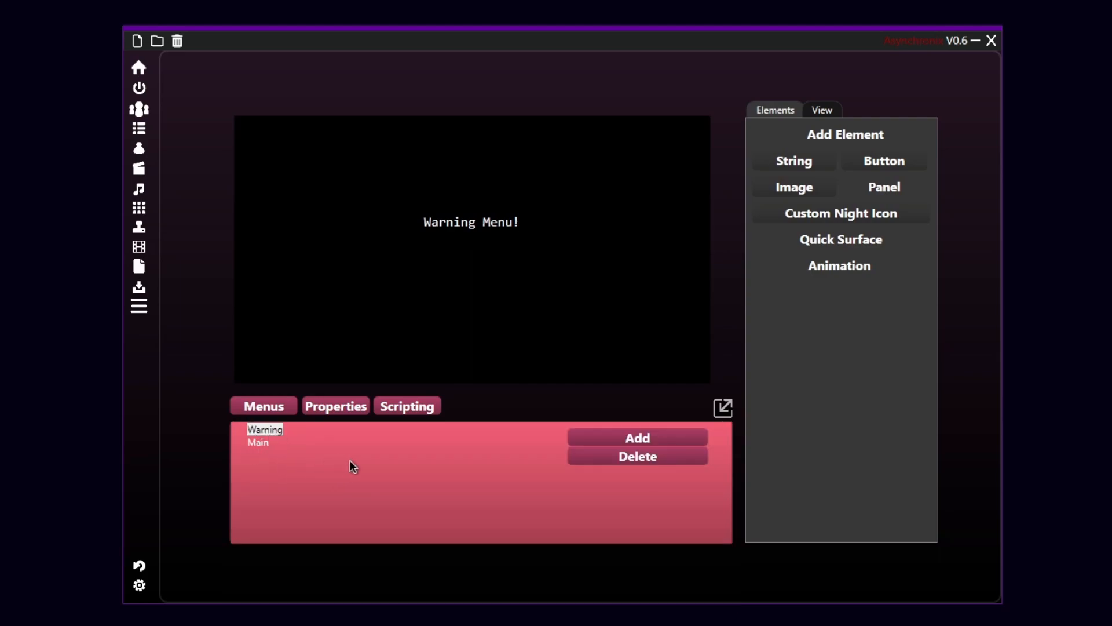
mouse_move(426, 348)
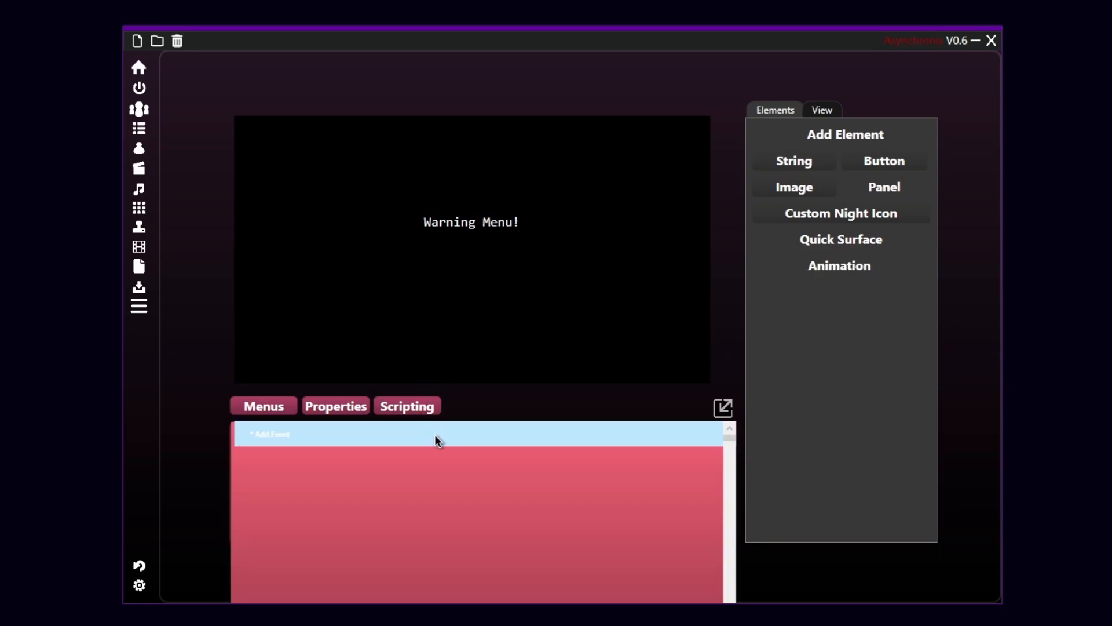
mouse_move(345, 299)
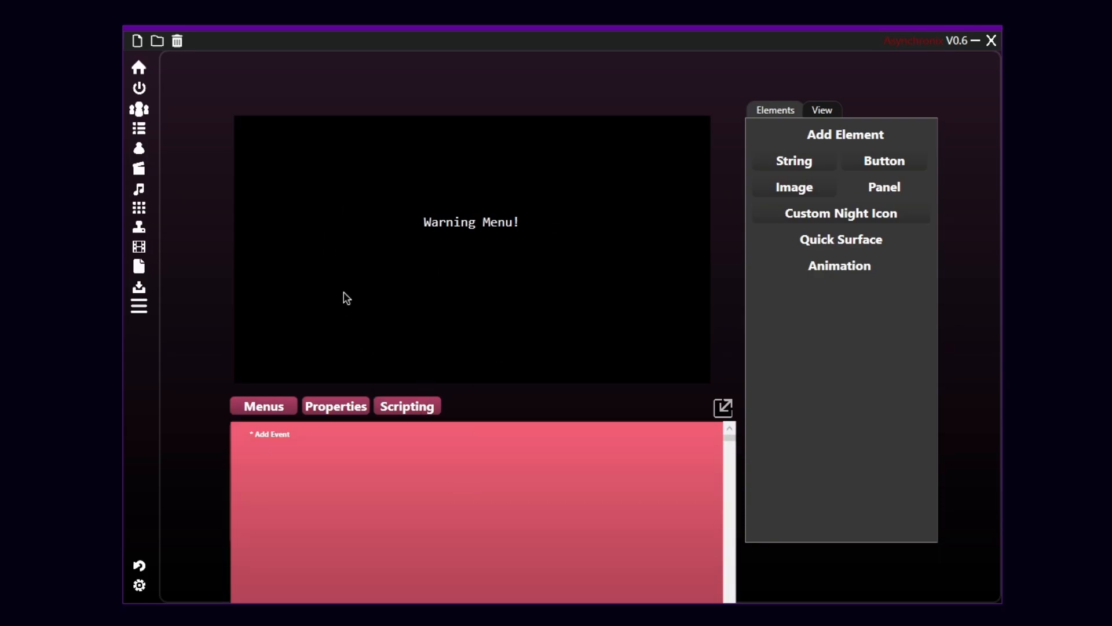
mouse_move(302, 291)
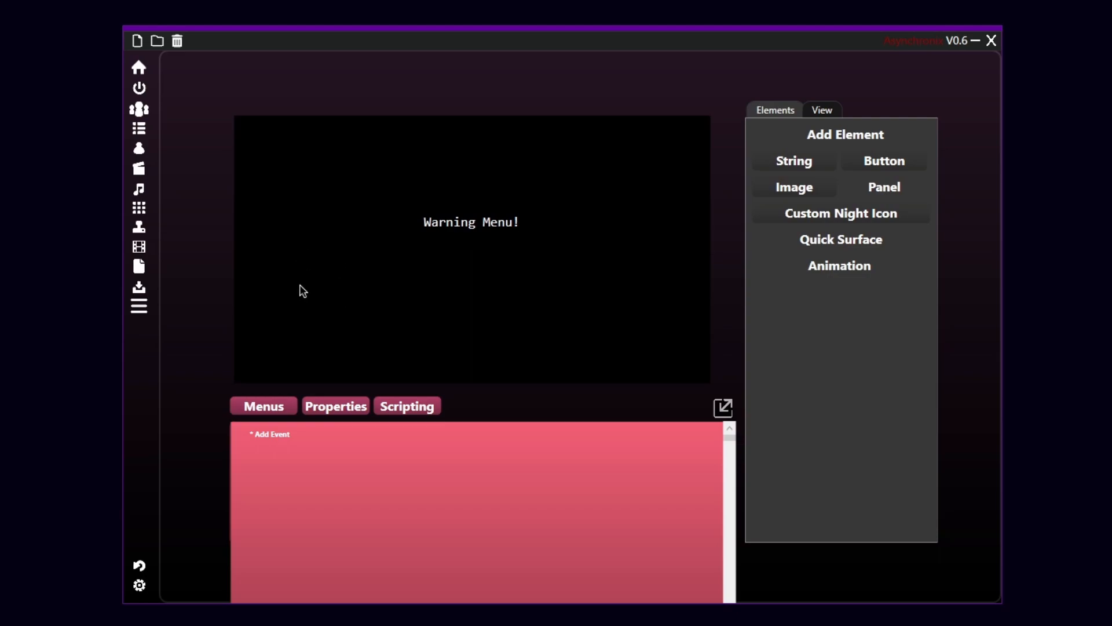
mouse_move(596, 277)
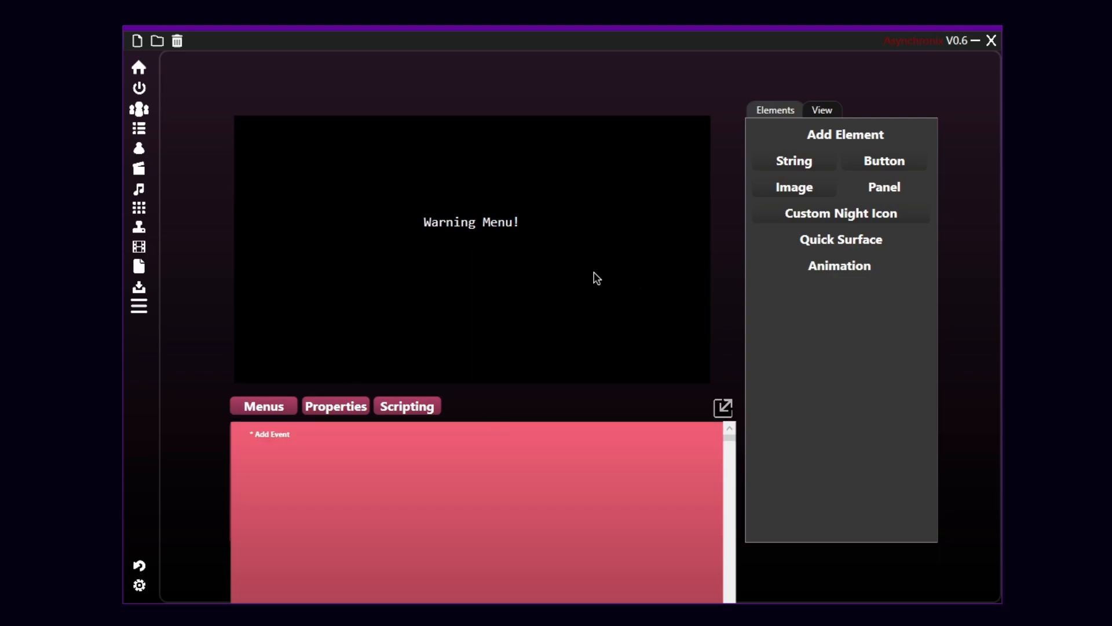
mouse_move(243, 461)
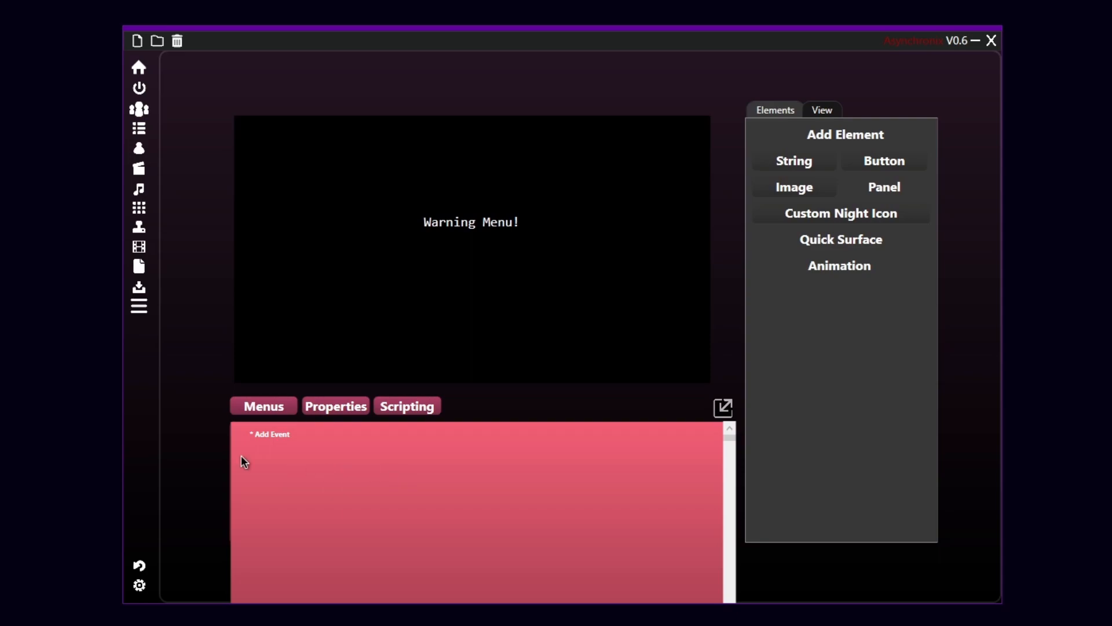
mouse_move(437, 410)
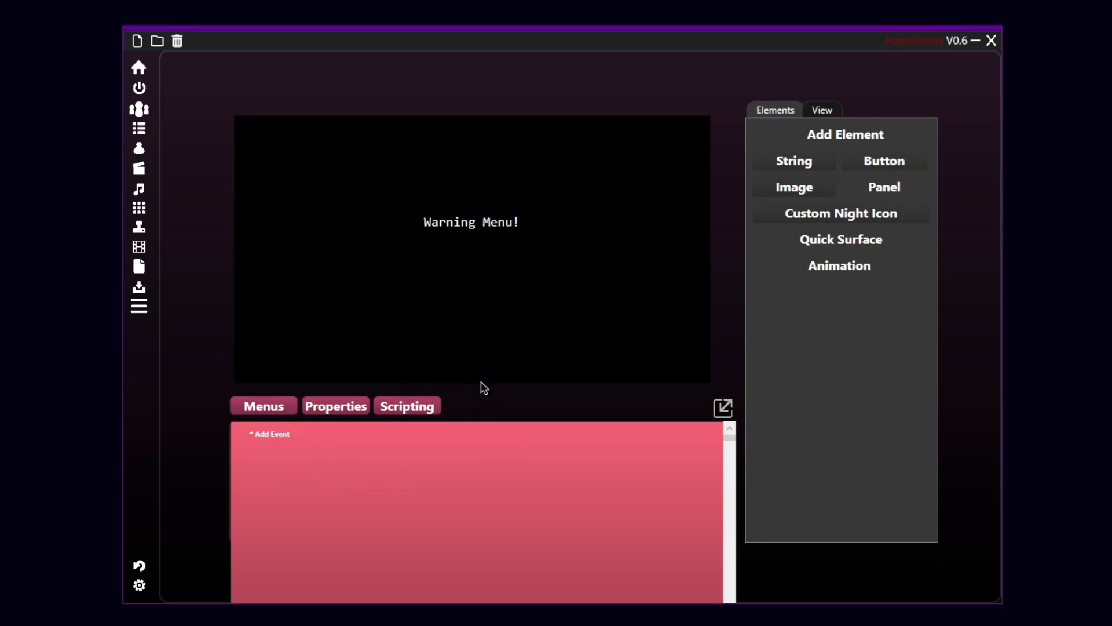
mouse_move(305, 505)
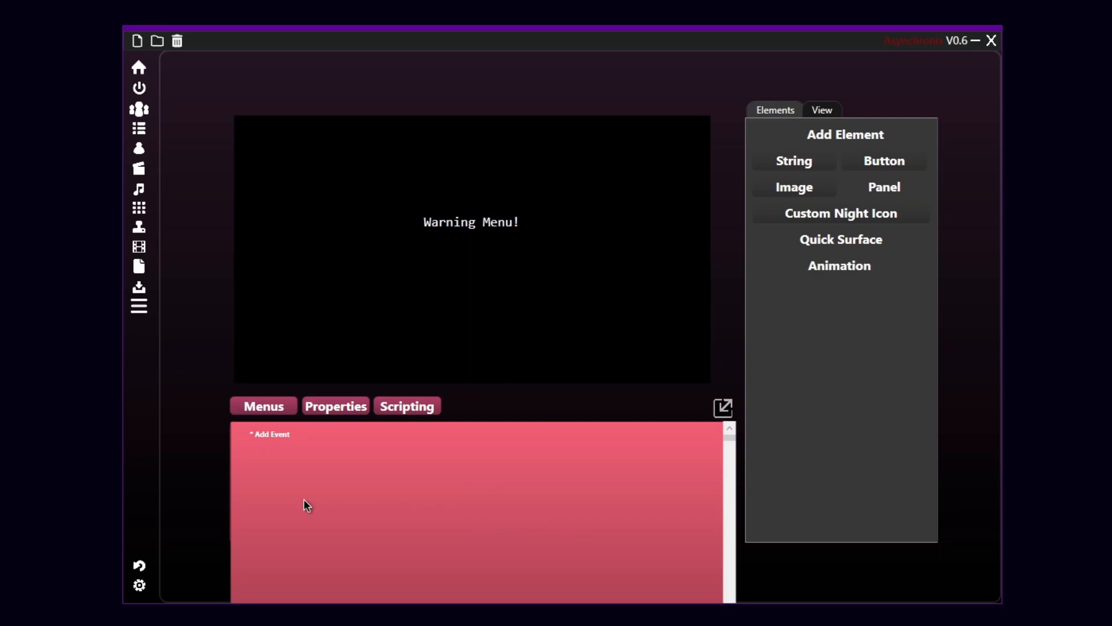
mouse_move(246, 485)
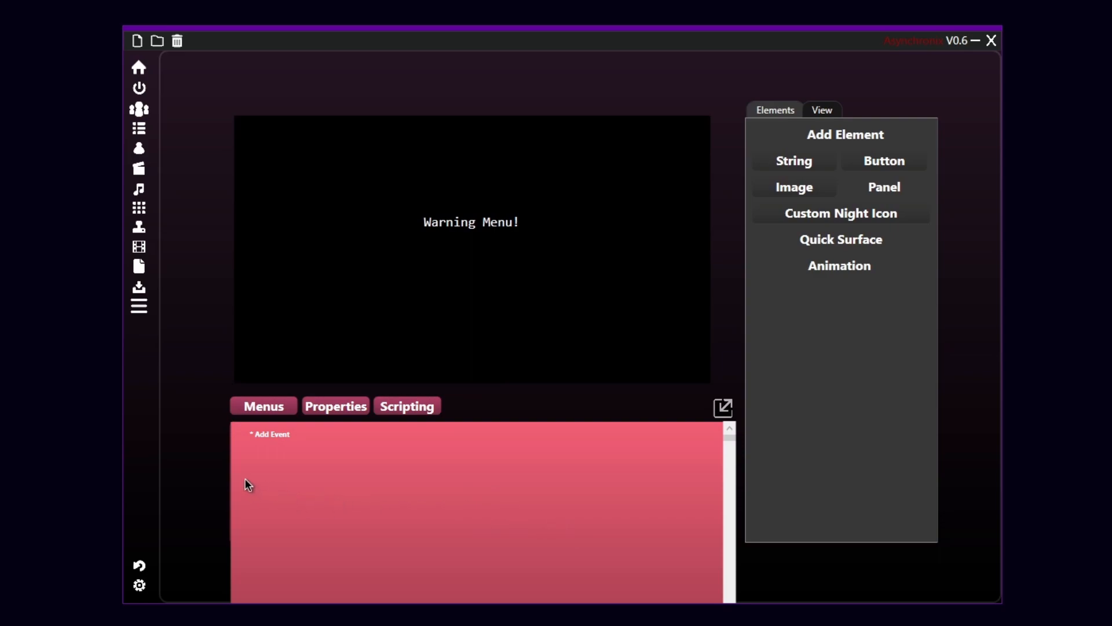
mouse_move(330, 476)
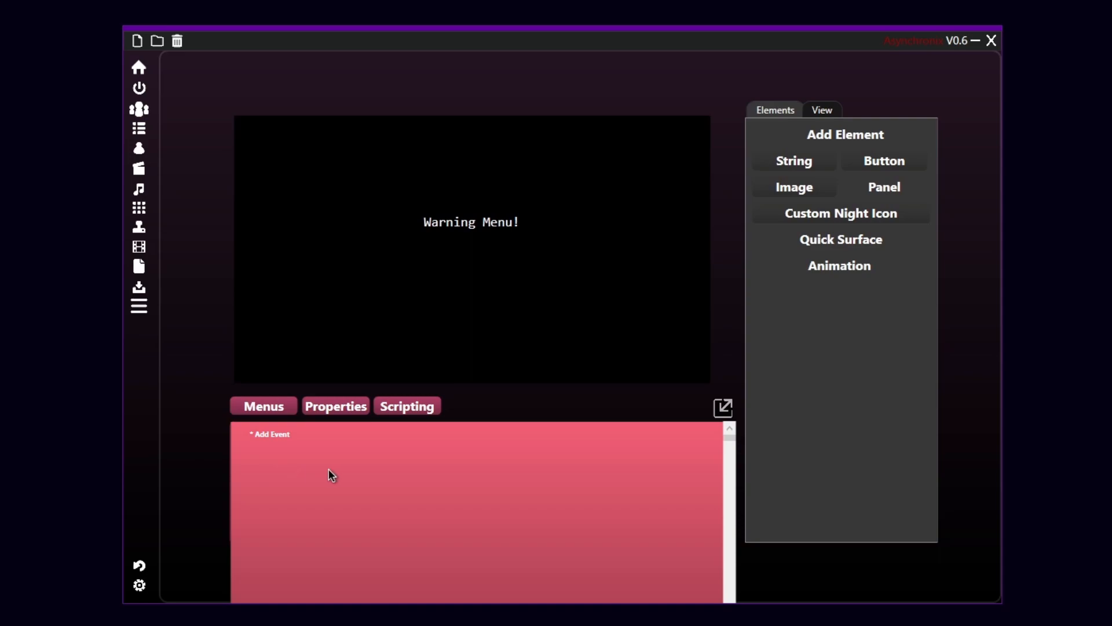
Add a 'Timer equals' event to the Warning menu's script
click(268, 434)
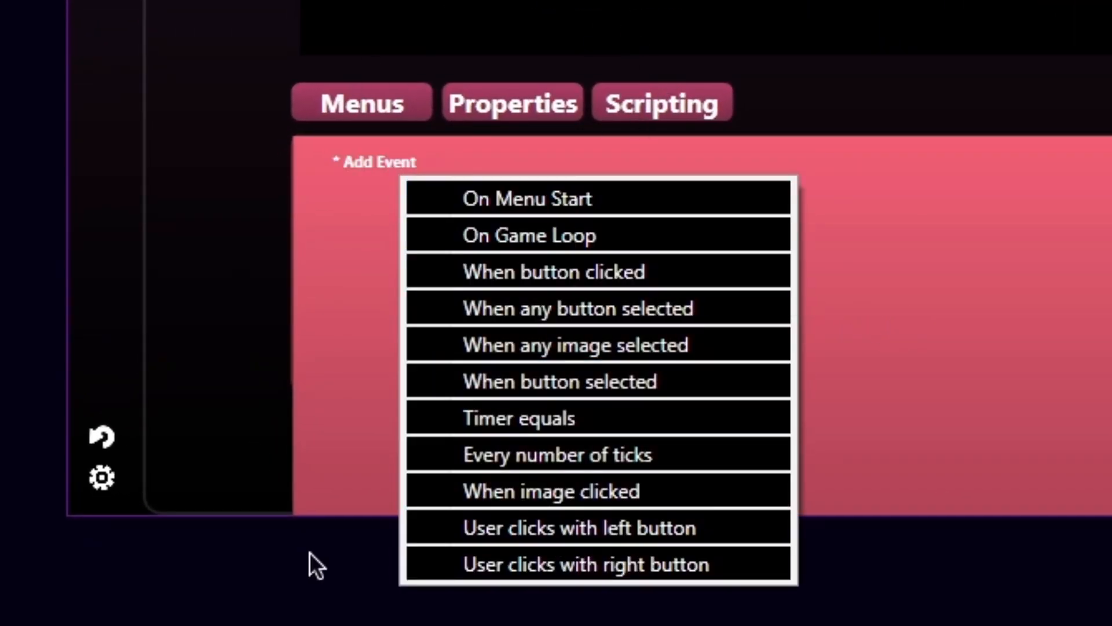
mouse_move(958, 188)
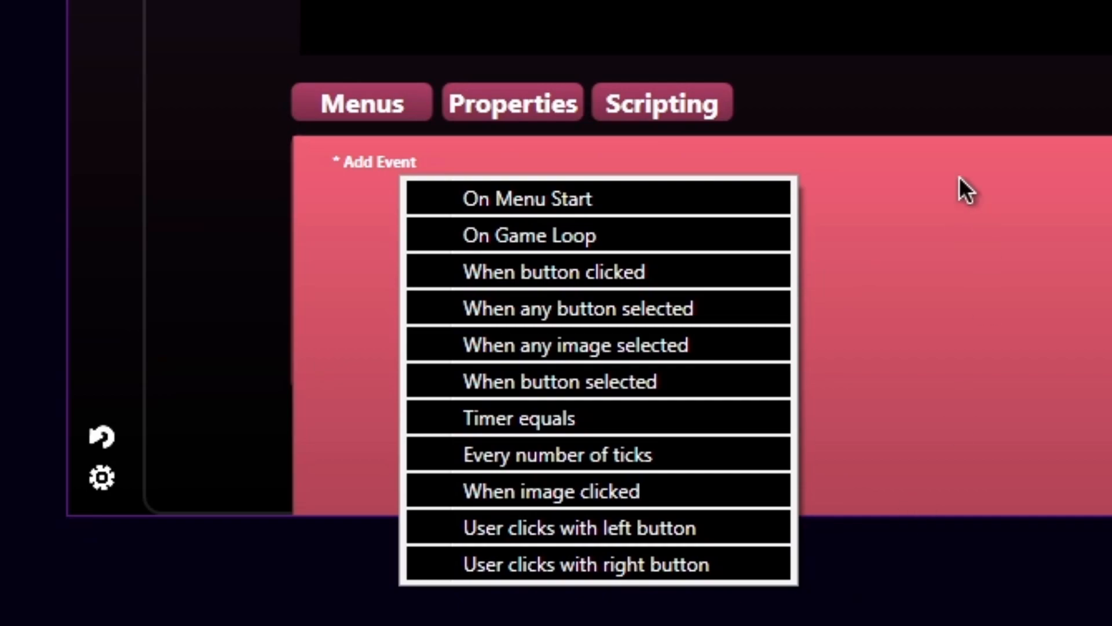
mouse_move(764, 569)
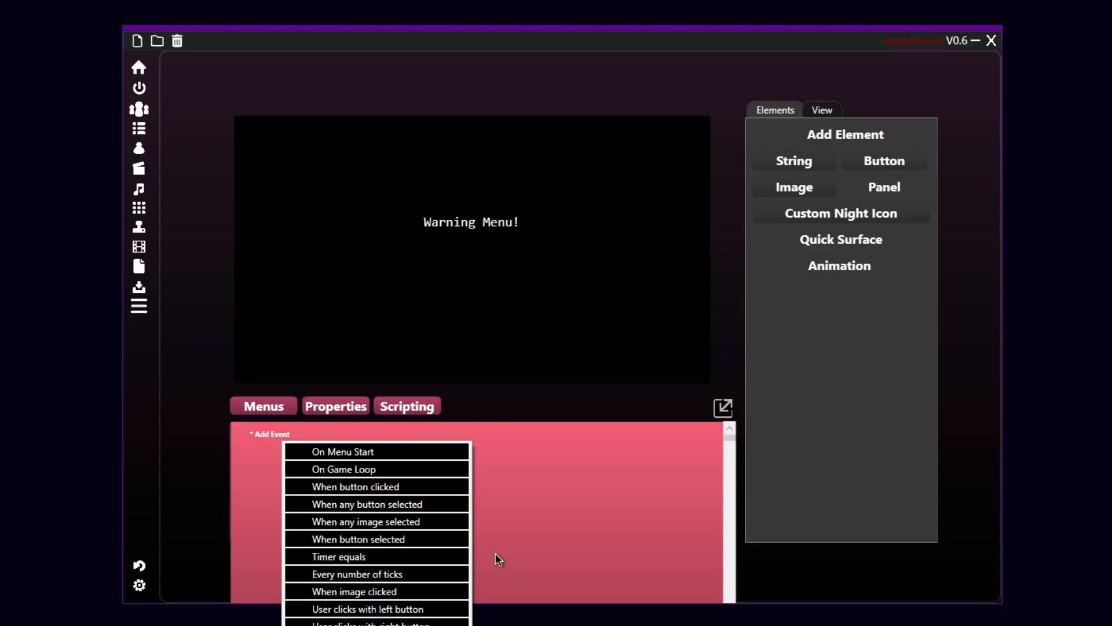
mouse_move(462, 567)
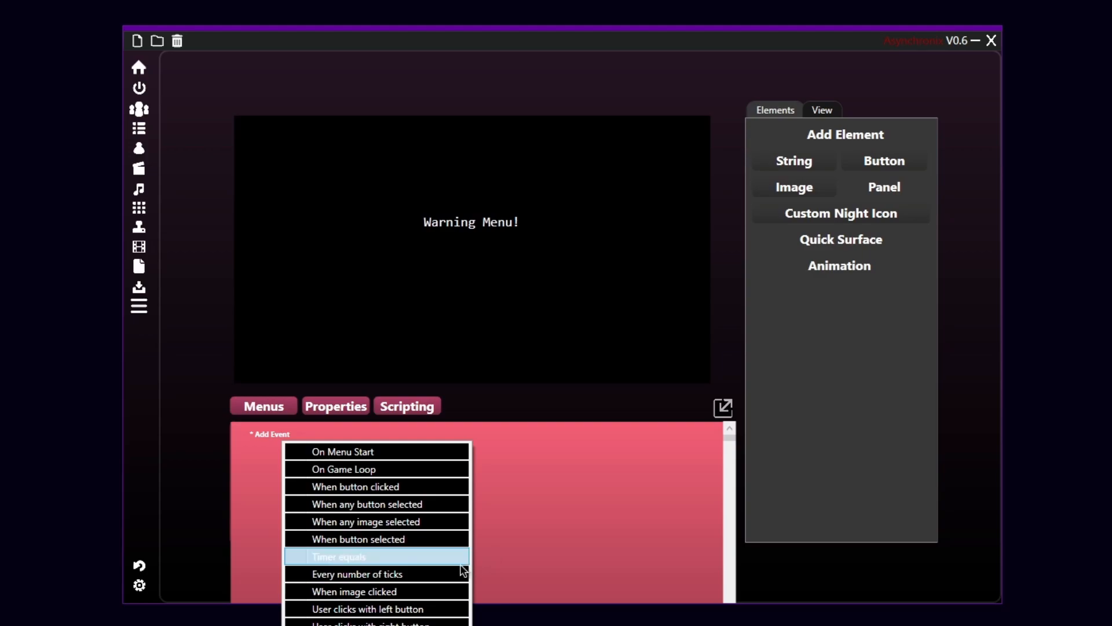
click(361, 556)
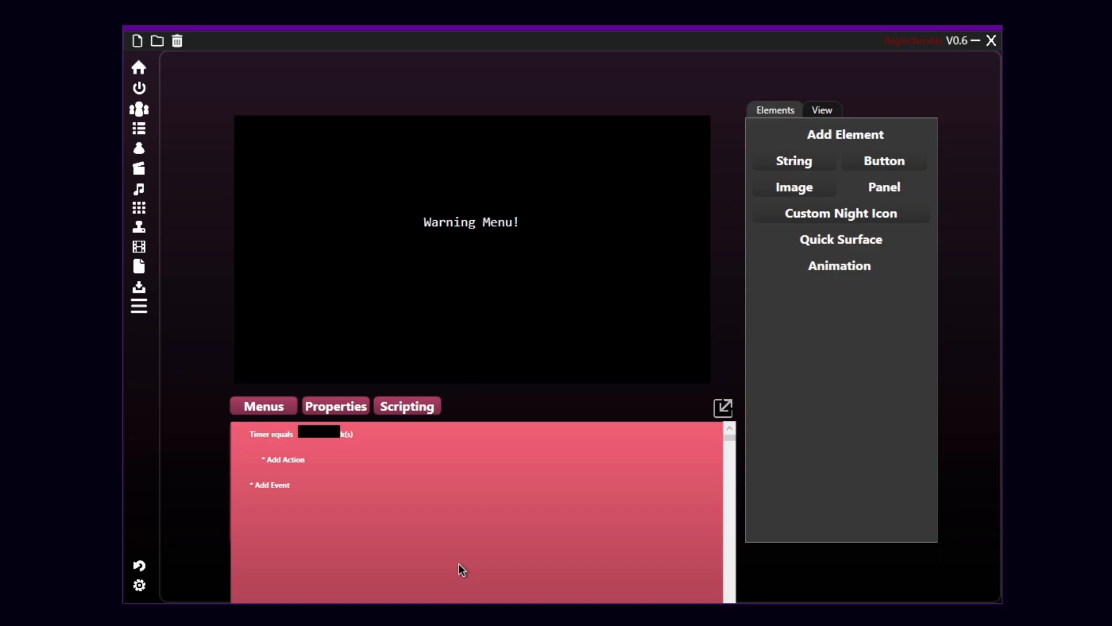
mouse_move(384, 510)
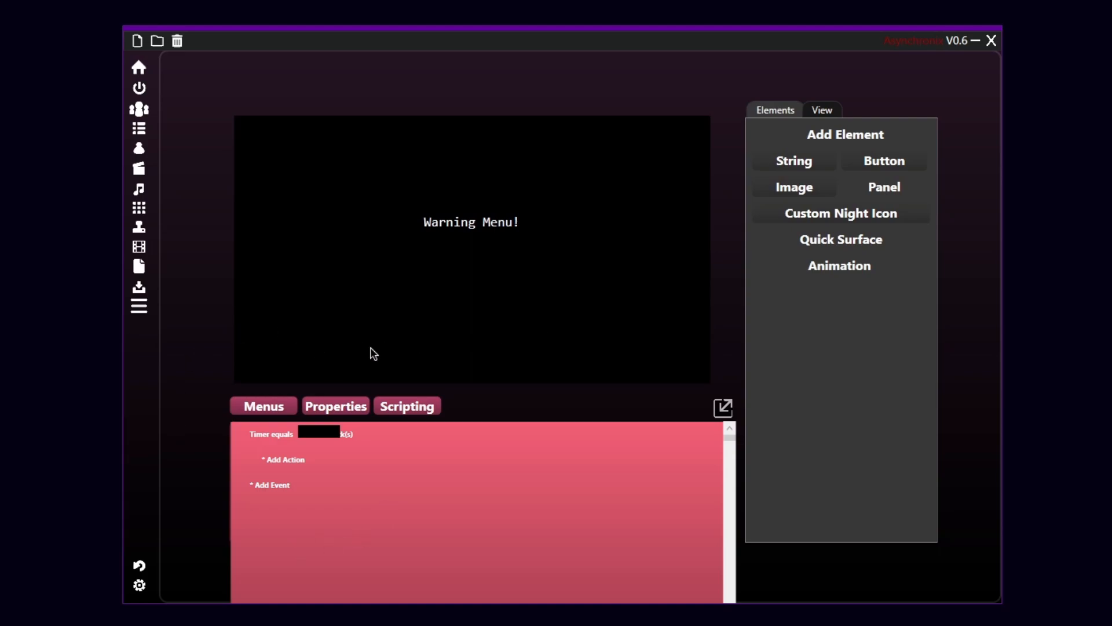
mouse_move(193, 419)
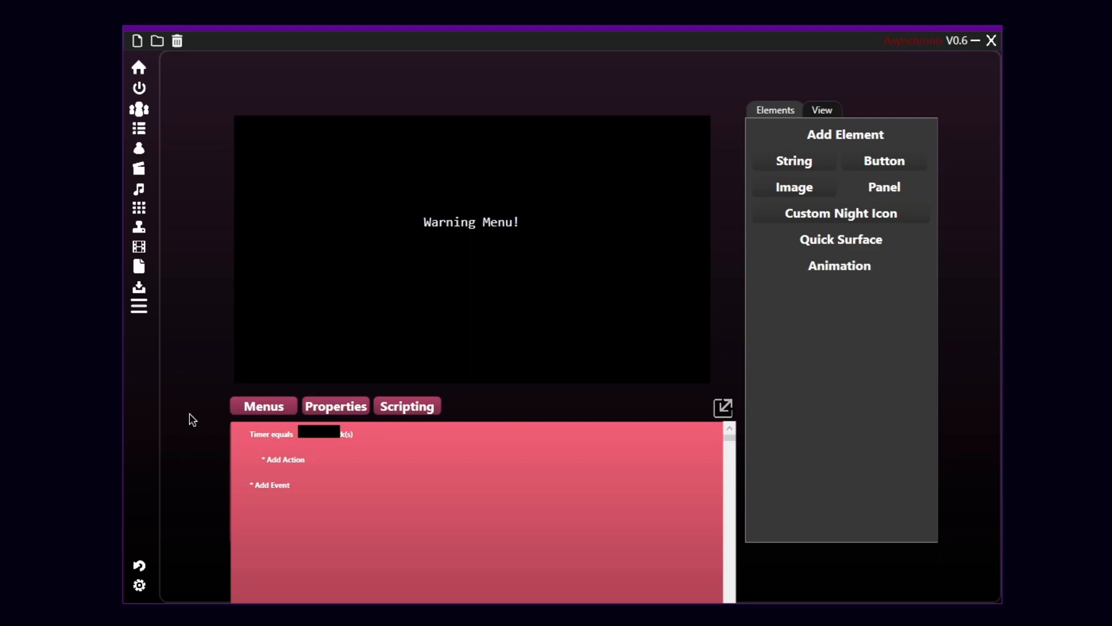
mouse_move(526, 218)
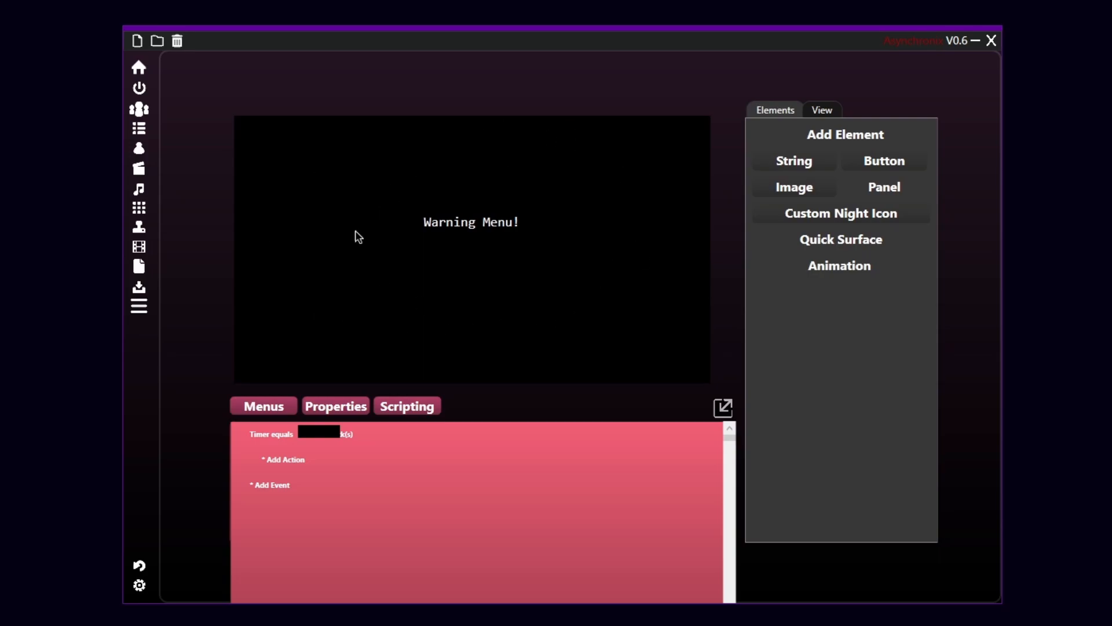
mouse_move(540, 305)
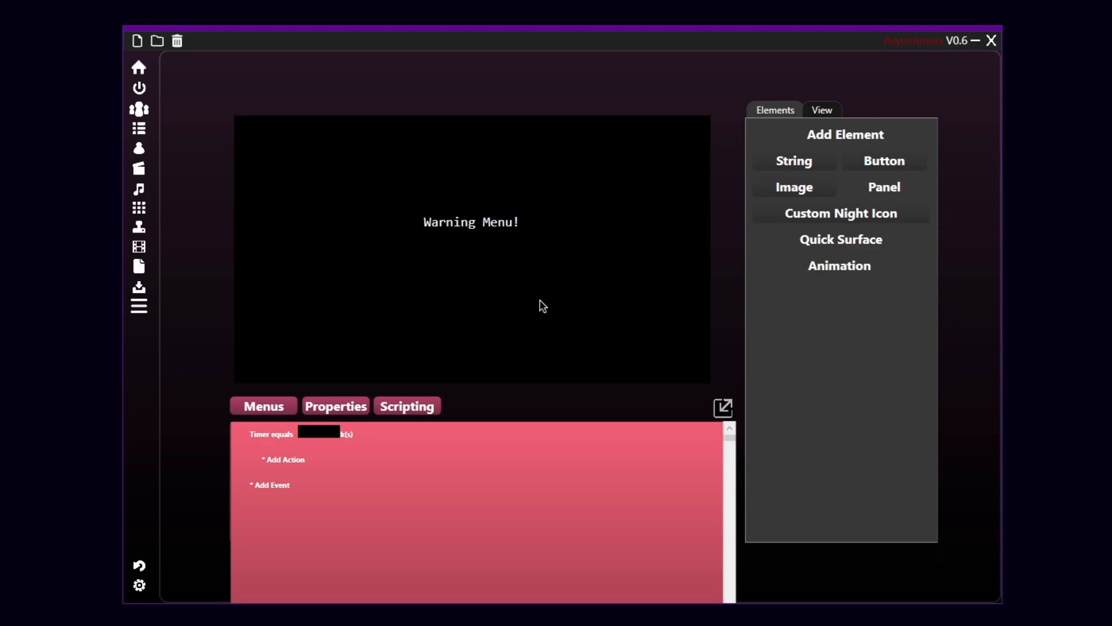
mouse_move(566, 306)
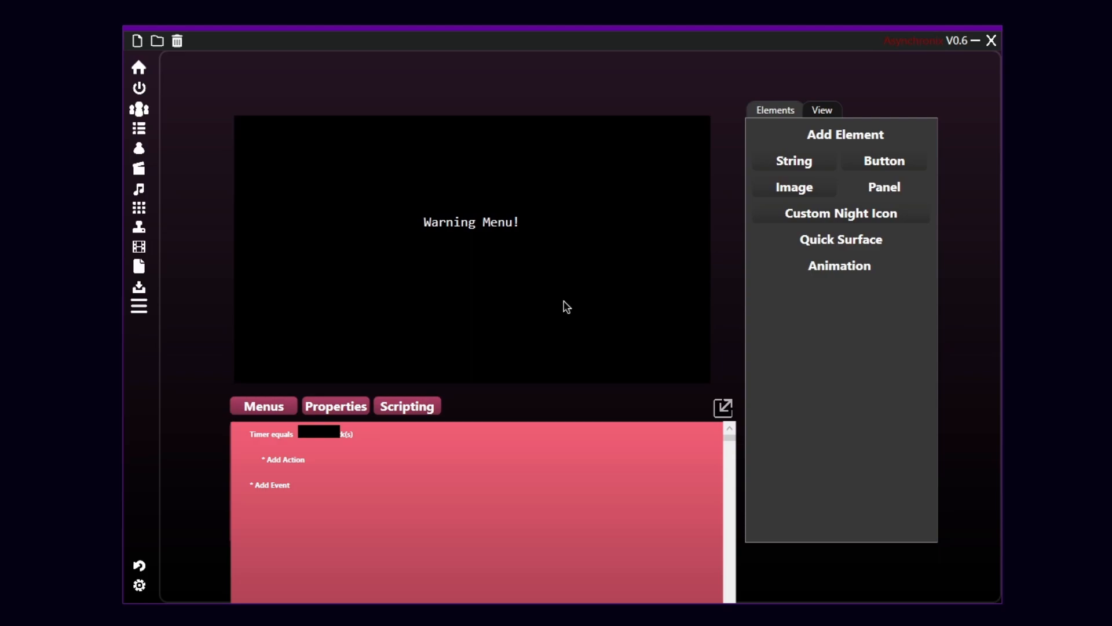
mouse_move(526, 224)
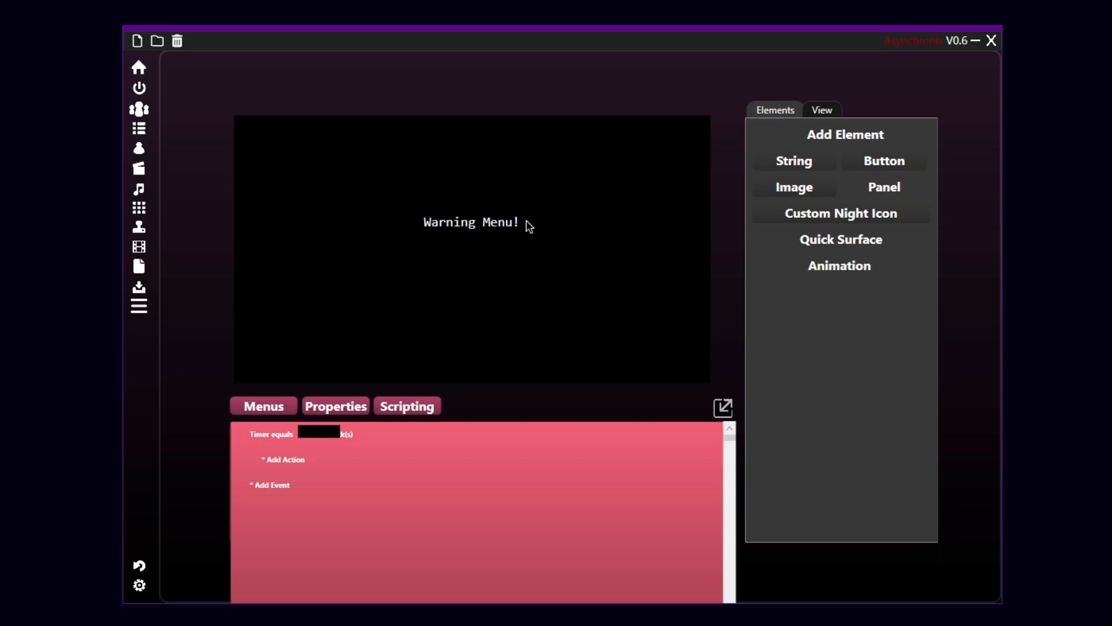
mouse_move(354, 254)
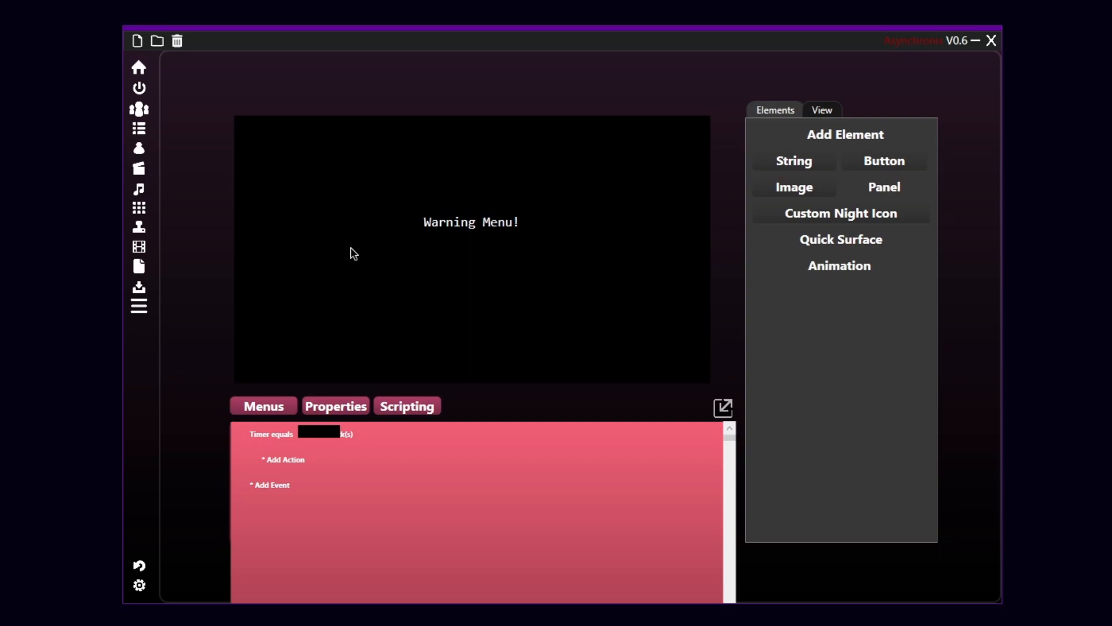
mouse_move(648, 237)
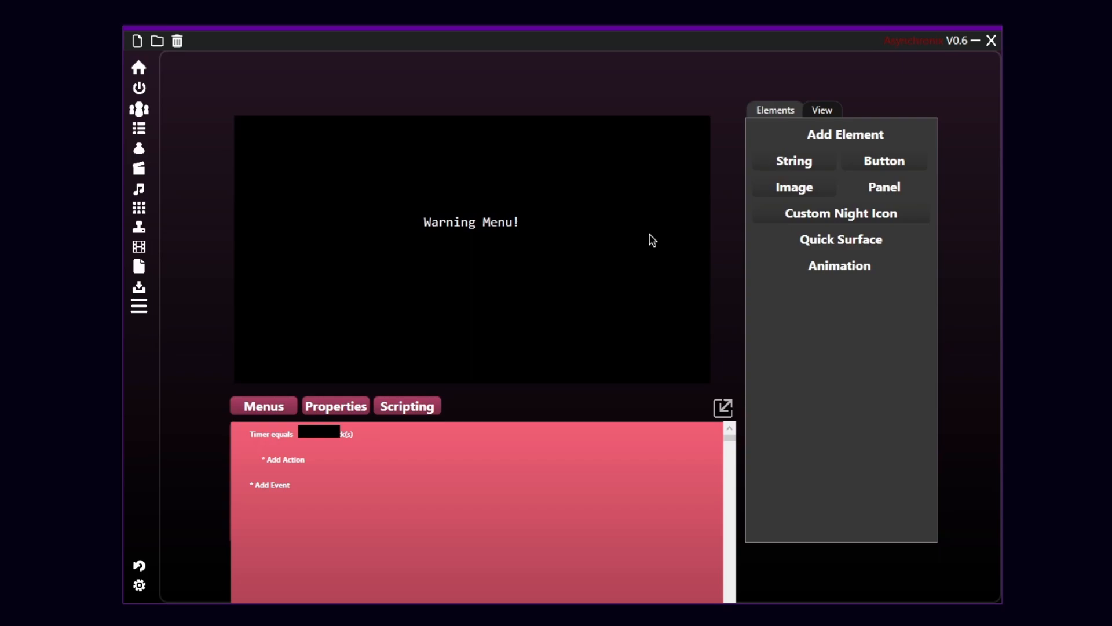
mouse_move(463, 132)
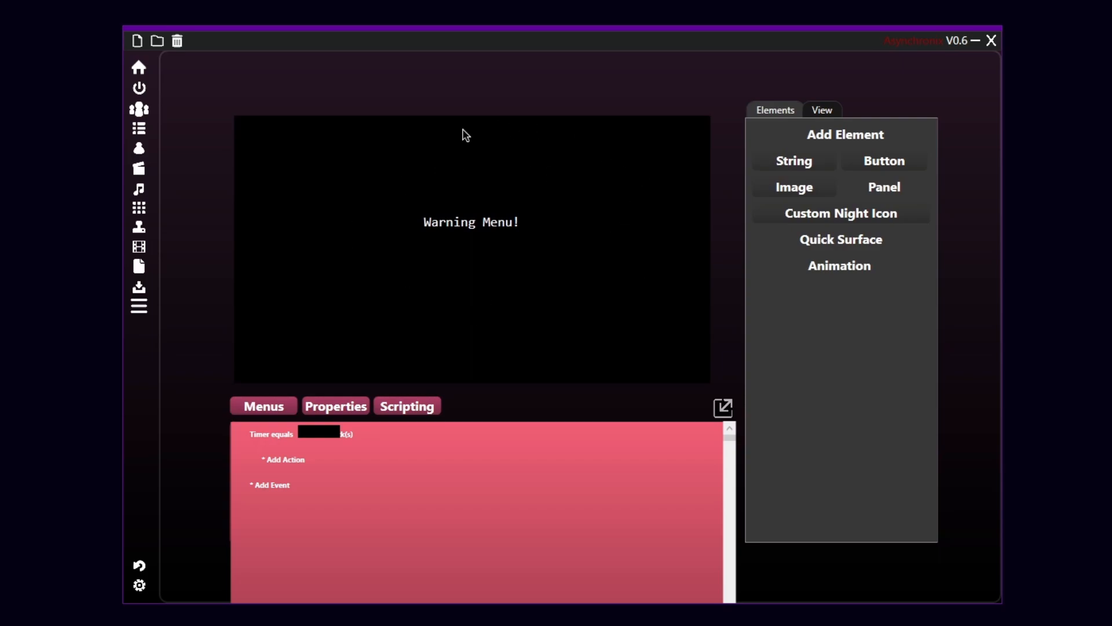
Set the Timer equals event's value to 100
text(100)
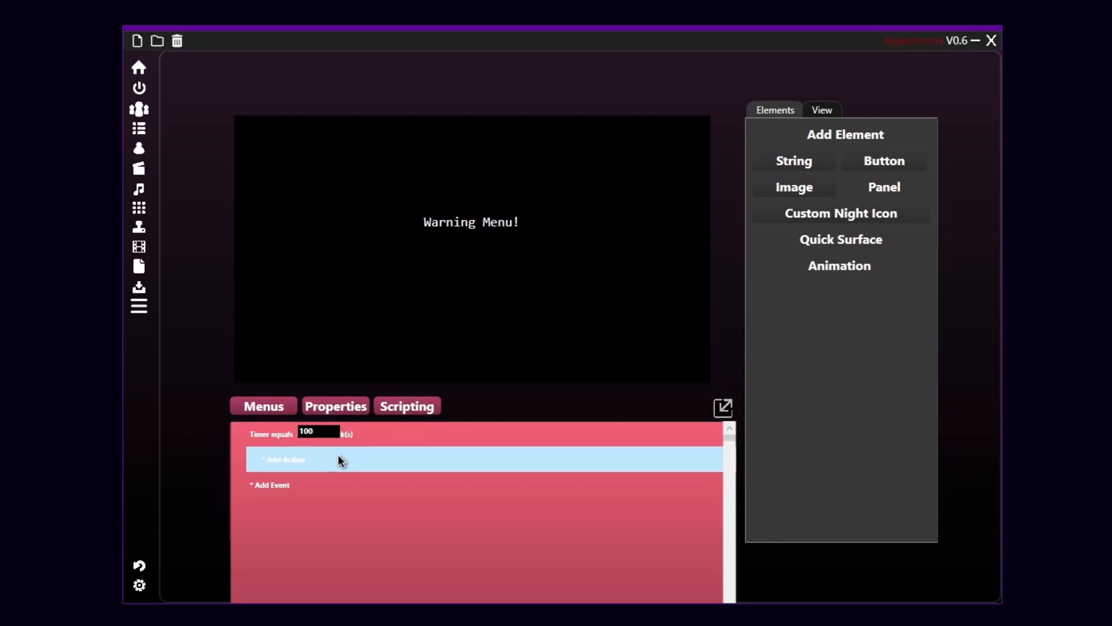
mouse_move(349, 465)
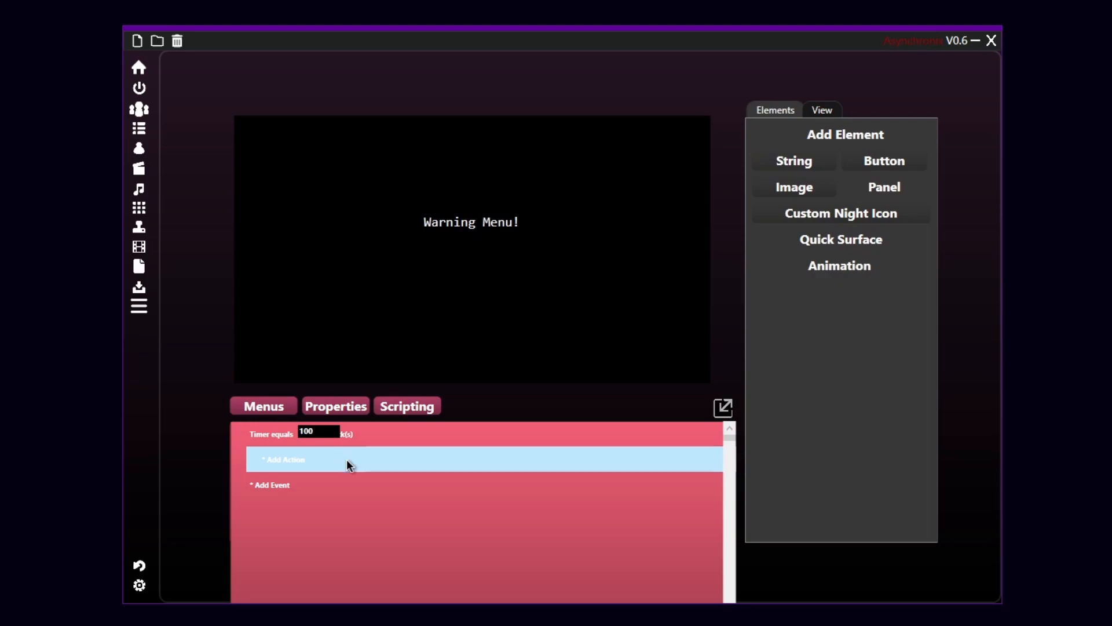
Add a Goto Menu action under the Timer equals 100 event
click(283, 459)
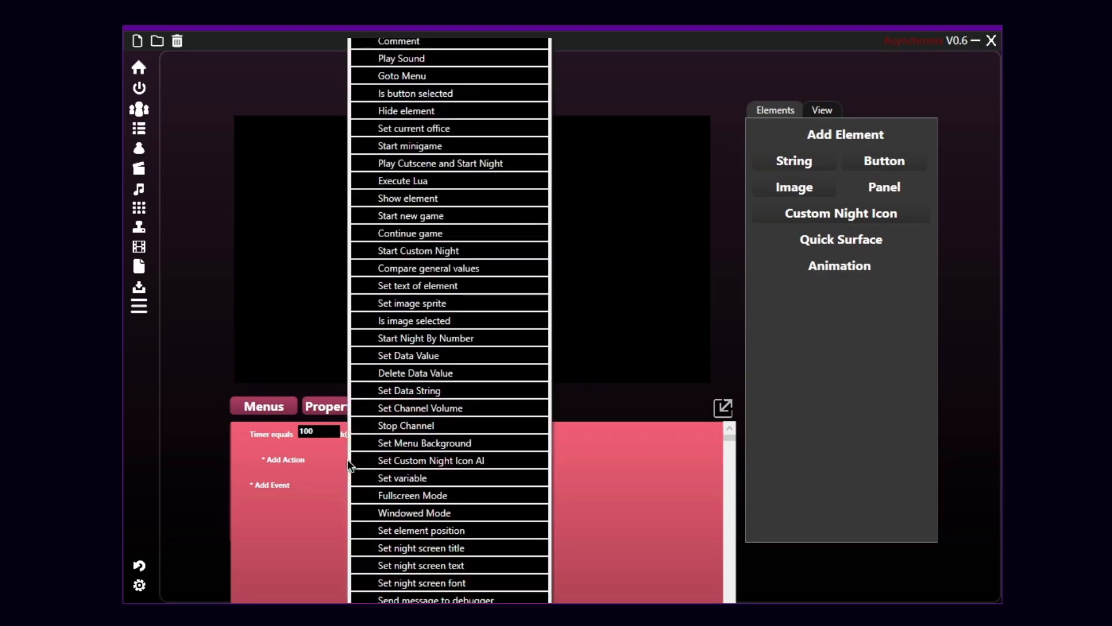
mouse_move(387, 124)
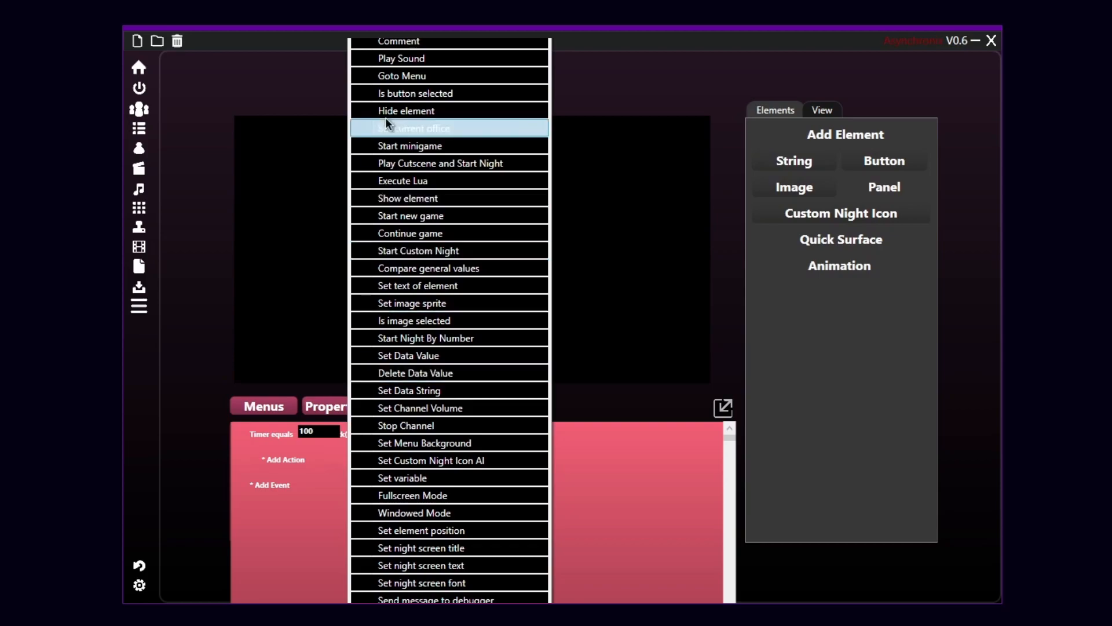
mouse_move(408, 447)
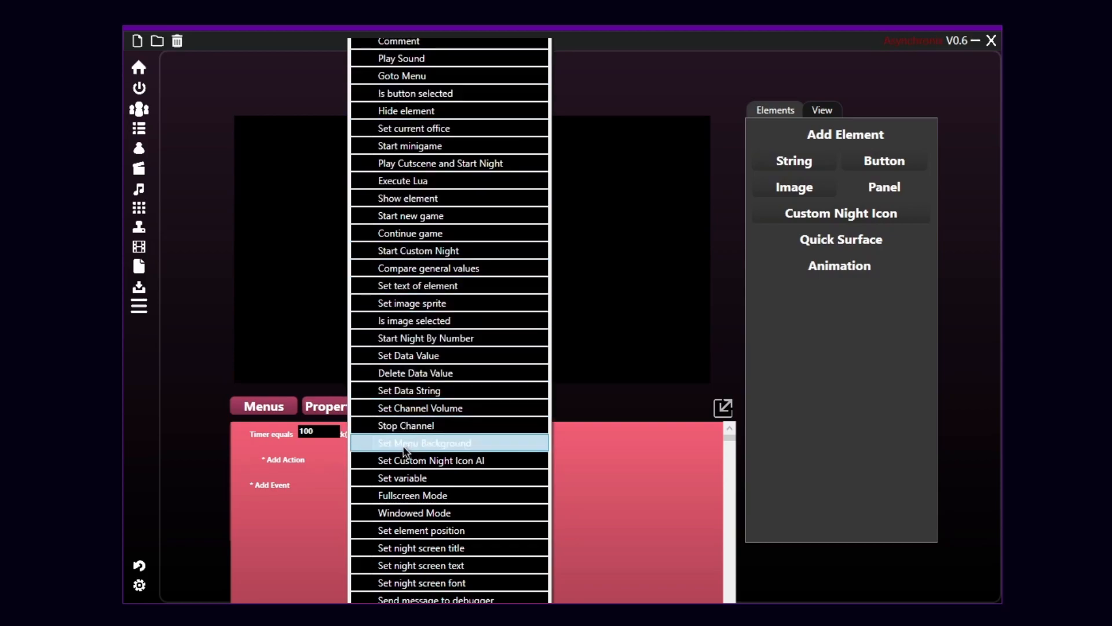
mouse_move(413, 548)
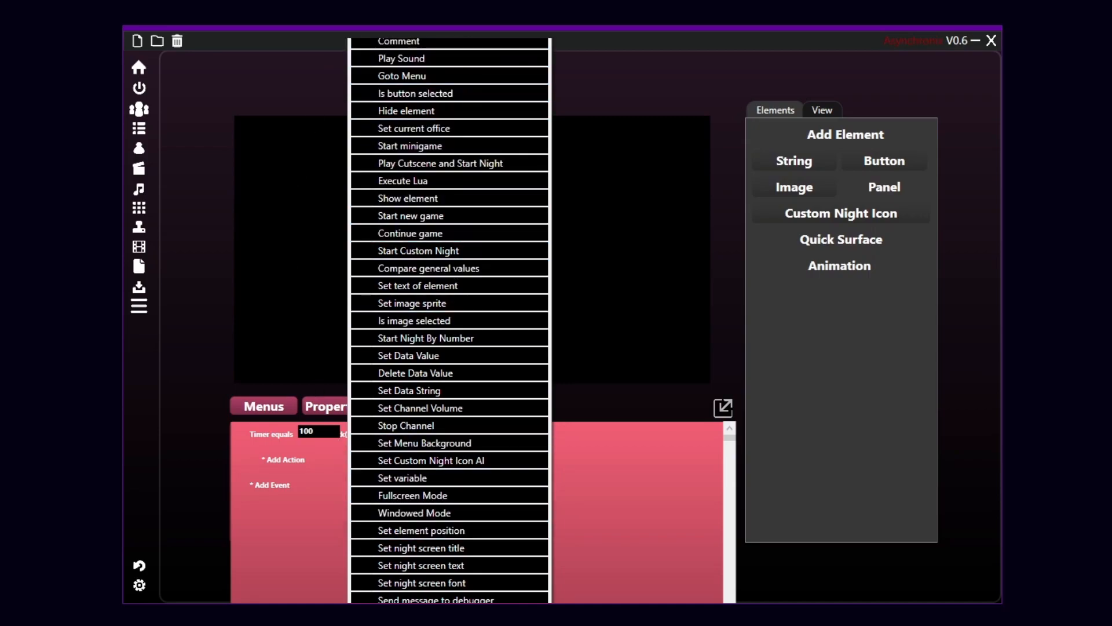
mouse_move(447, 330)
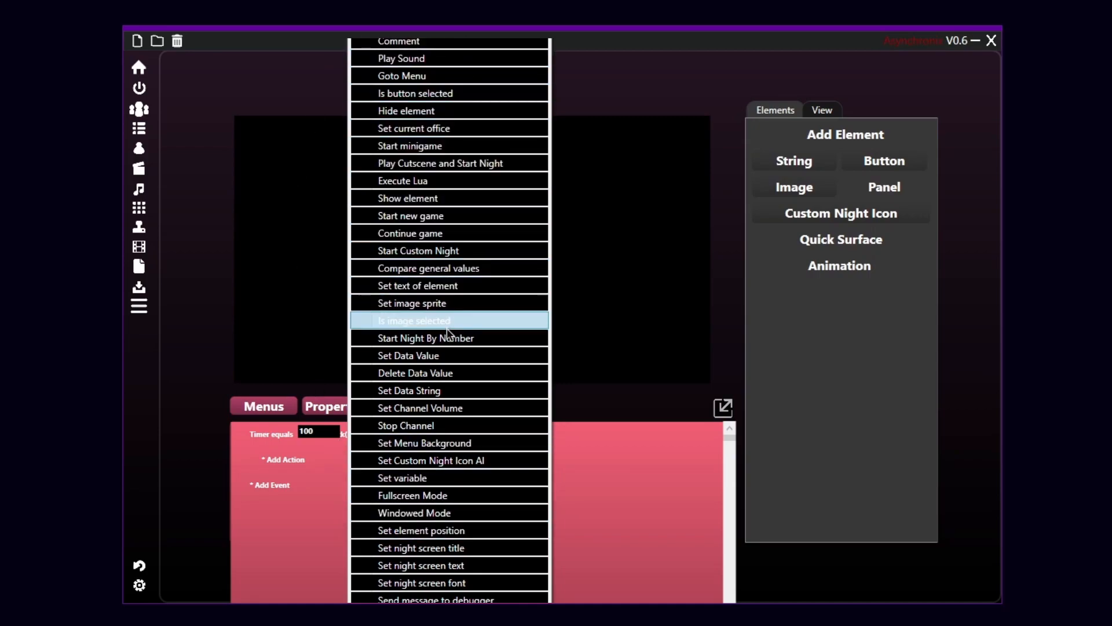
mouse_move(464, 78)
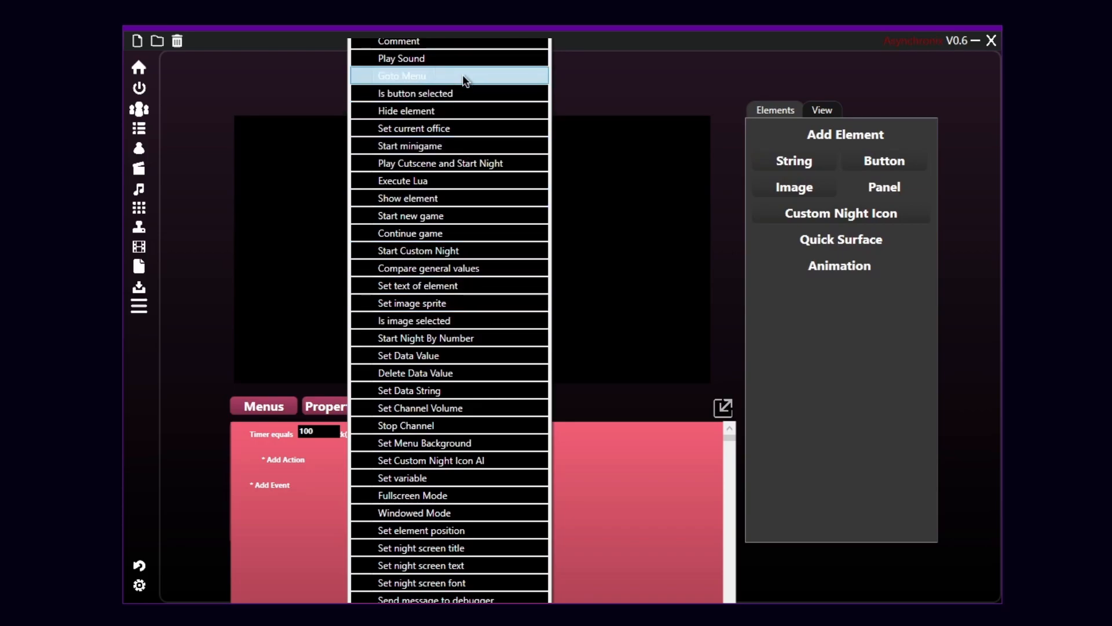
click(425, 76)
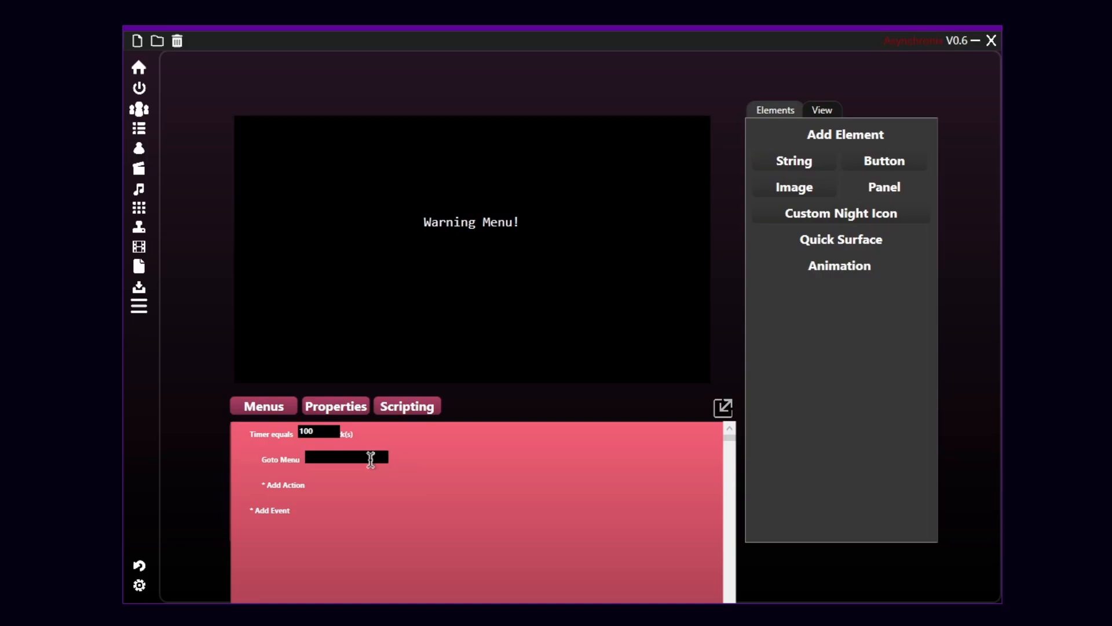
Target the Goto Menu action at 'Main' and return to the menu list
text(Main)
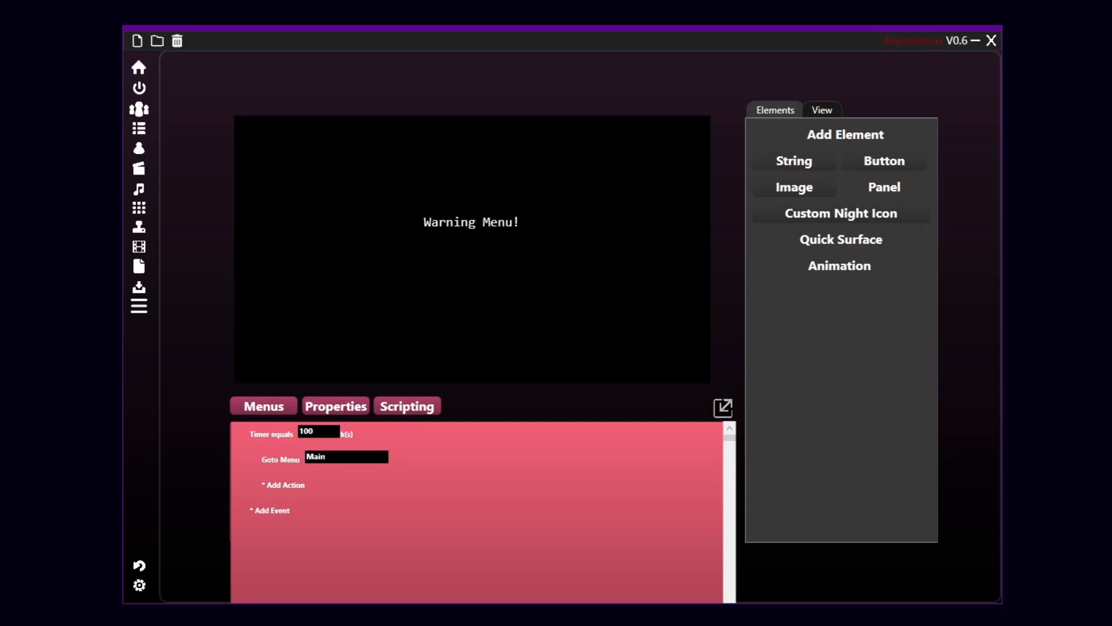
mouse_move(373, 569)
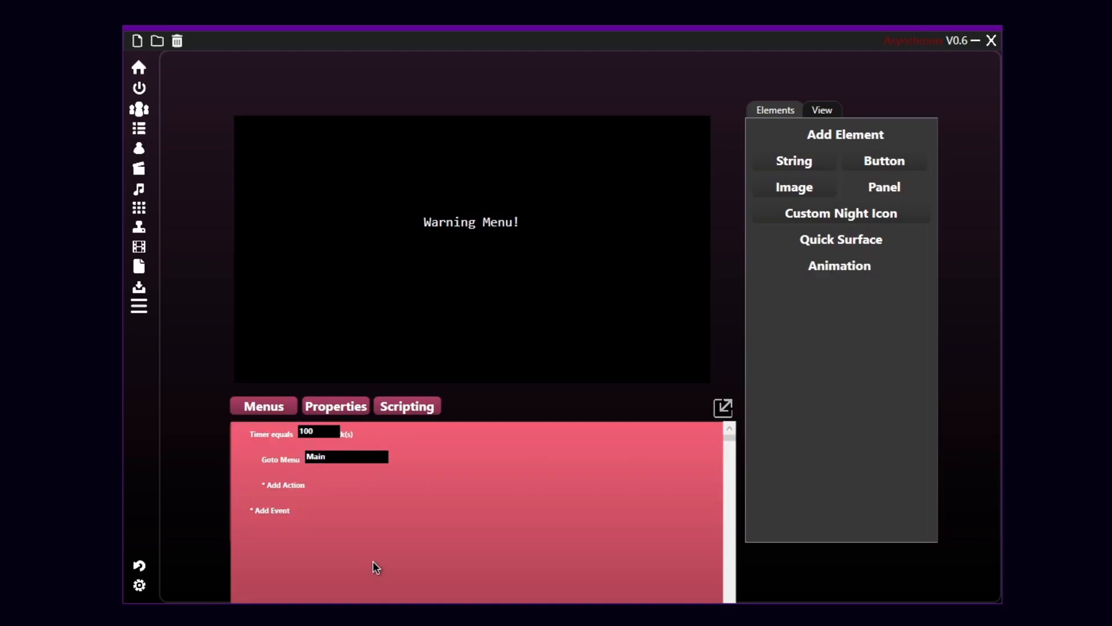
mouse_move(469, 312)
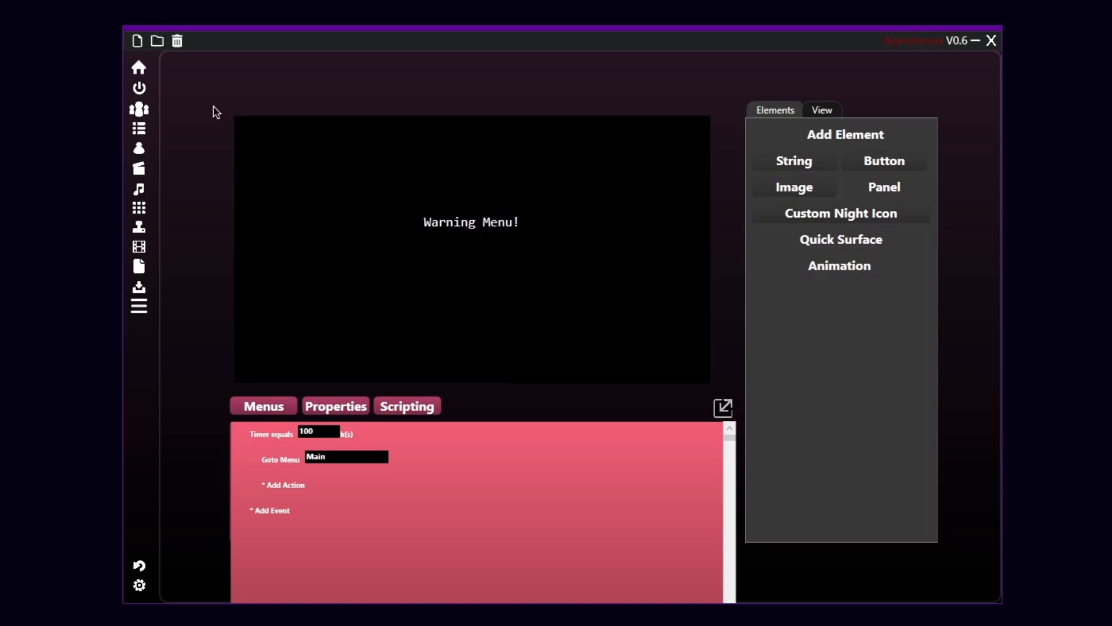
mouse_move(571, 333)
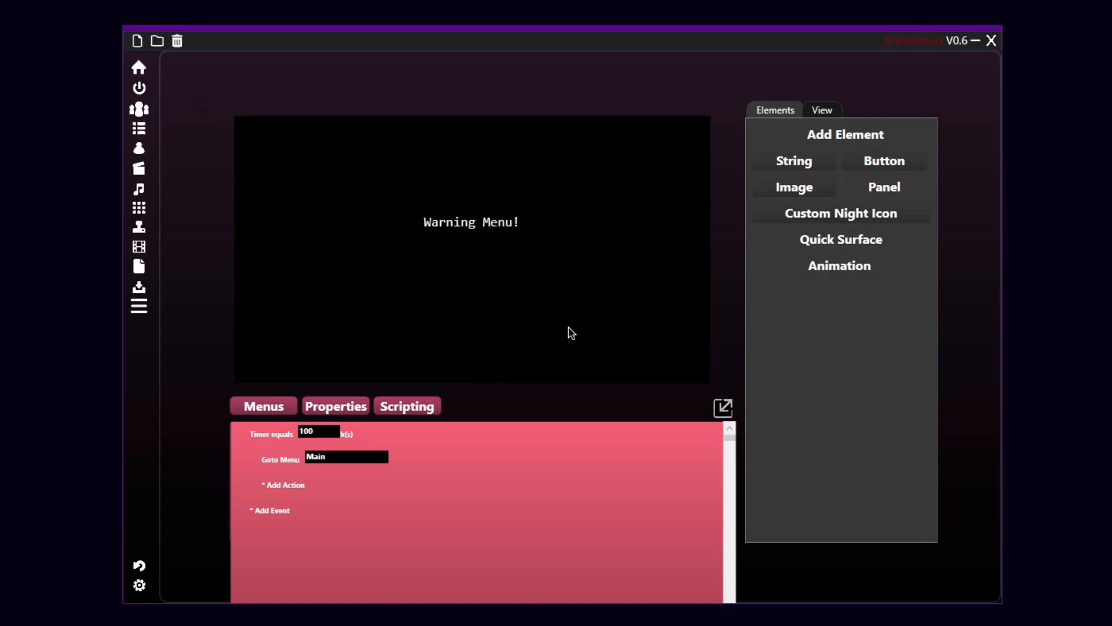
mouse_move(524, 321)
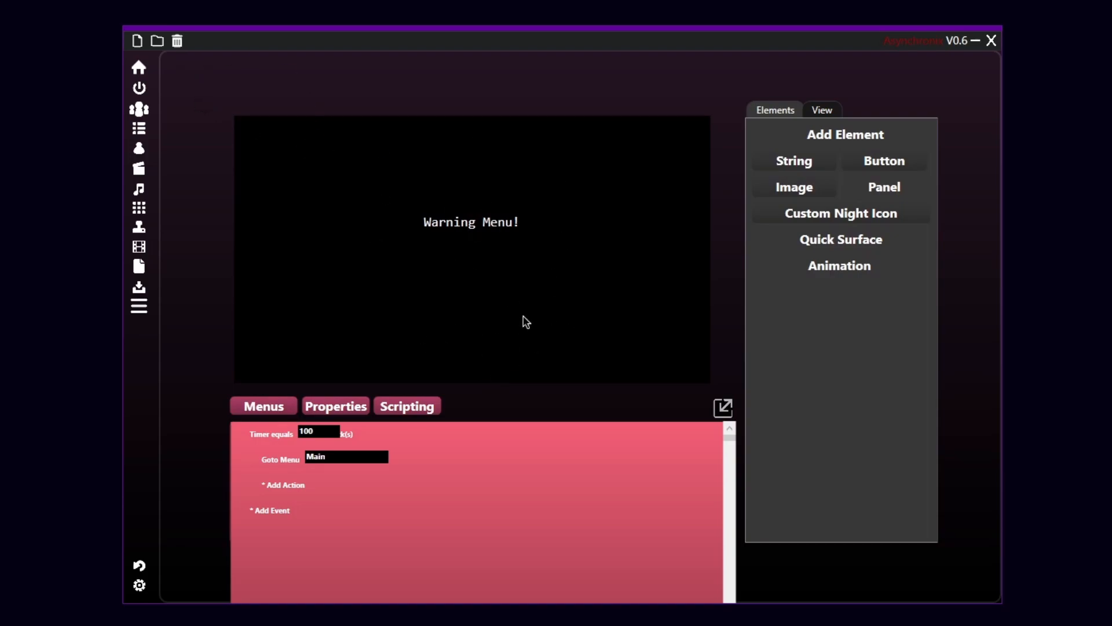
mouse_move(496, 314)
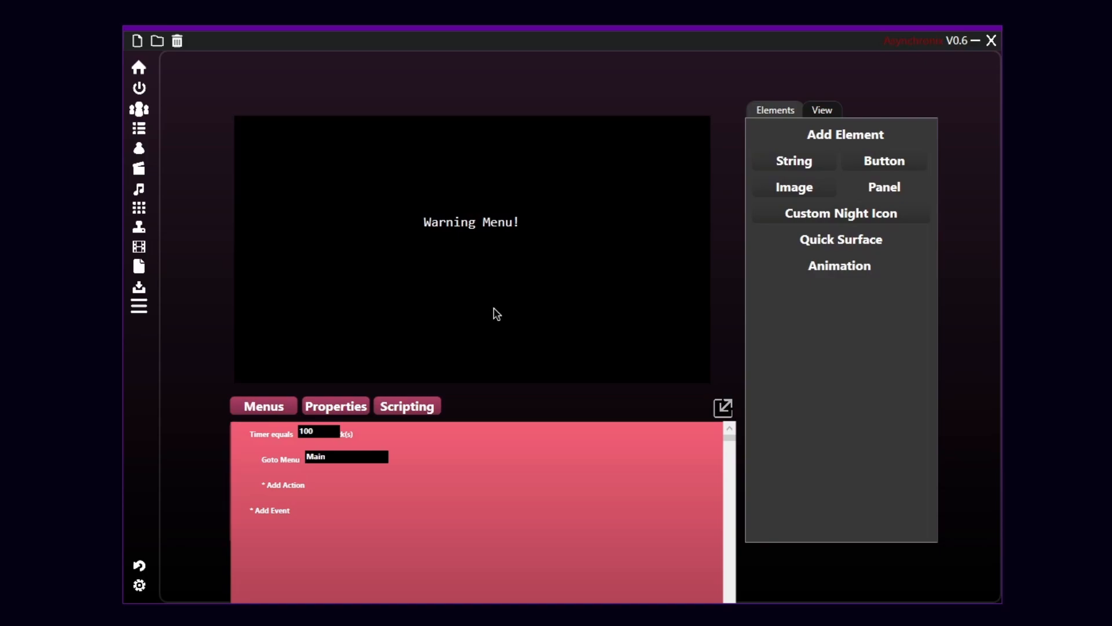
mouse_move(571, 168)
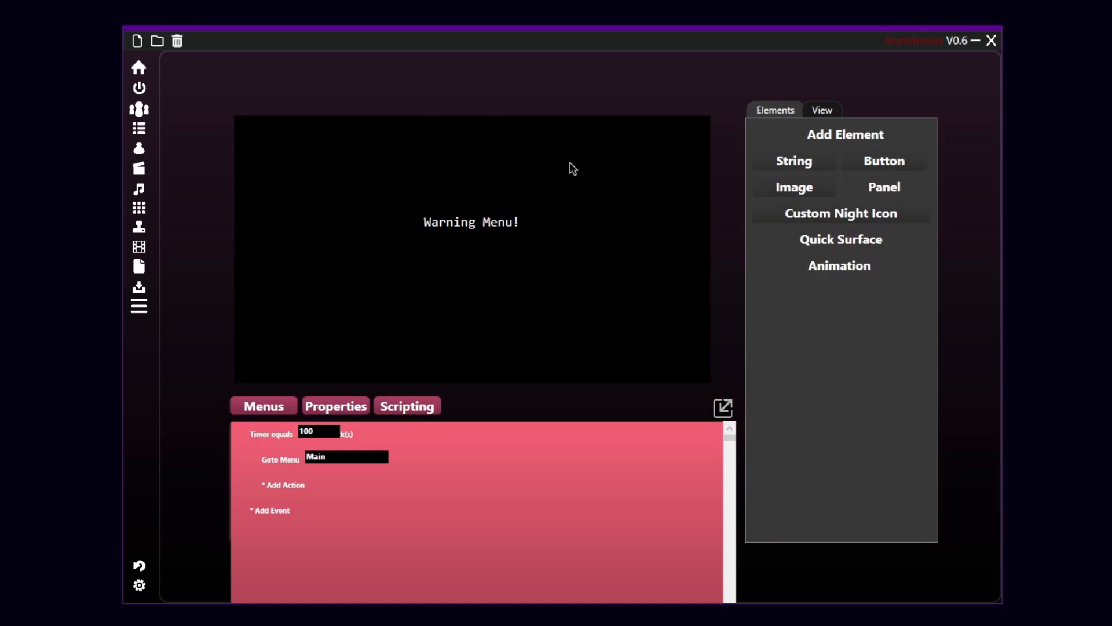
click(263, 406)
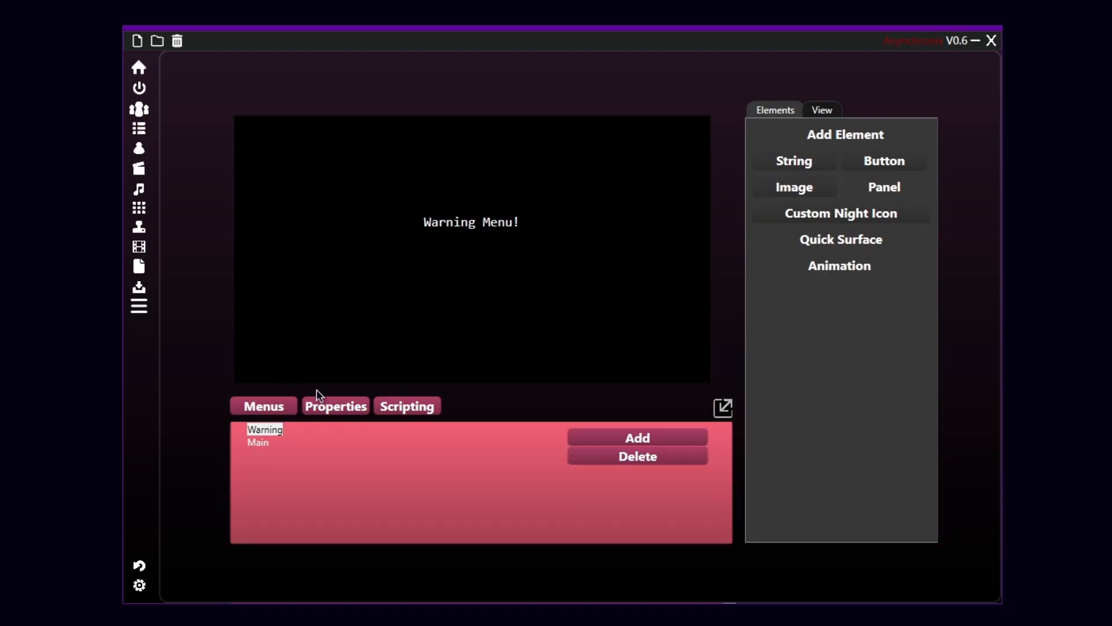
Switch to editing the Main menu and show its empty event script
click(258, 442)
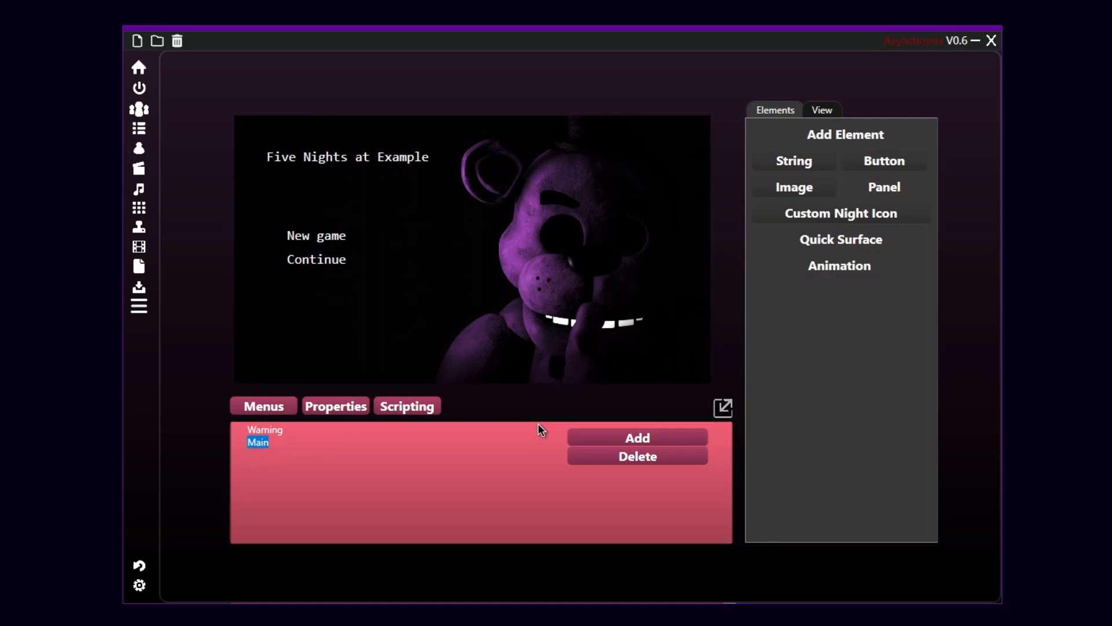
mouse_move(302, 280)
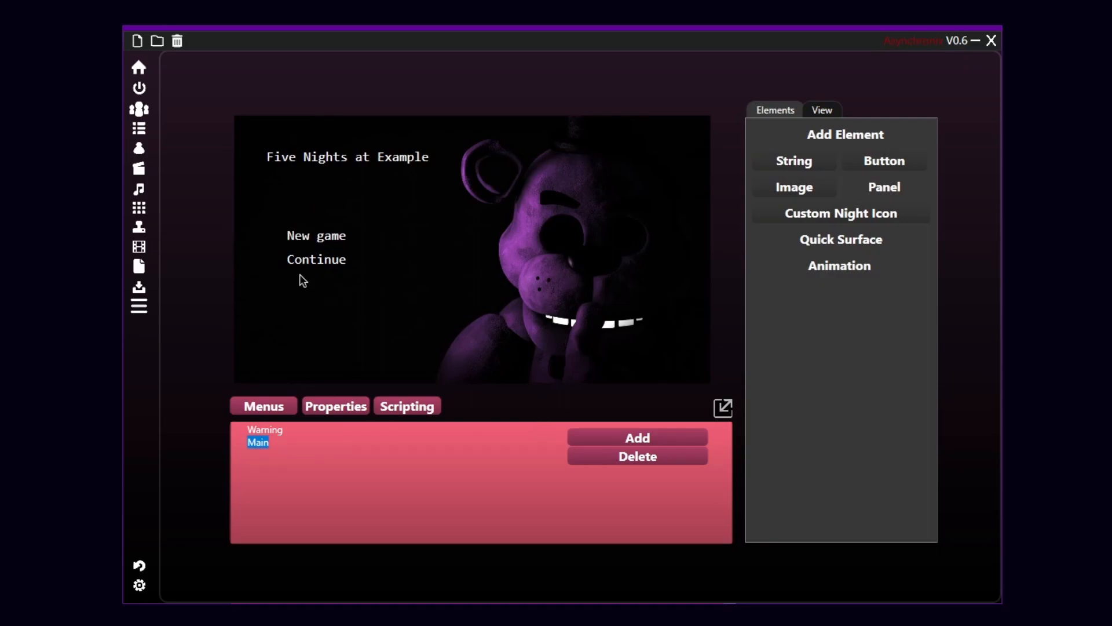
mouse_move(315, 194)
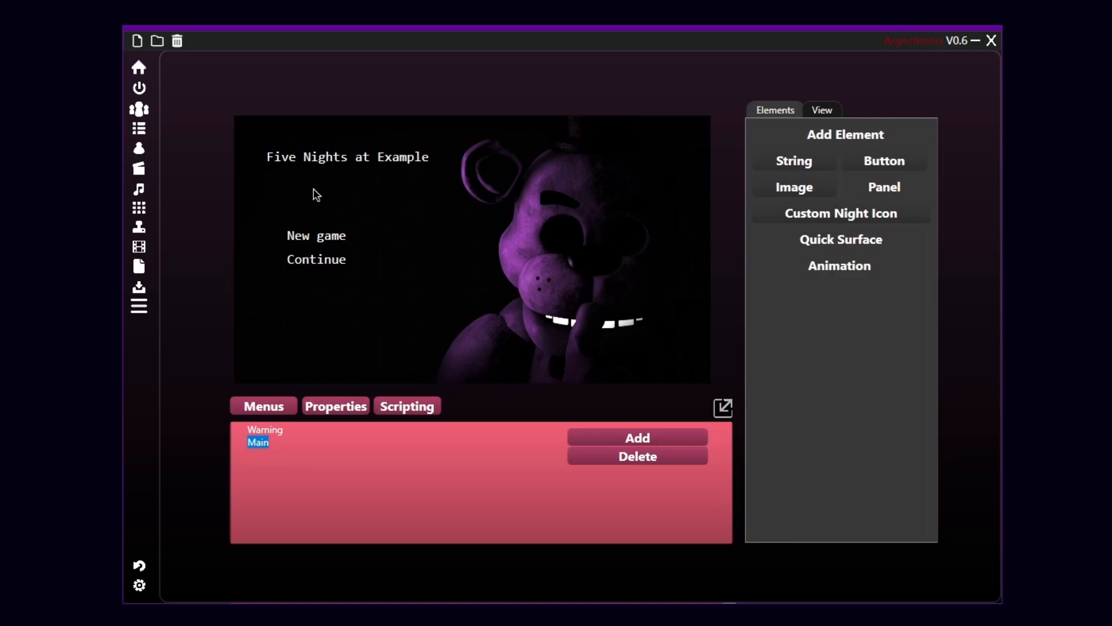
mouse_move(409, 336)
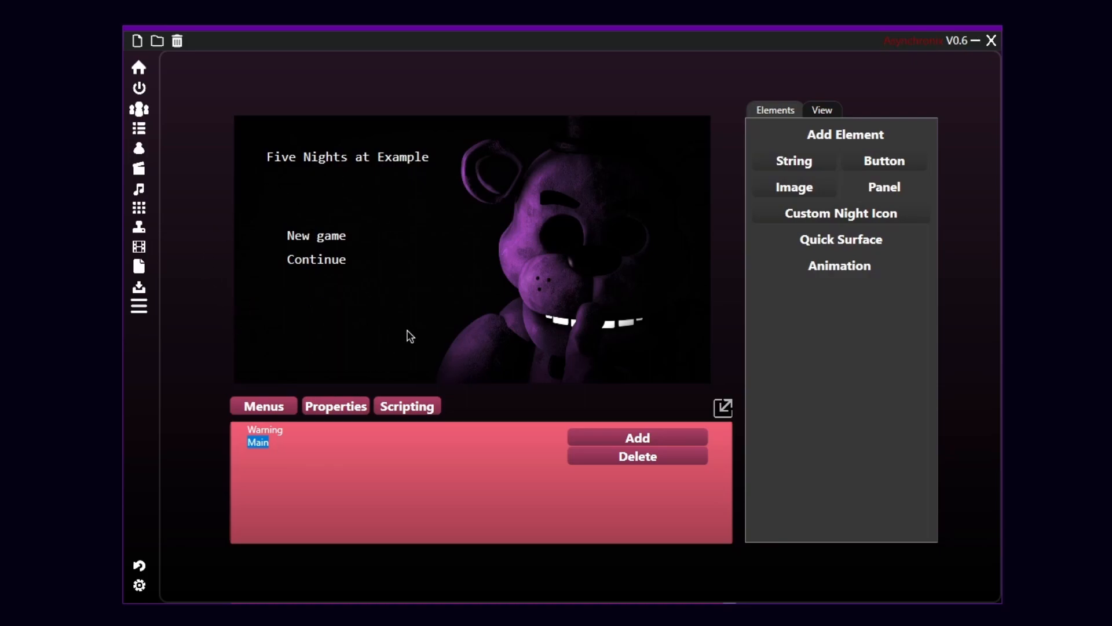
mouse_move(335, 250)
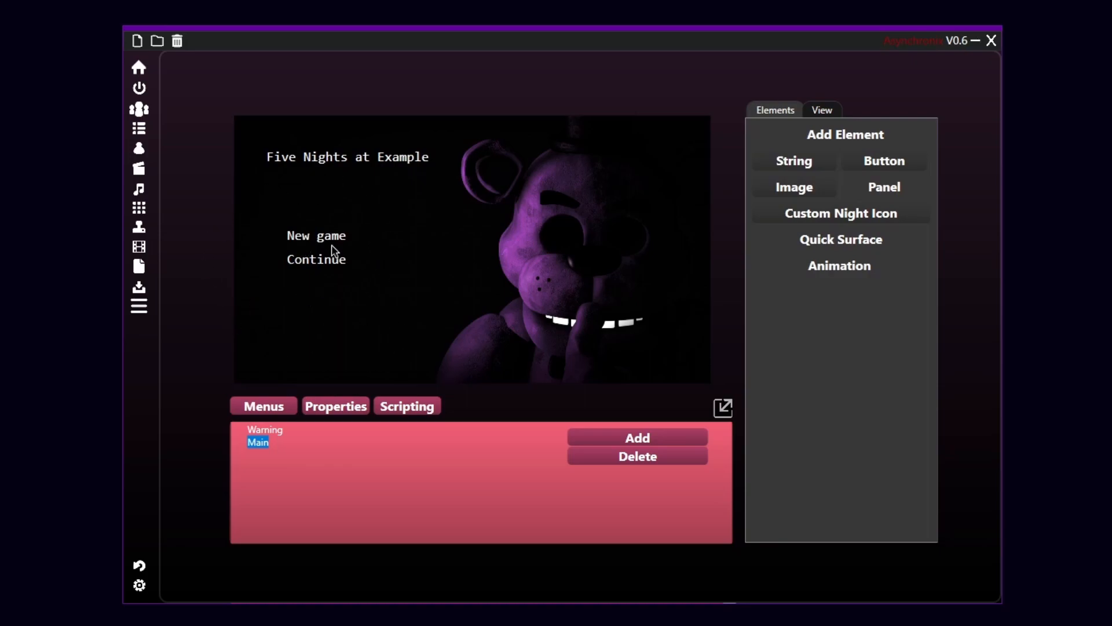
click(316, 260)
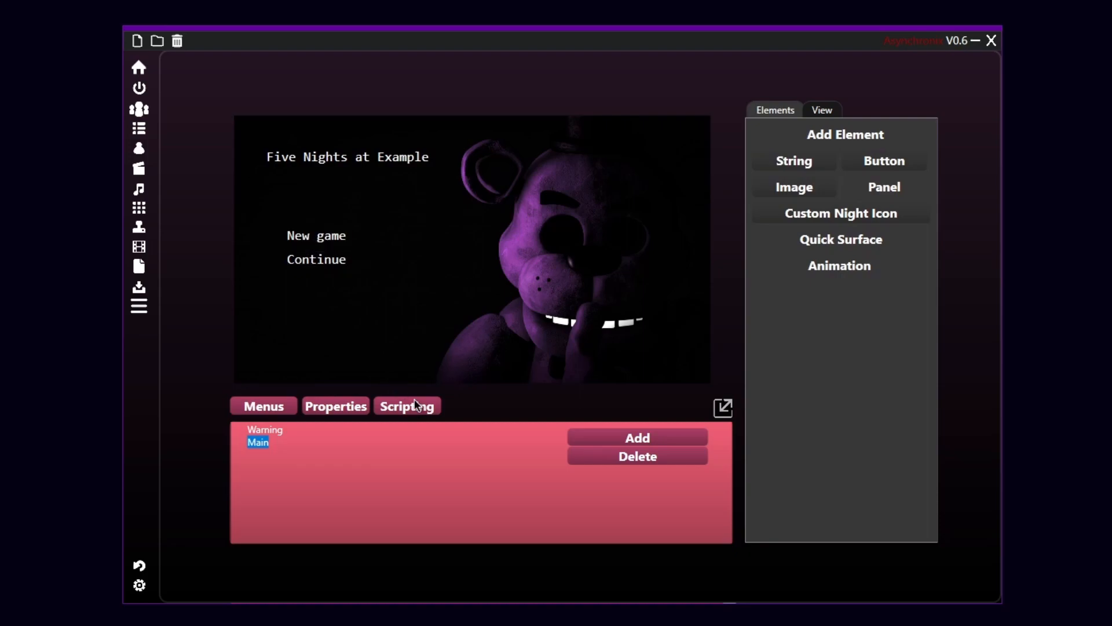
click(407, 406)
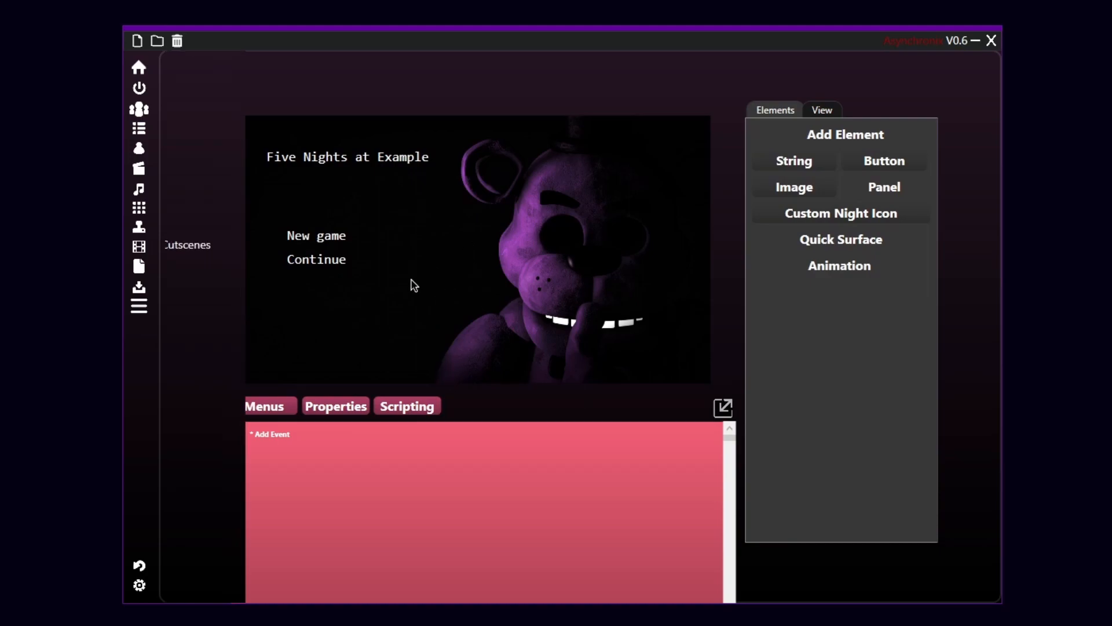
mouse_move(177, 256)
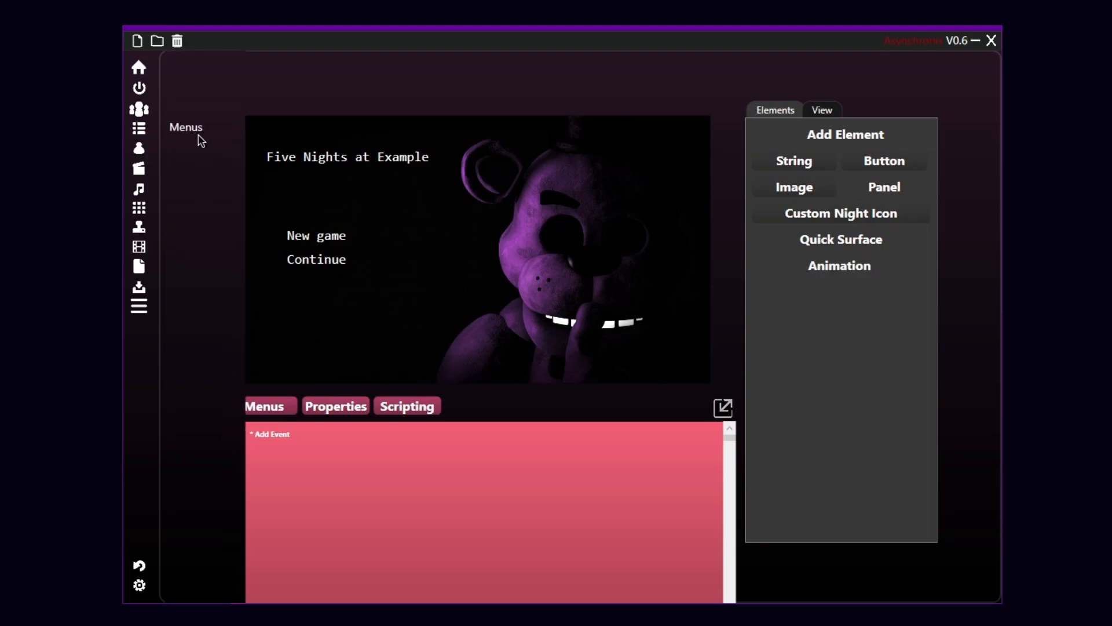
click(316, 236)
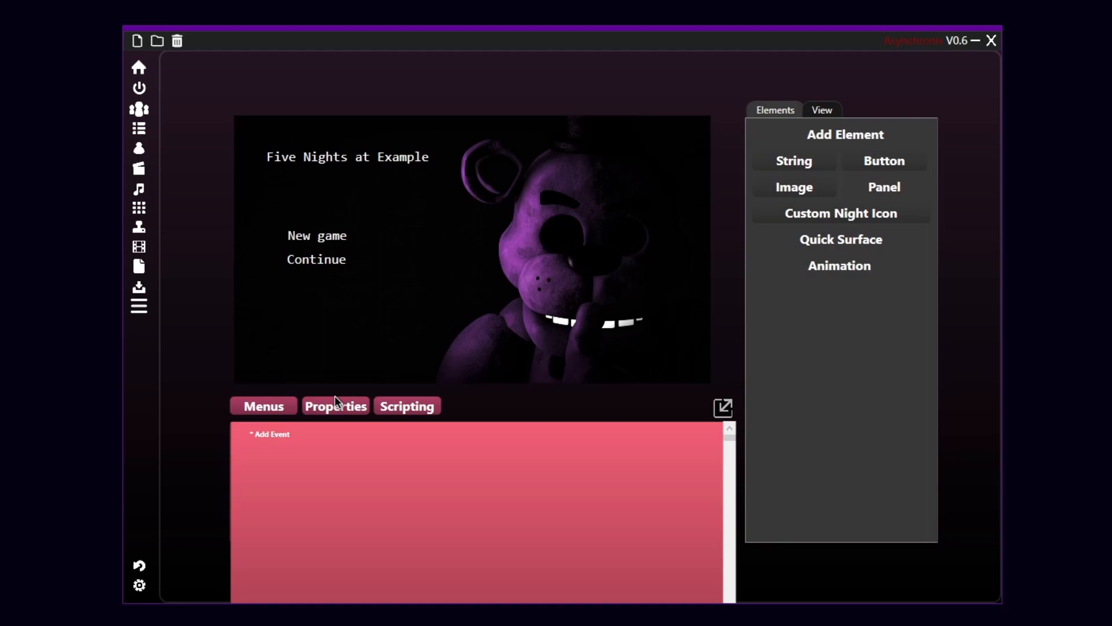
Give the New game button the ID 'newgame' in Properties
click(335, 406)
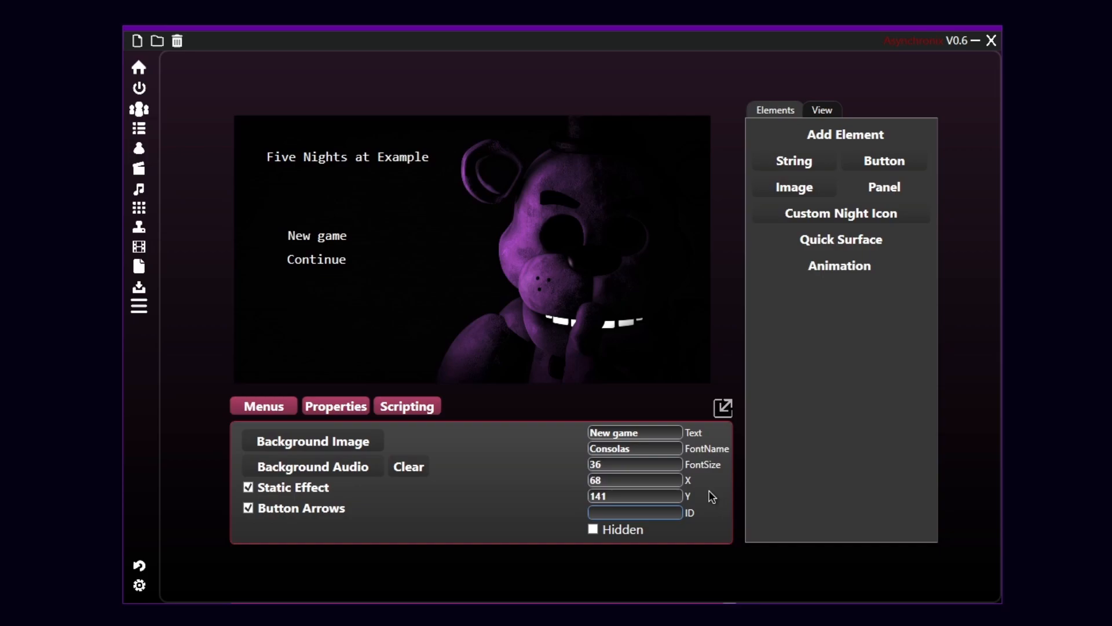
text(newgame)
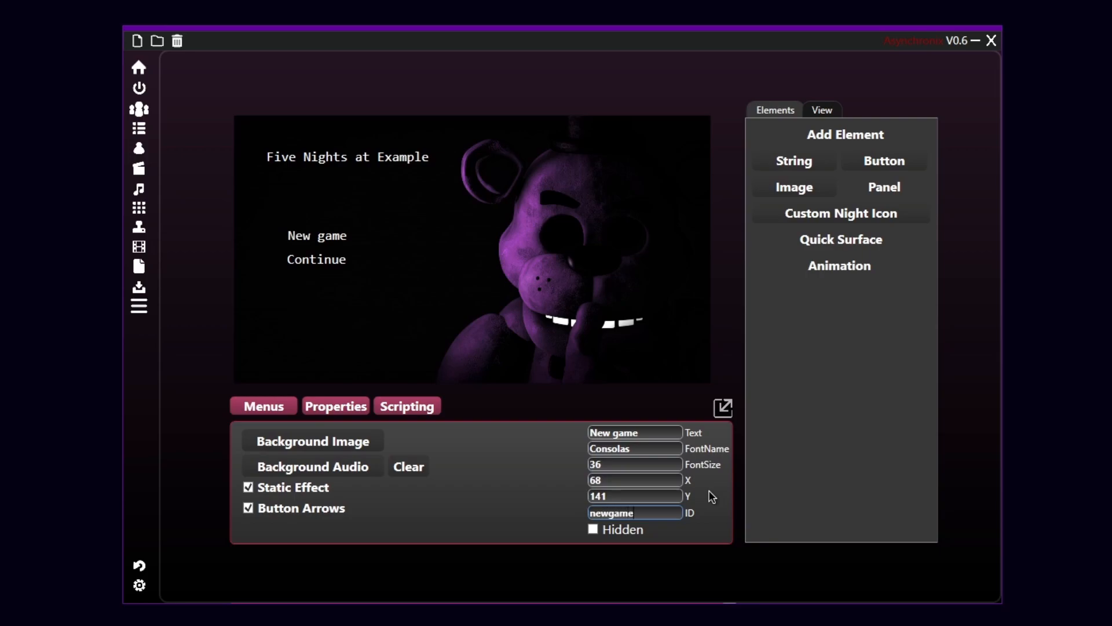
Give the Continue button the ID 'continue' and return to the script
click(316, 259)
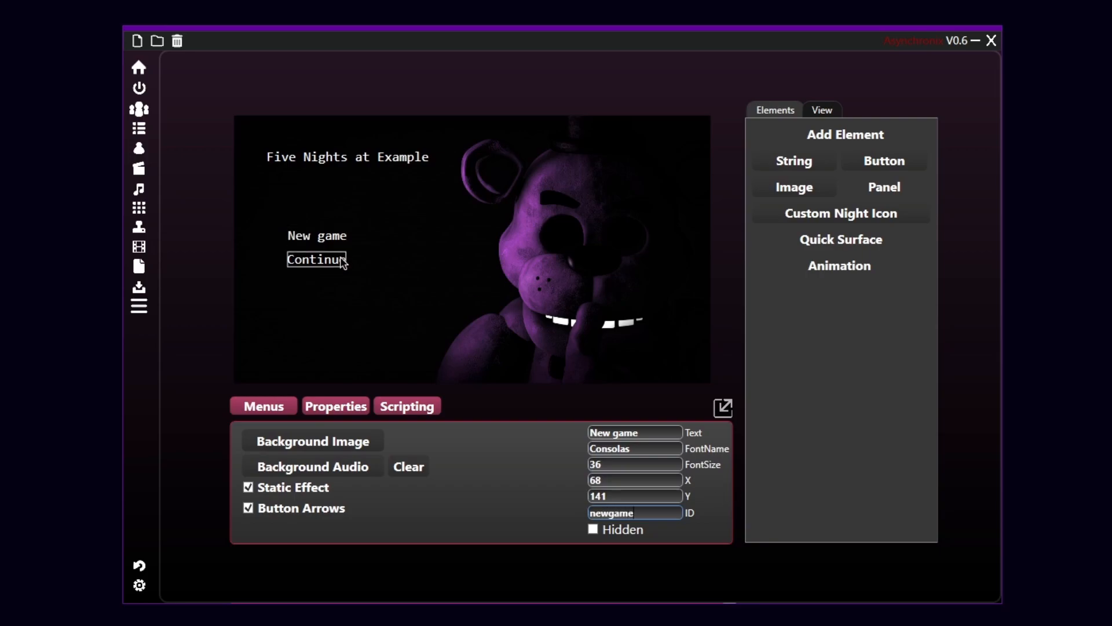
click(316, 259)
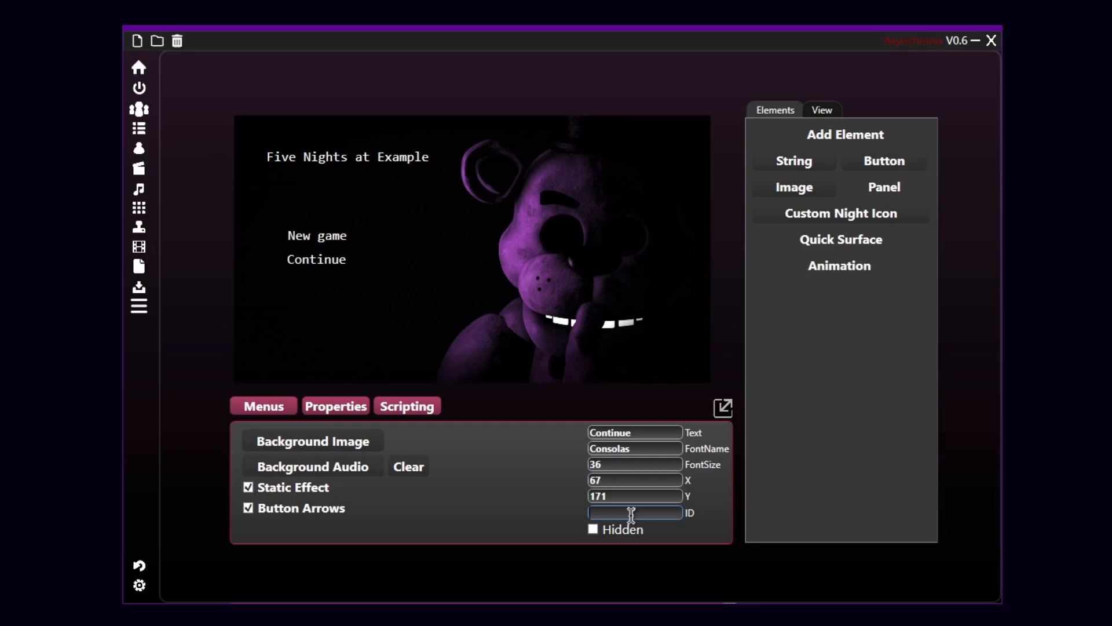
text(c)
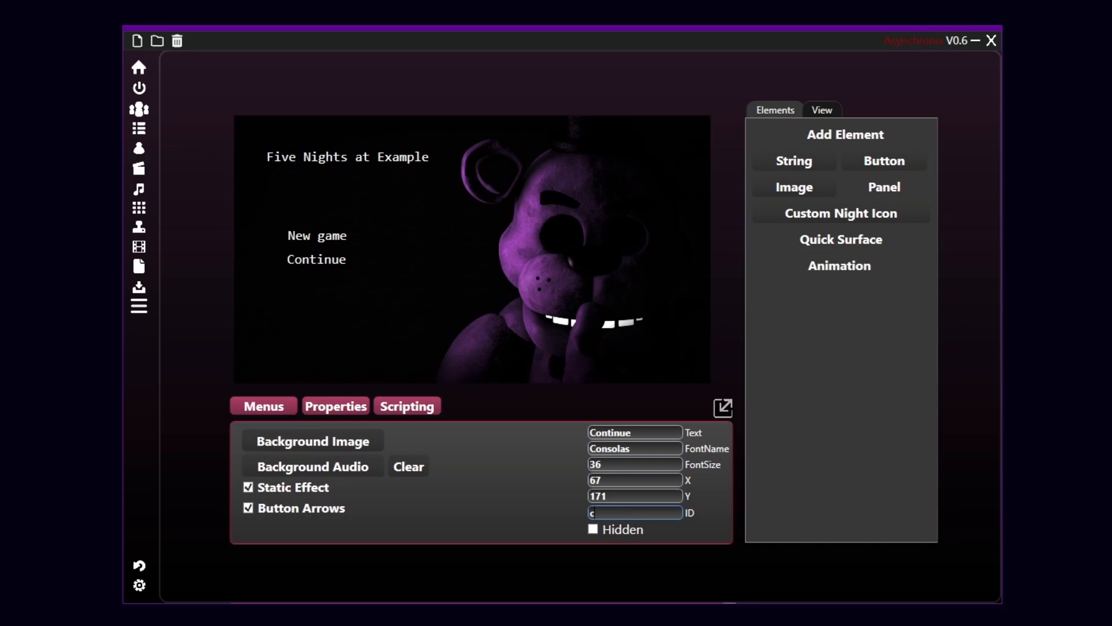
text(ontinue)
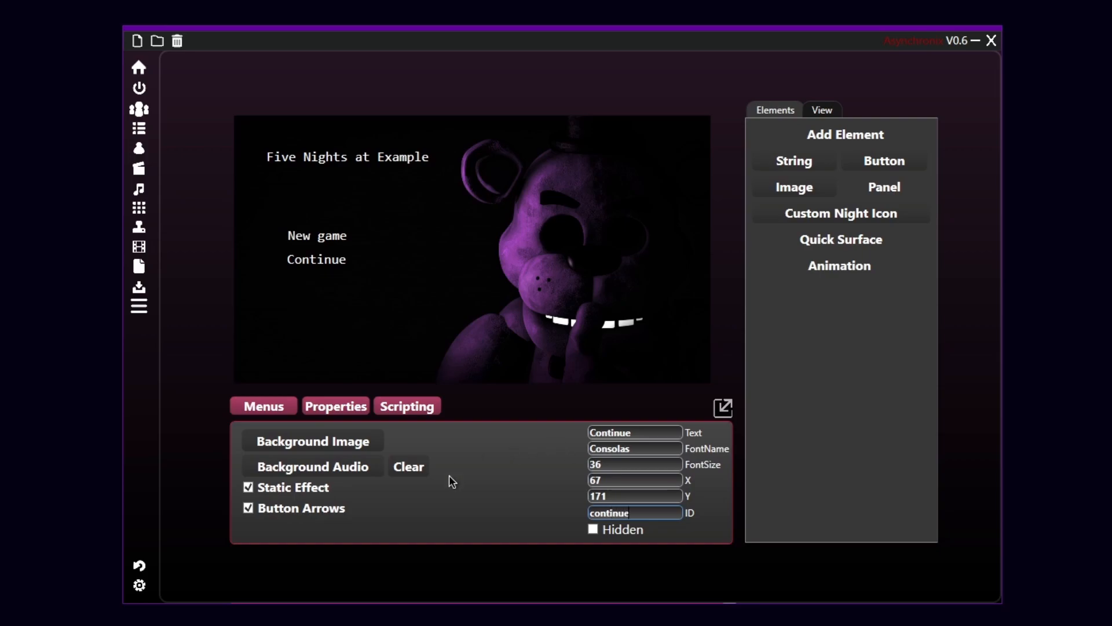
click(317, 236)
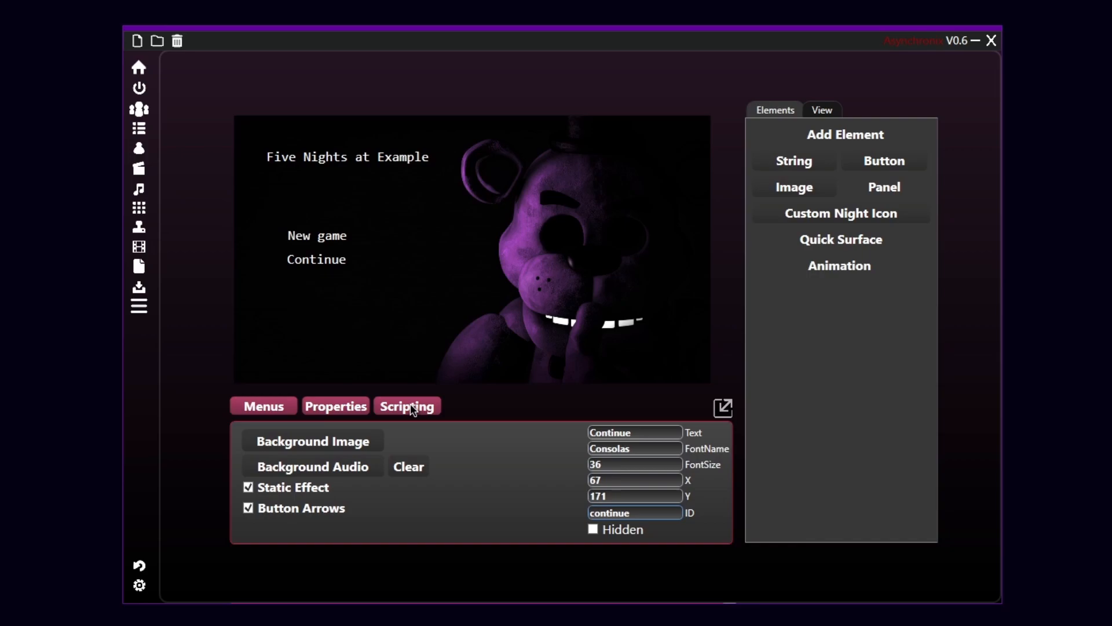
mouse_move(417, 357)
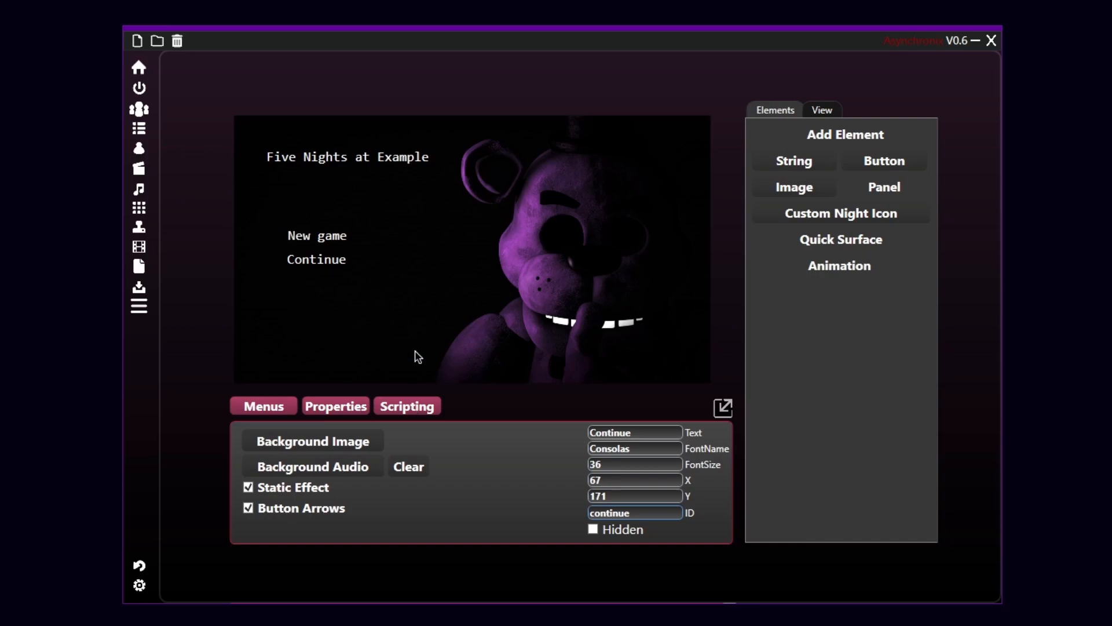
click(407, 406)
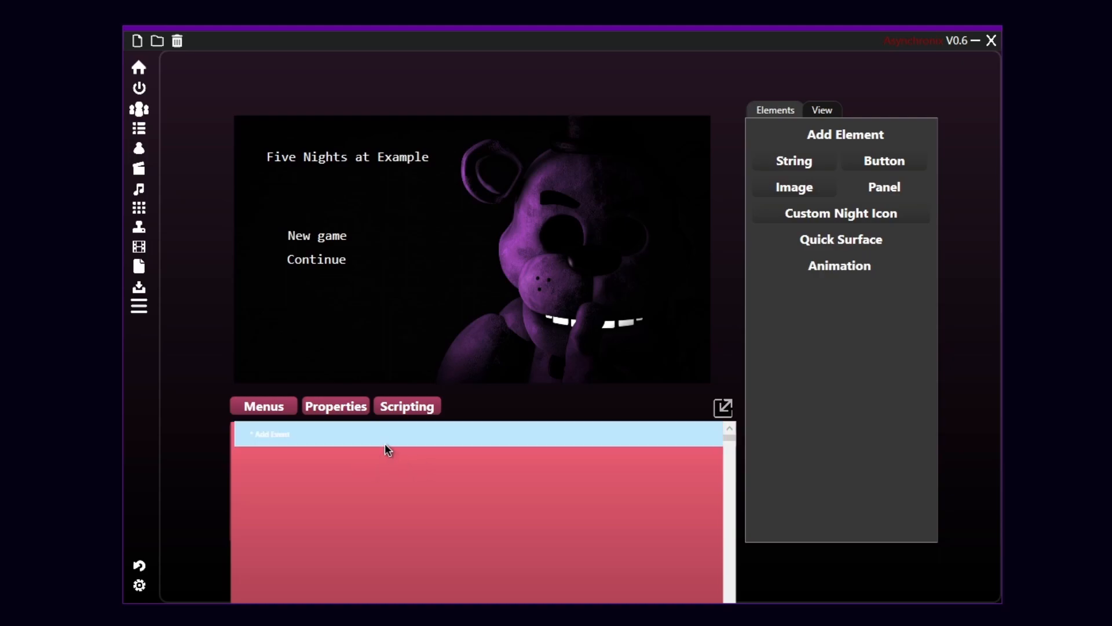
Add a 'When button clicked' event for newgame with a 'Start new game' action
click(269, 434)
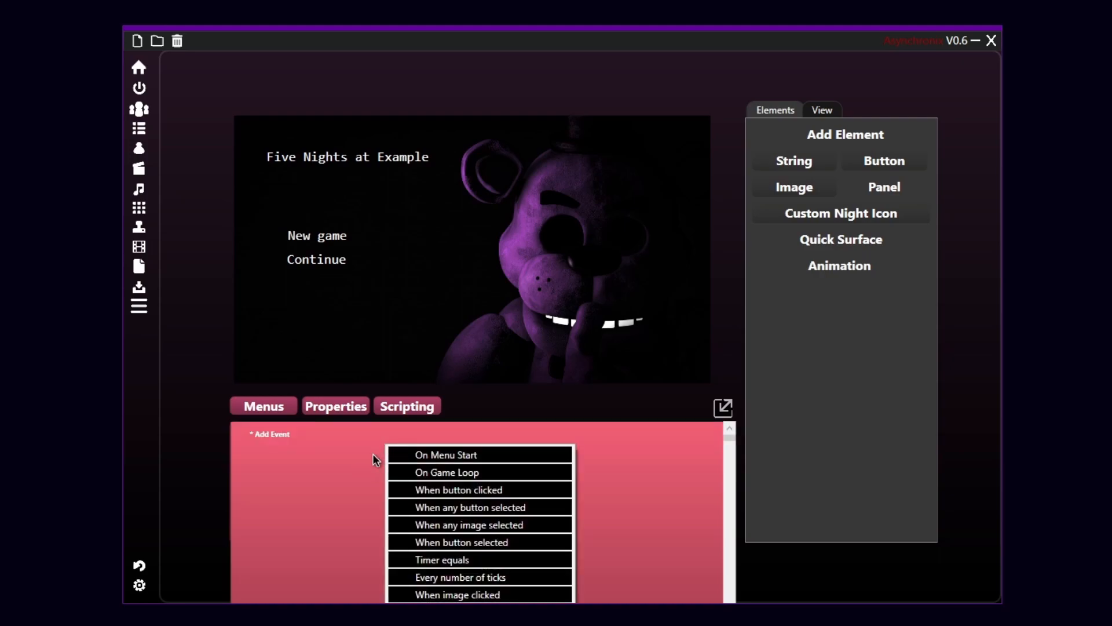
mouse_move(451, 507)
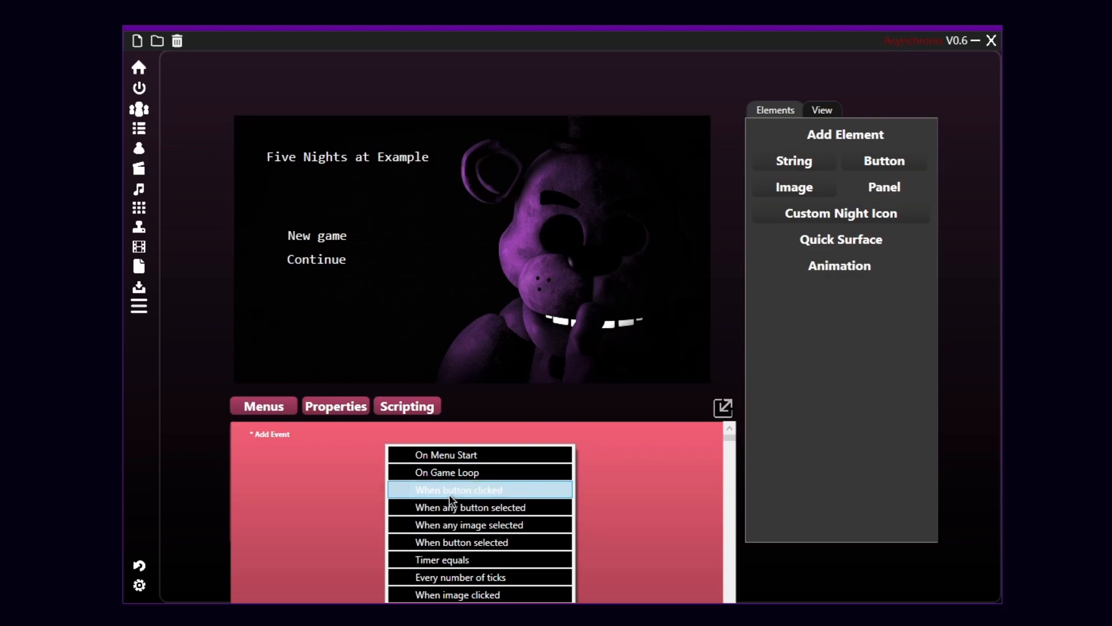
click(472, 490)
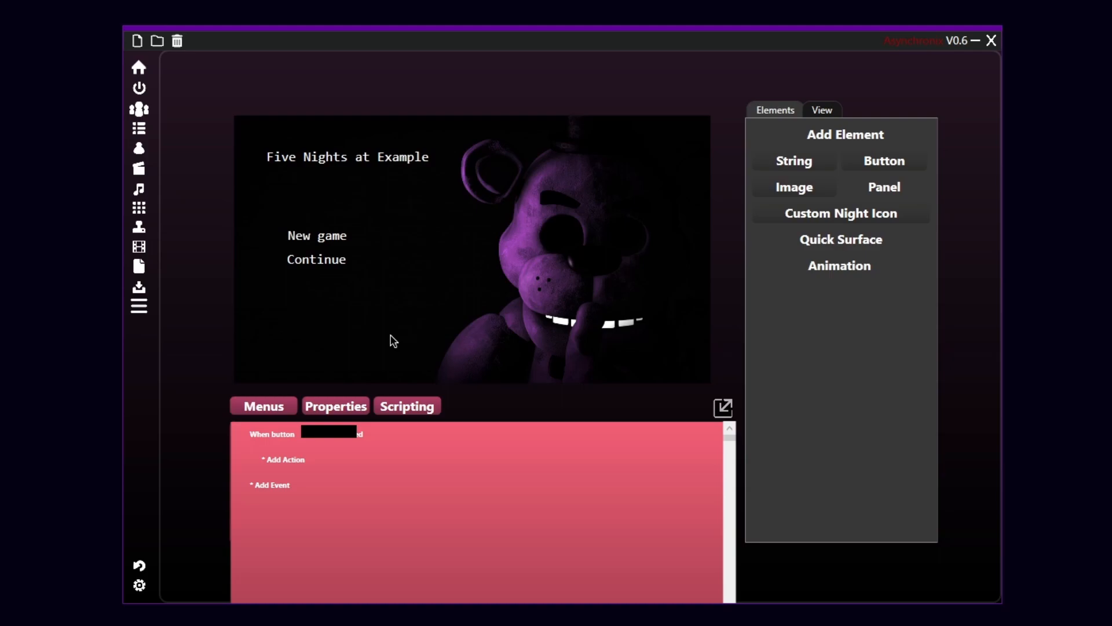
text(newgm)
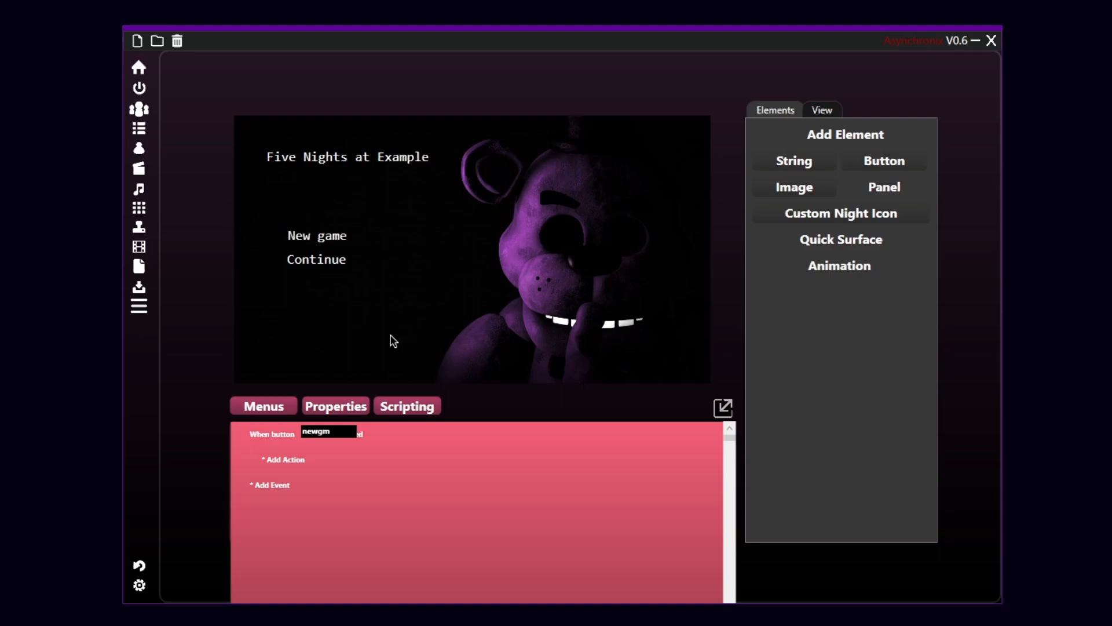
text(ame)
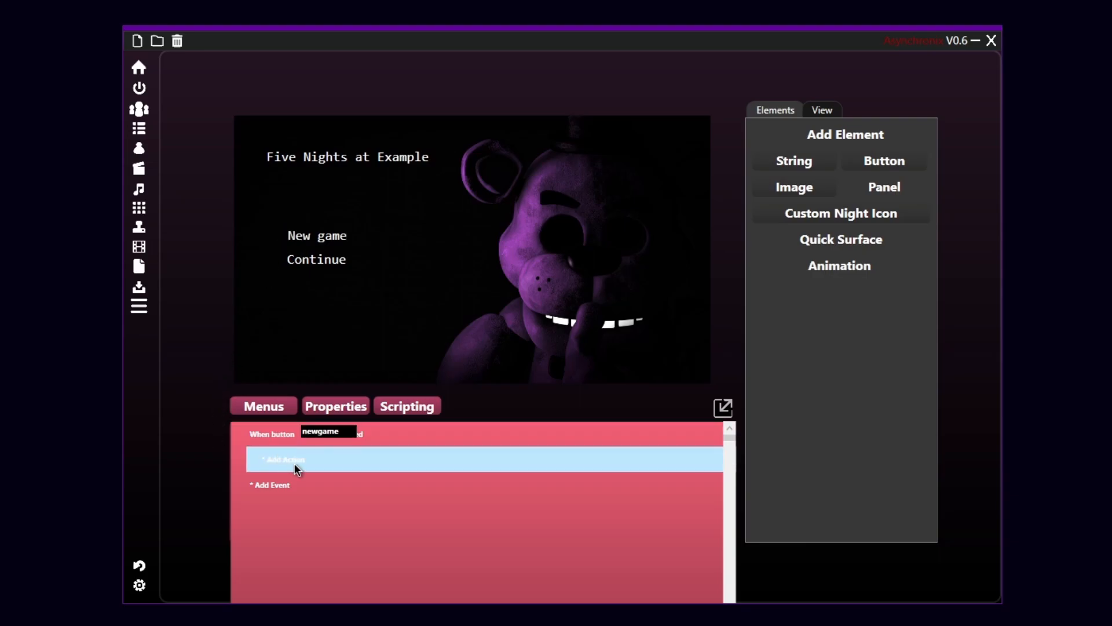
click(284, 460)
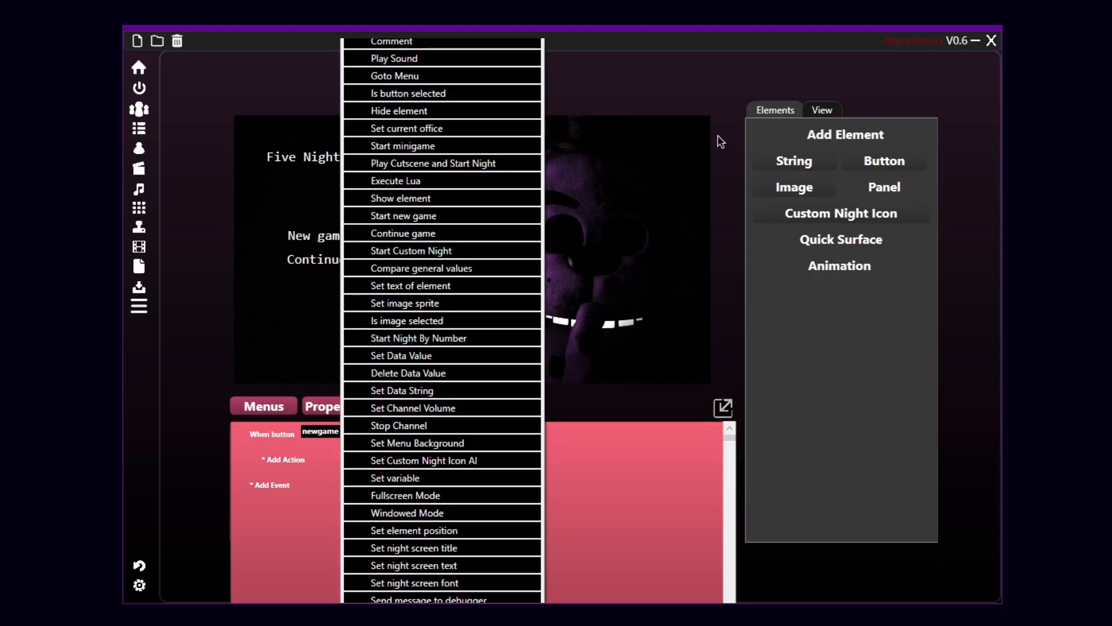
mouse_move(416, 219)
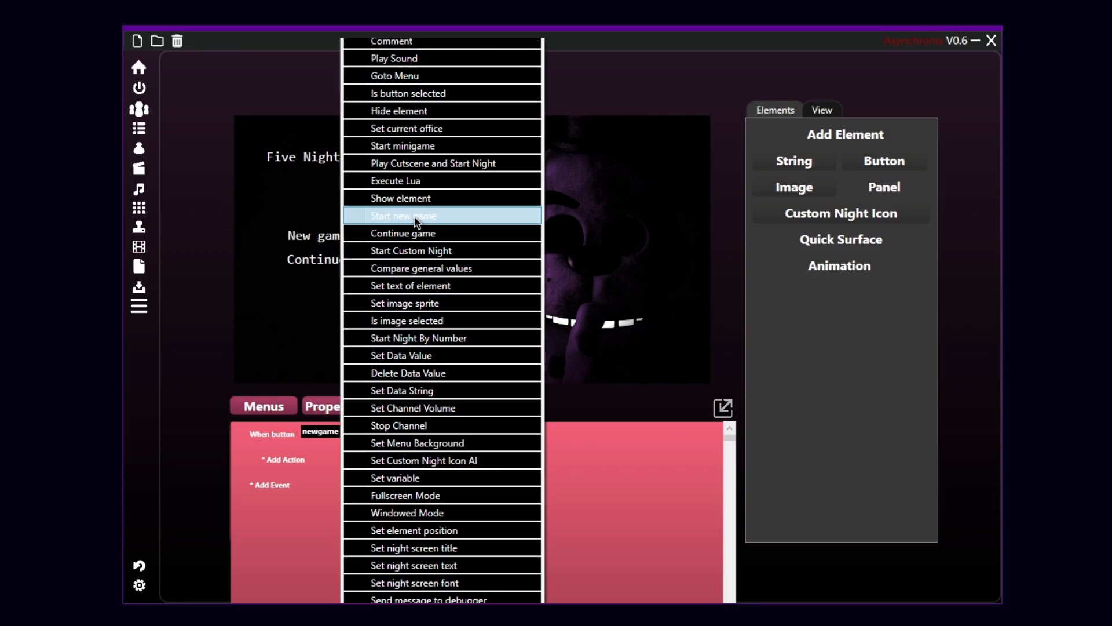
click(404, 216)
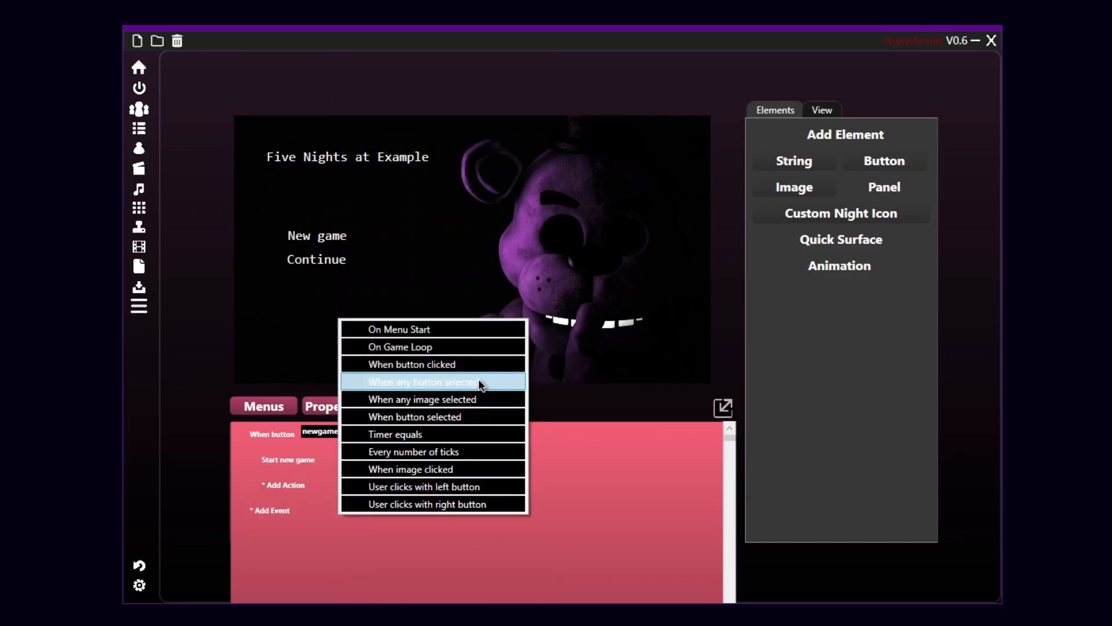
Add a second button-clicked event for continue to continue the game
click(423, 381)
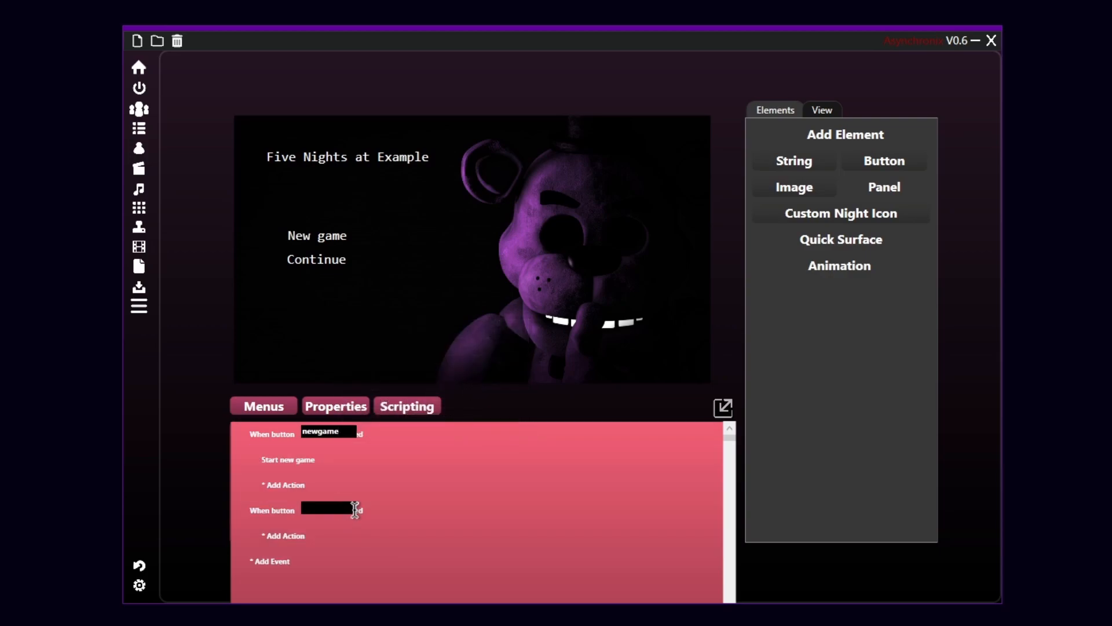
text(continue)
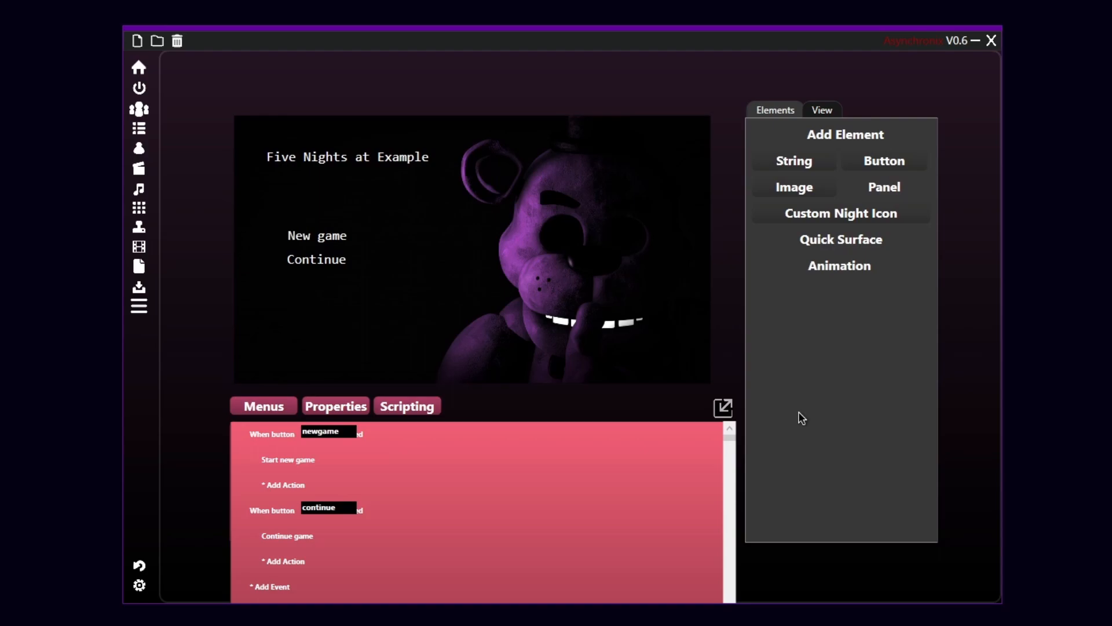
mouse_move(574, 376)
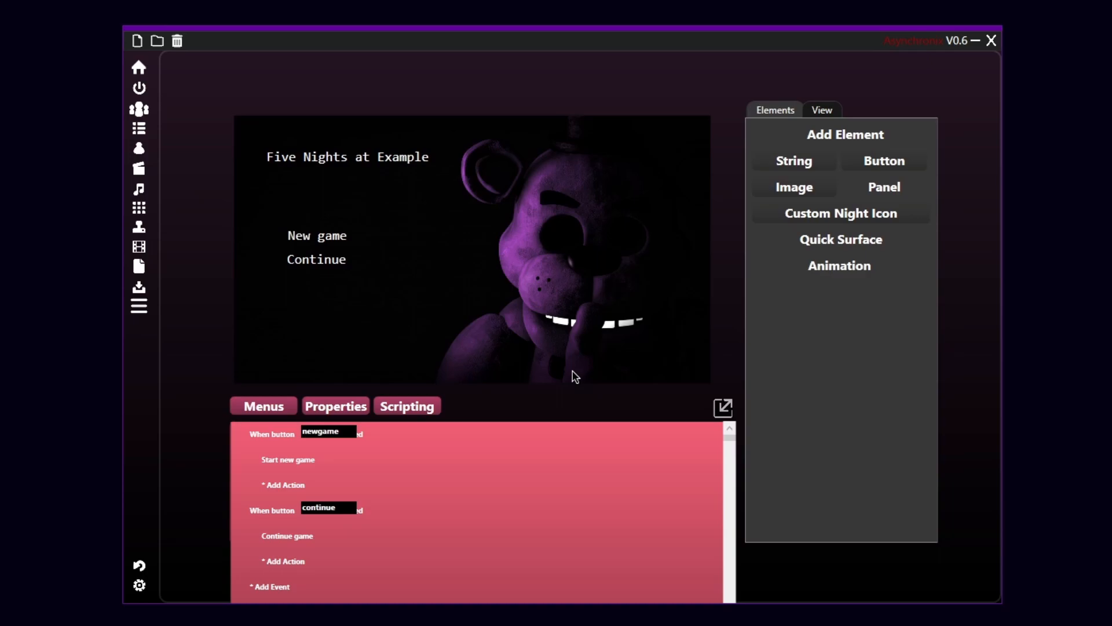
mouse_move(573, 389)
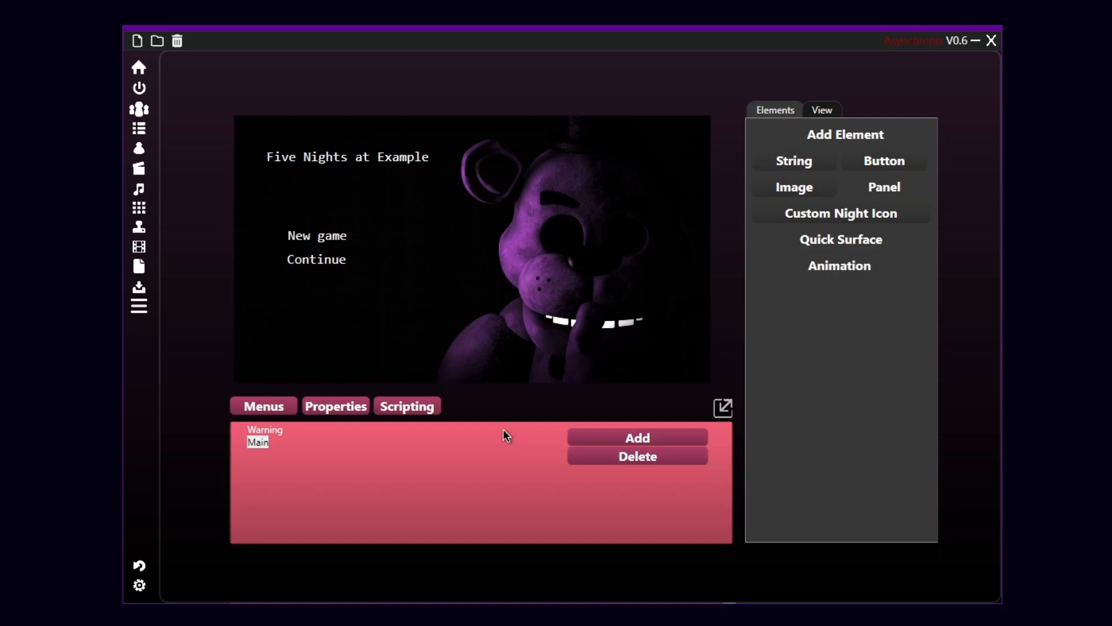
mouse_move(296, 439)
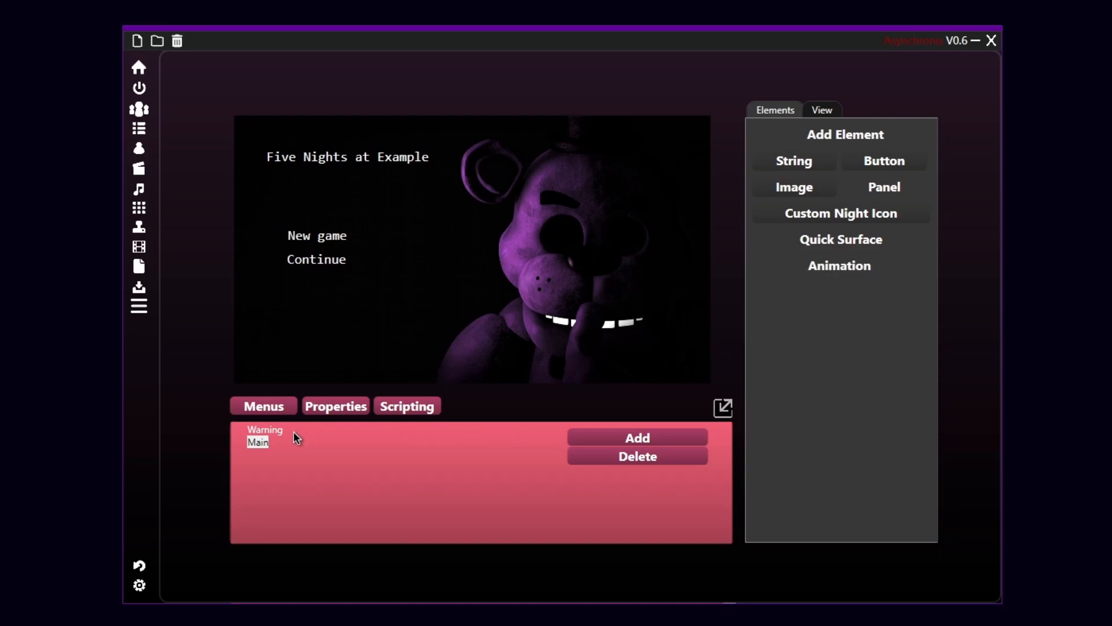
click(264, 429)
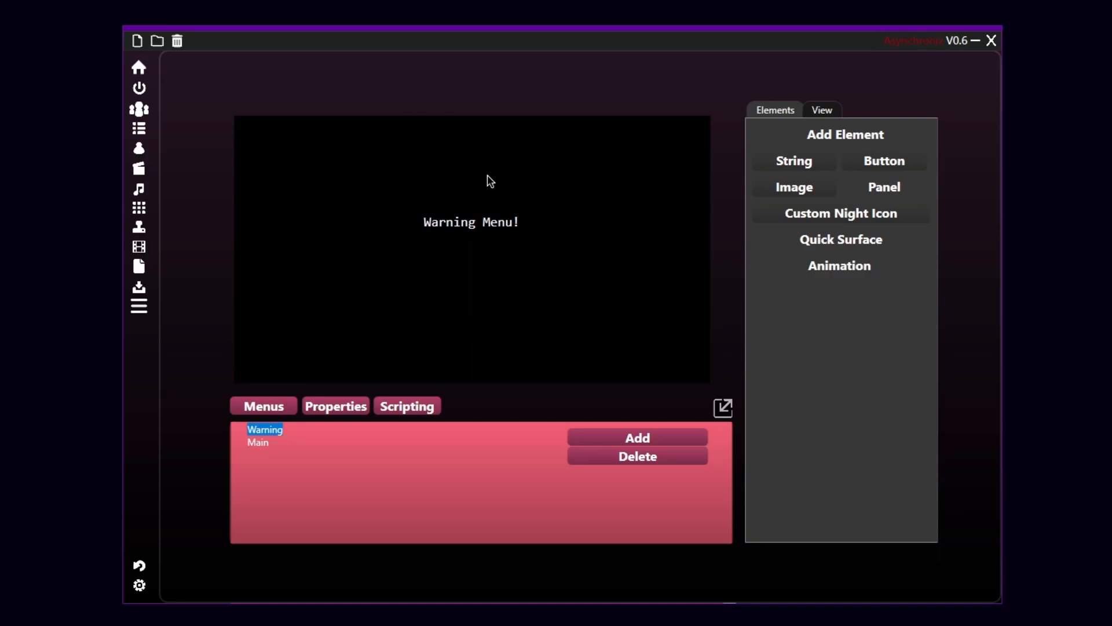
mouse_move(518, 322)
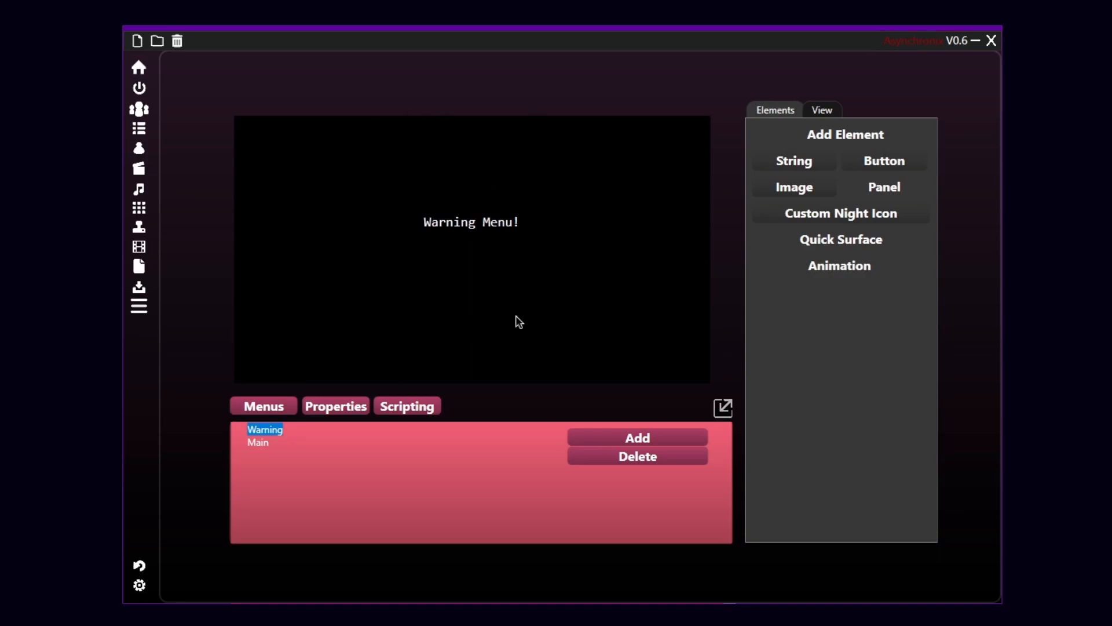
mouse_move(481, 146)
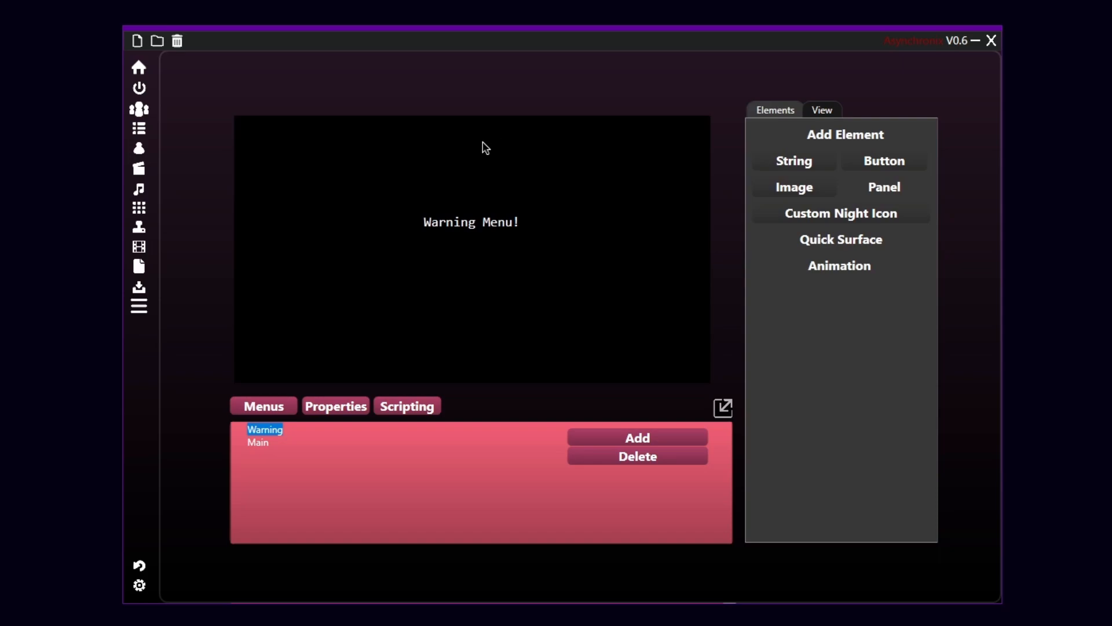
mouse_move(267, 452)
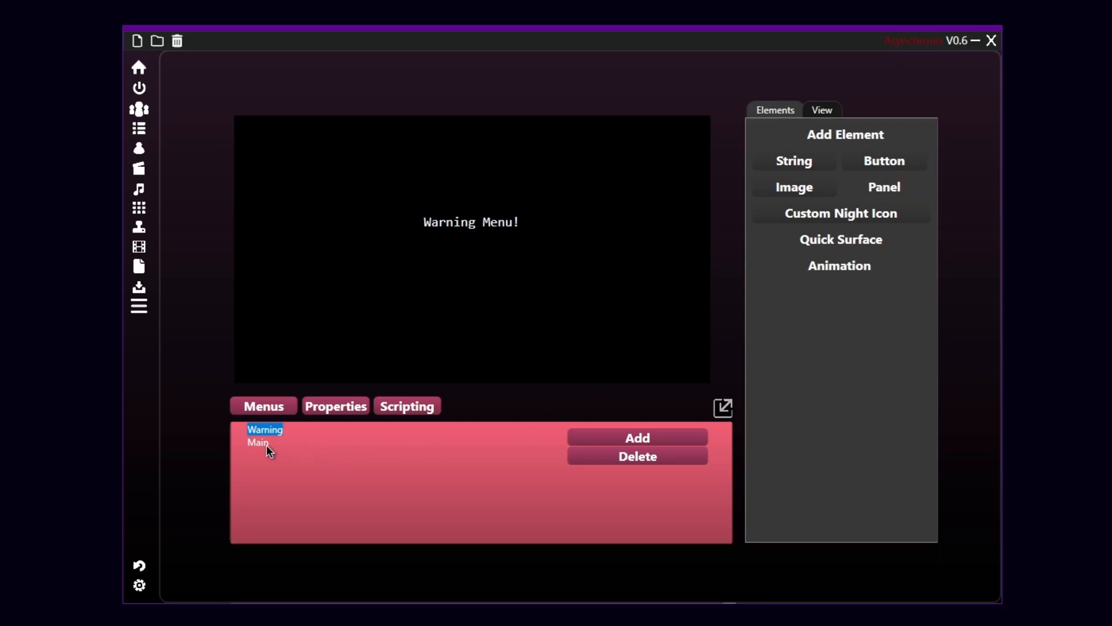
click(258, 442)
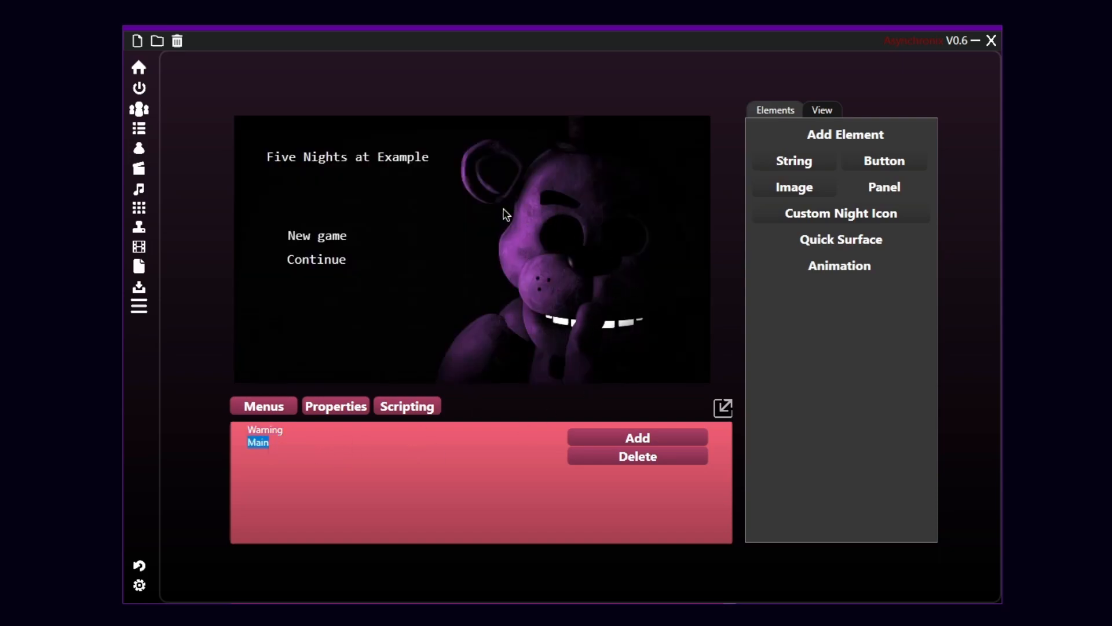
mouse_move(307, 255)
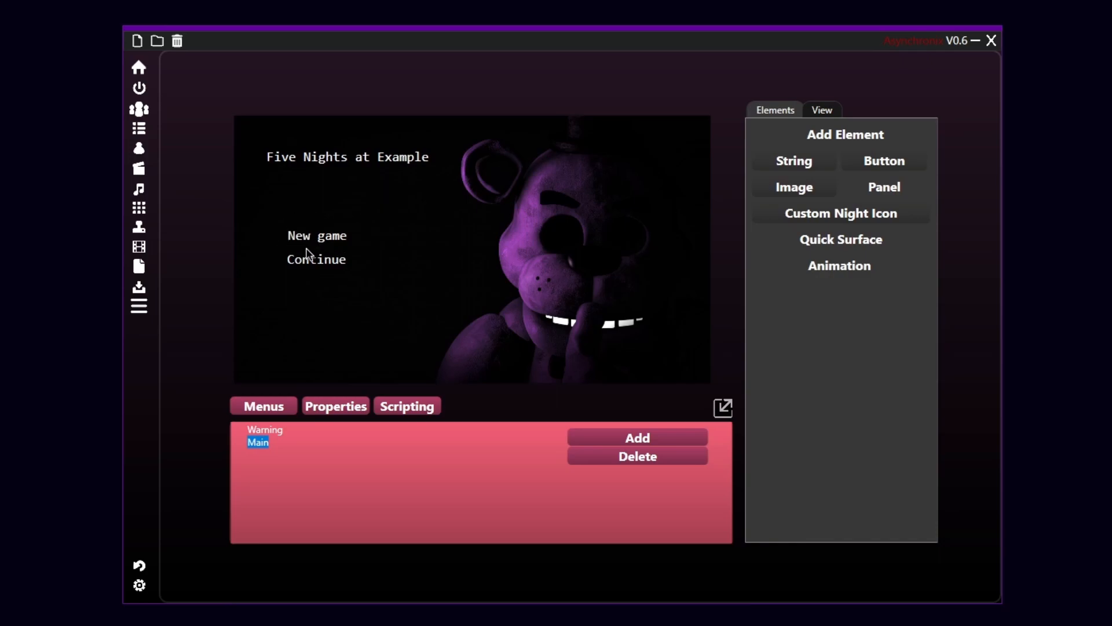
click(317, 236)
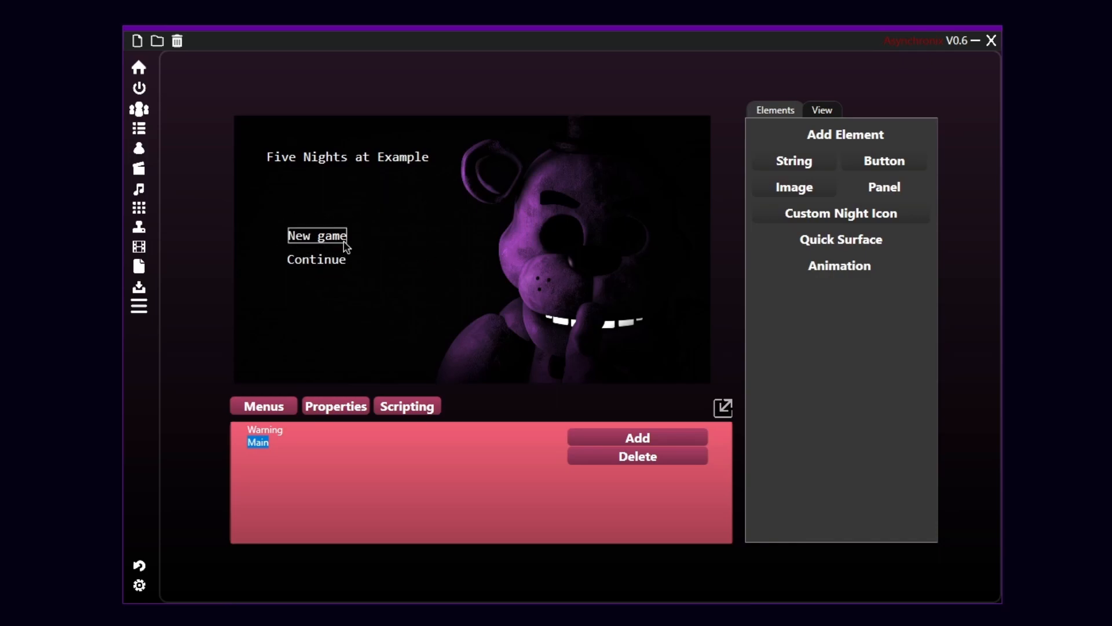
click(317, 259)
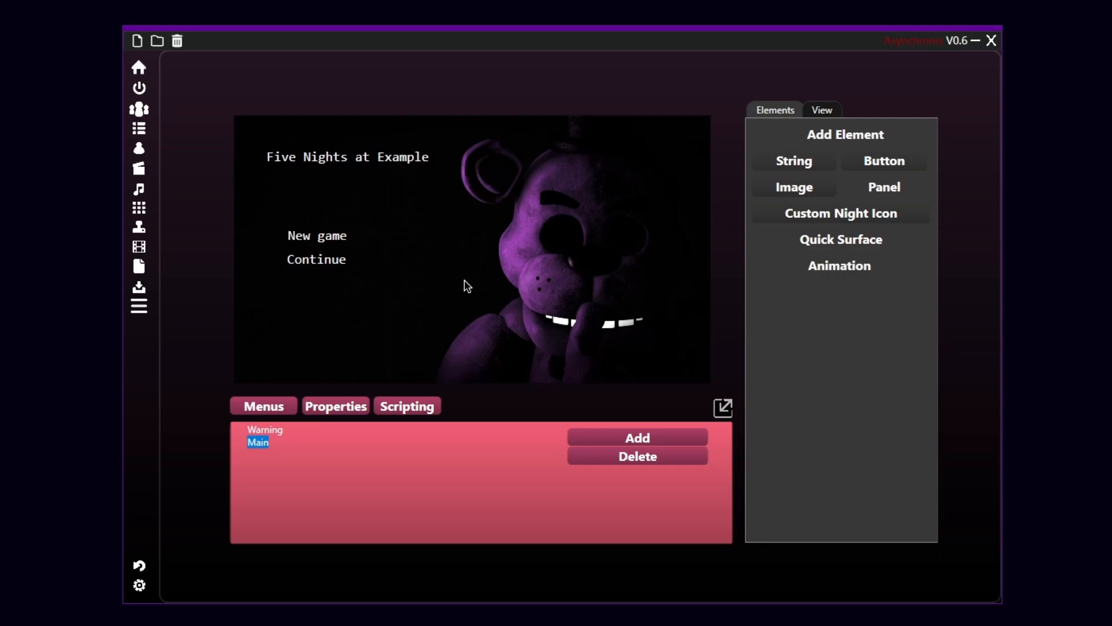
mouse_move(553, 228)
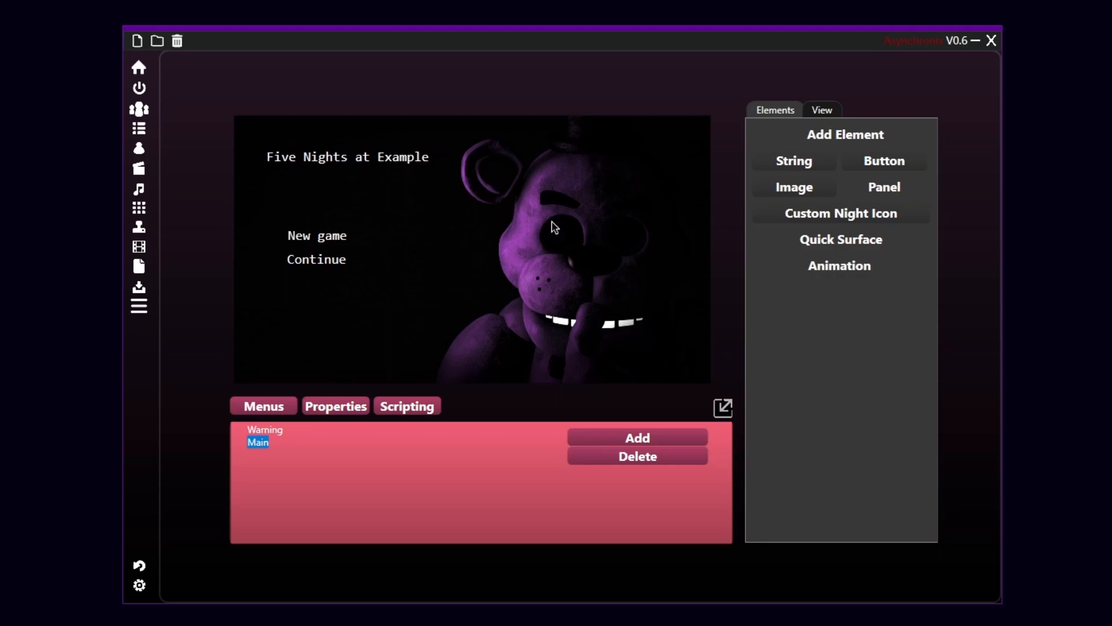
mouse_move(528, 219)
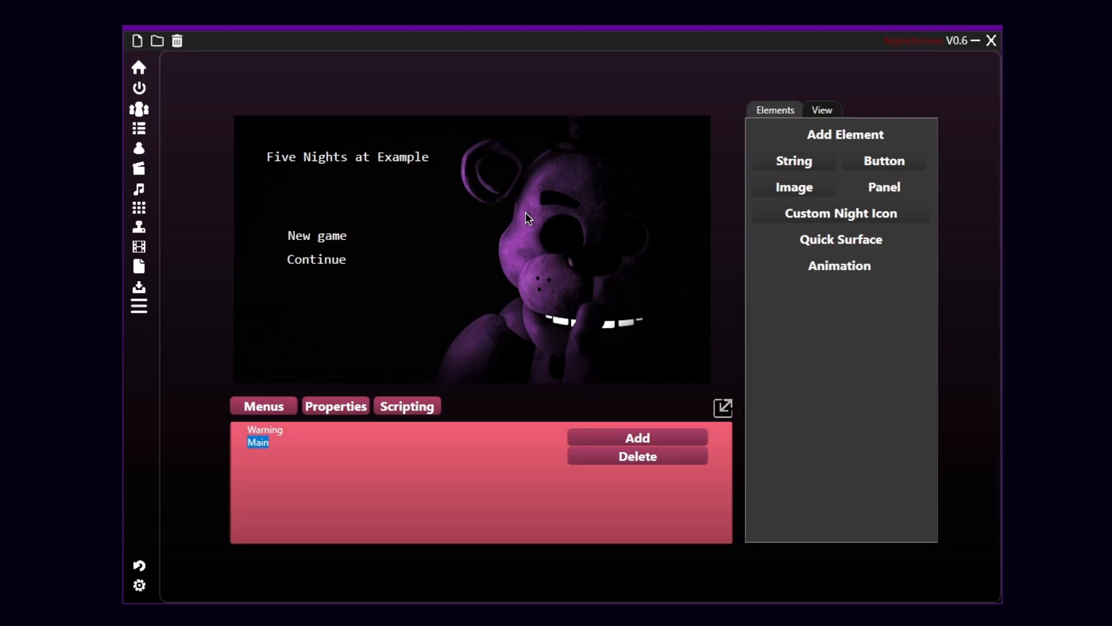